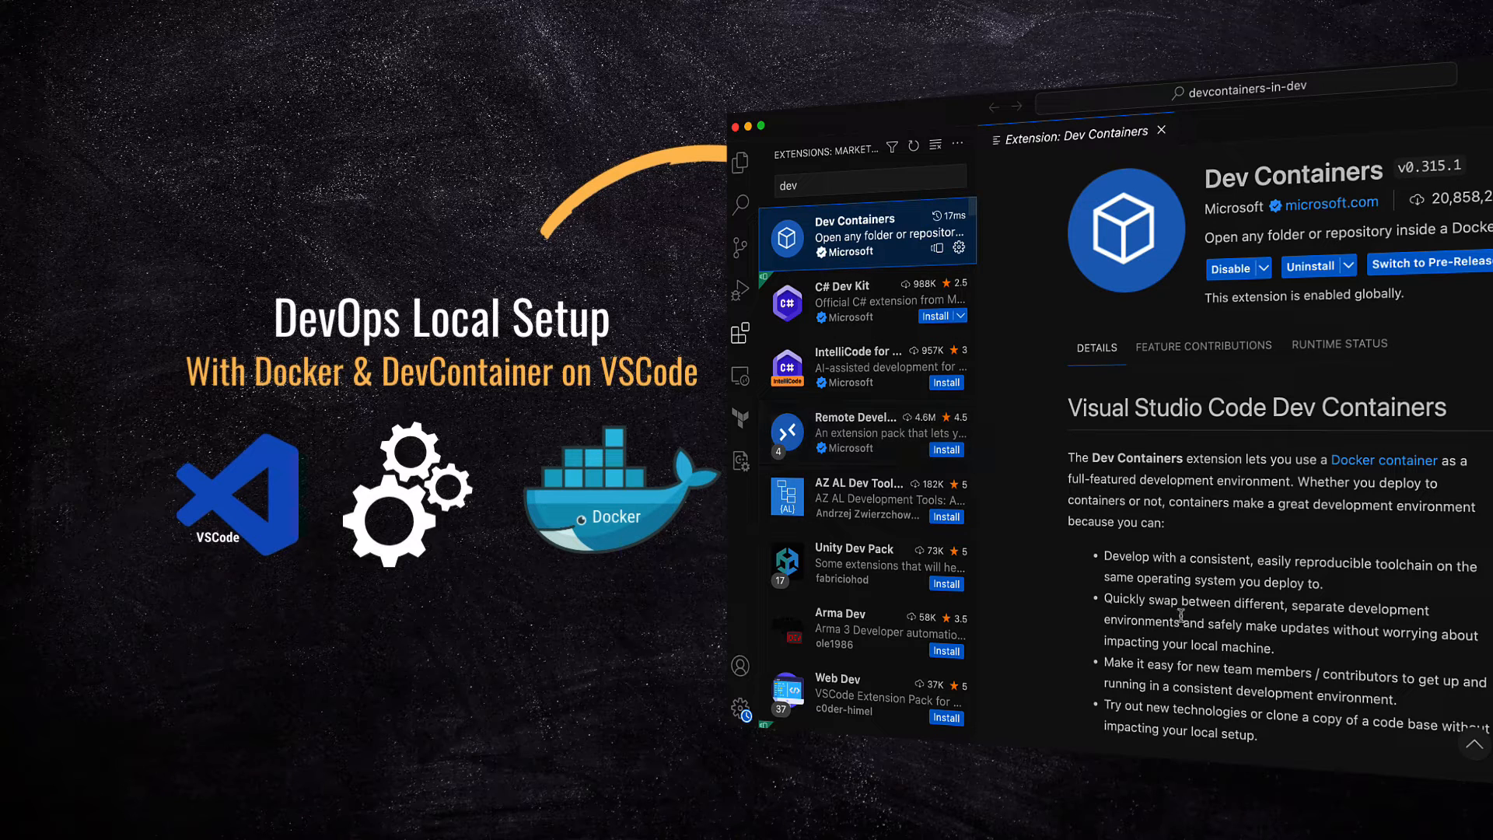
mouse_move(1384, 460)
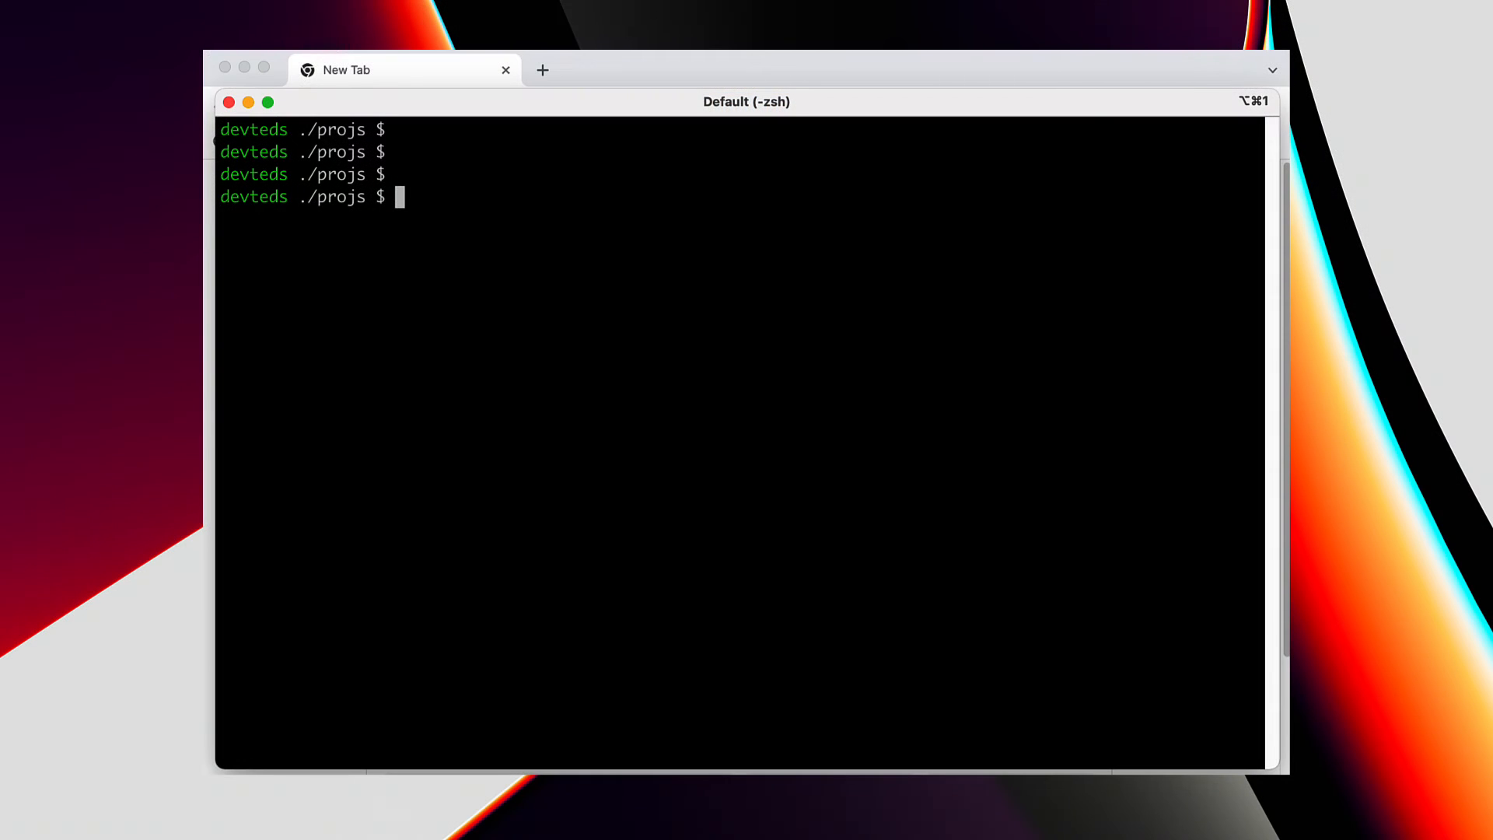
- Create ~/projs/devcontainers-in-dev, move into it and prepare the 'code -n .' command
text(mkdir ~/projs/devcontainers-in-dev)
text(cd devcontainers-in-dev)
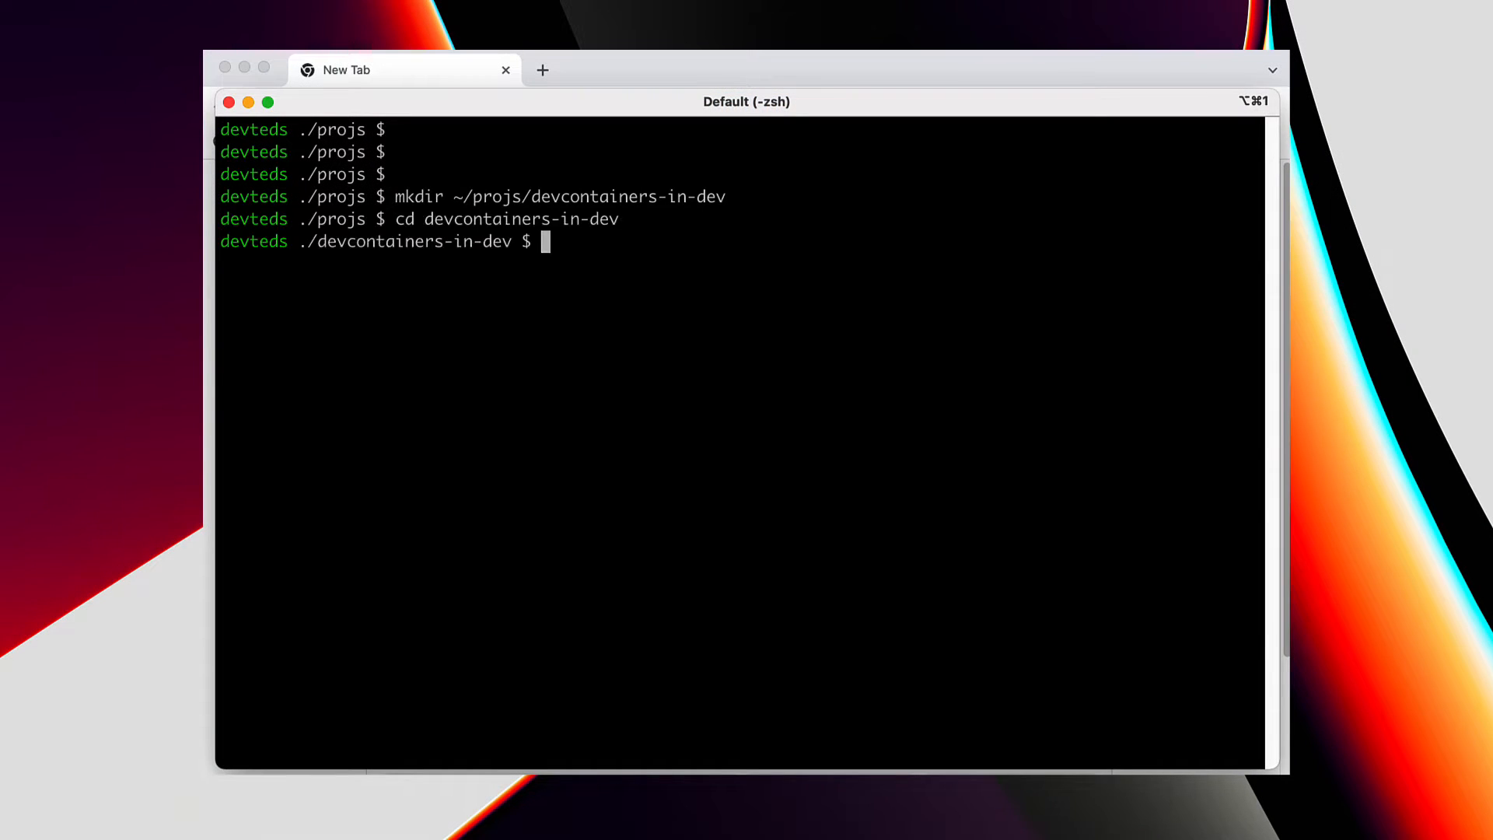
text(code -n .)
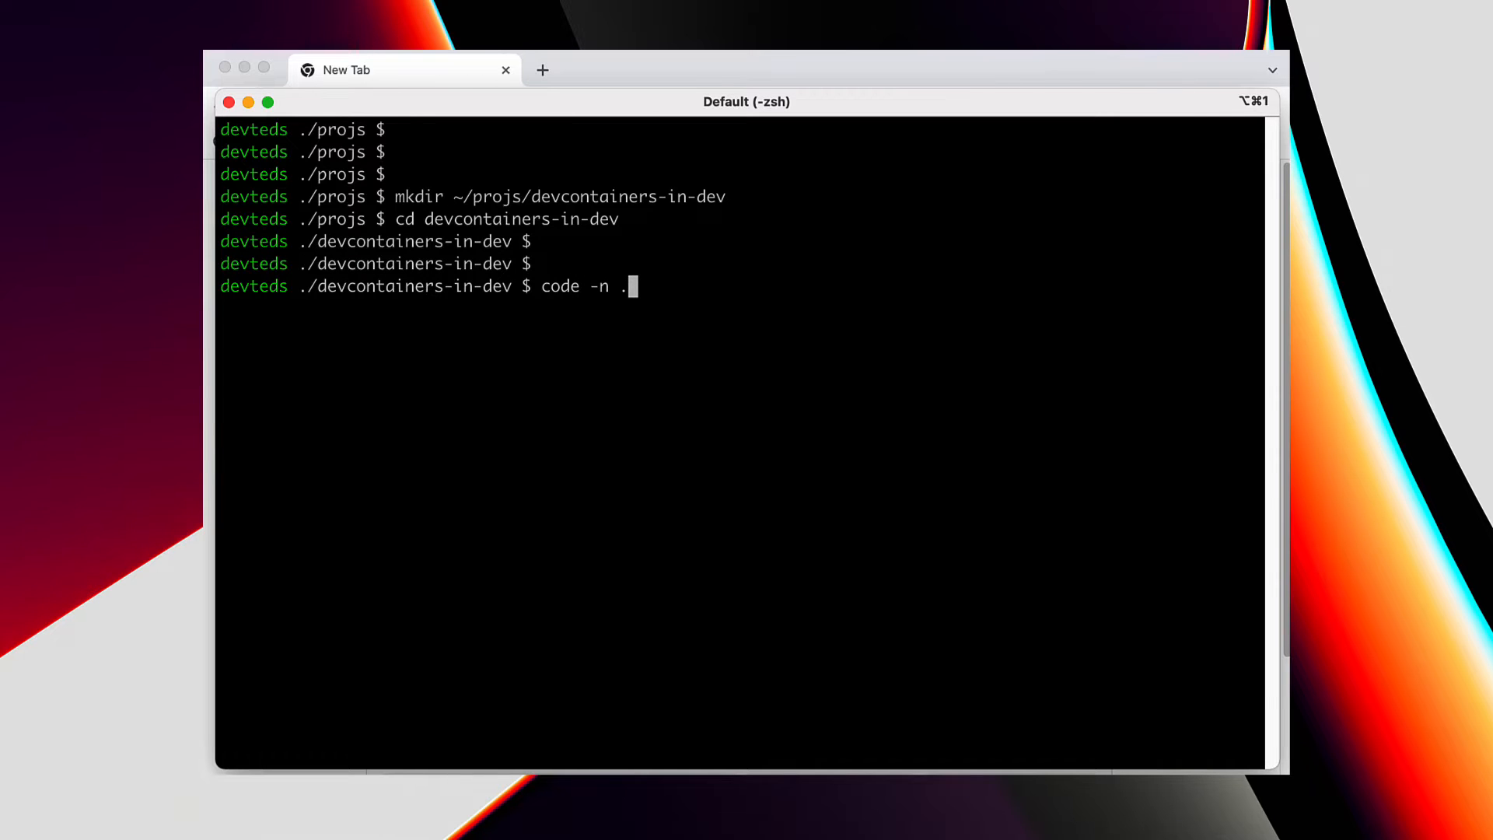
- Launch VS Code on the folder and locate the Dev Containers extension by searching 'dev'
key(enter)
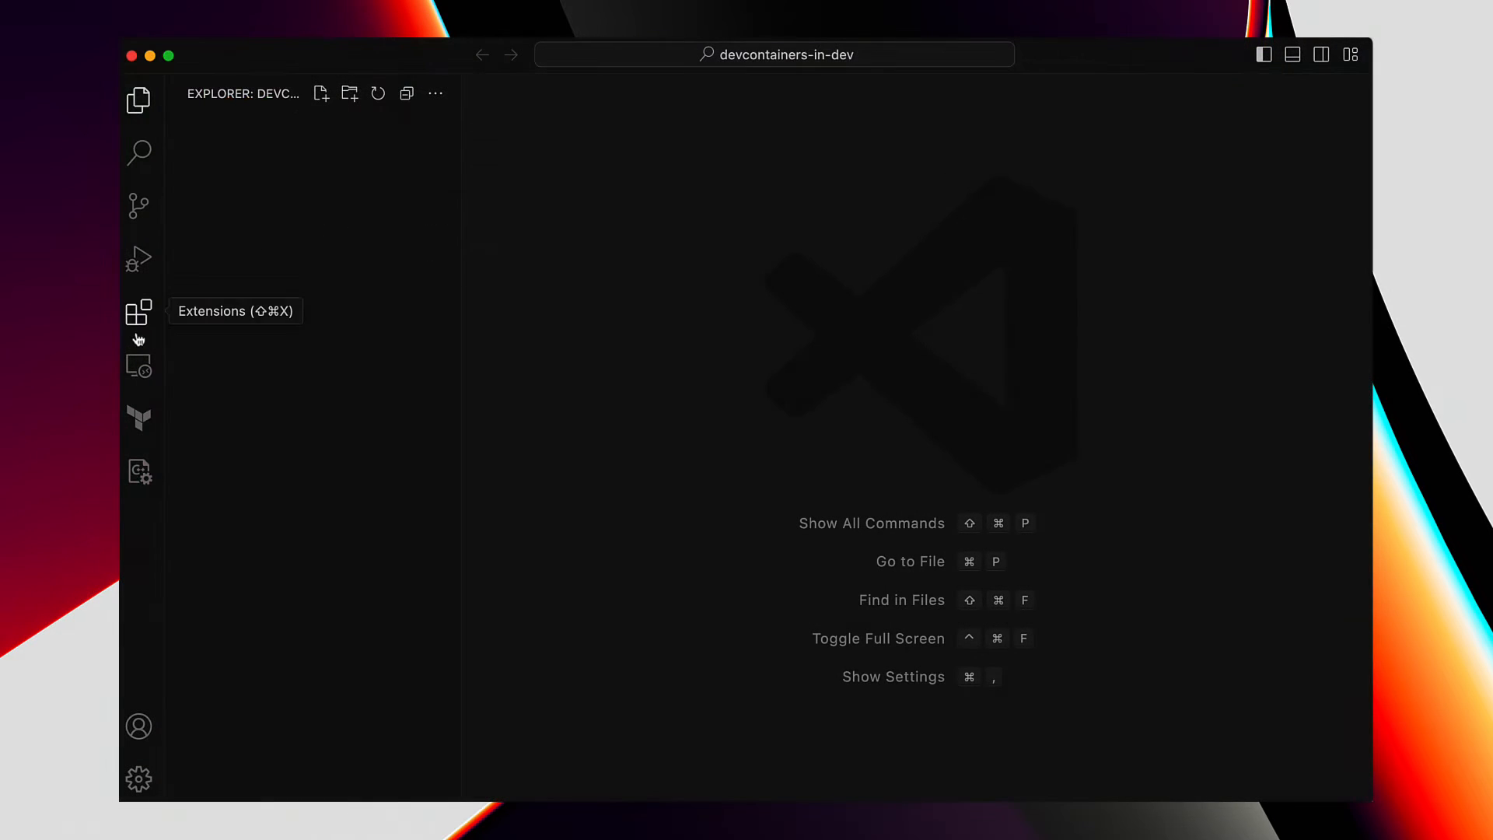
click(138, 311)
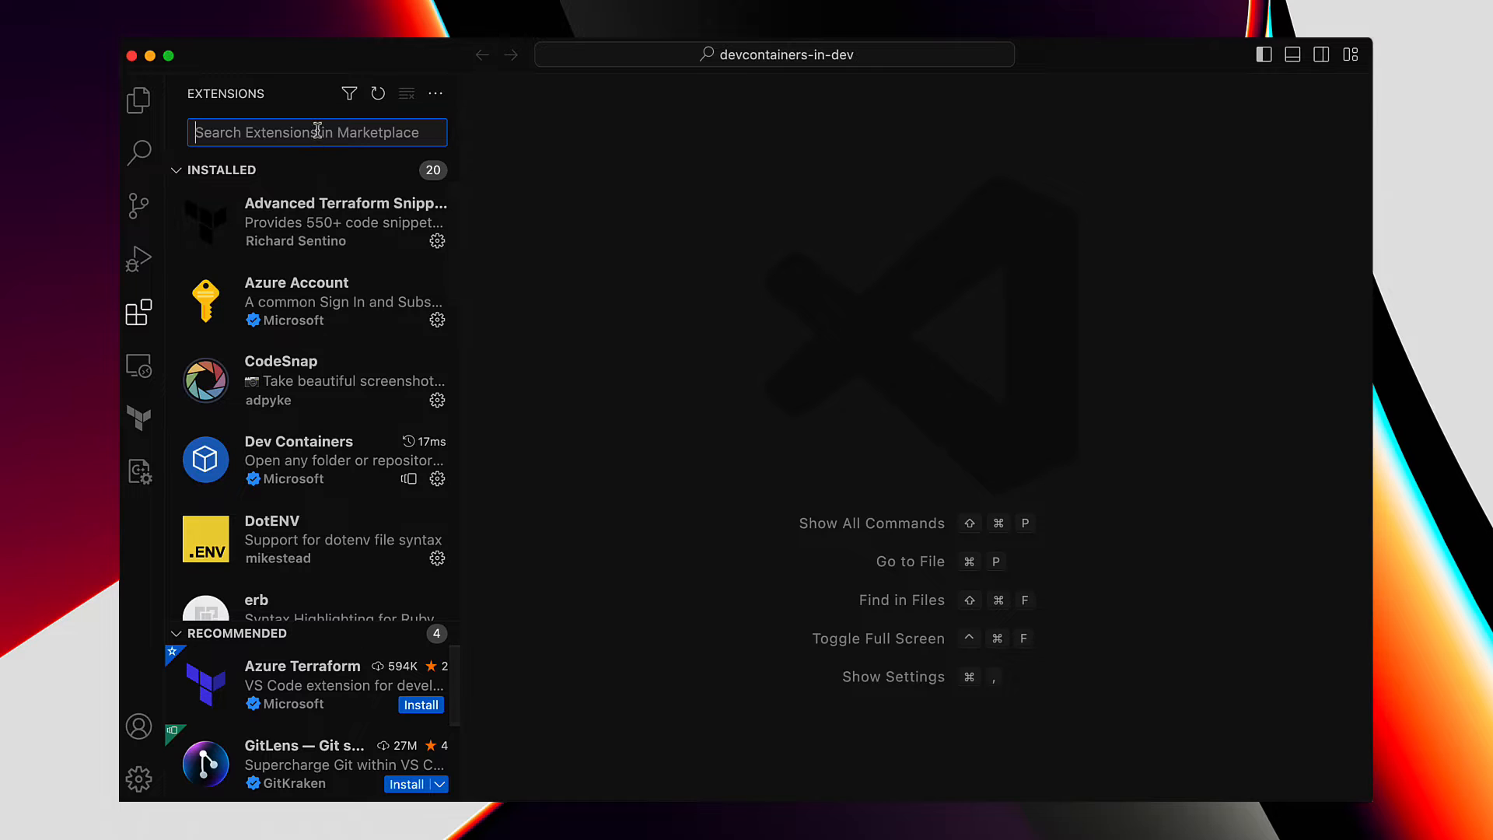
text(dev)
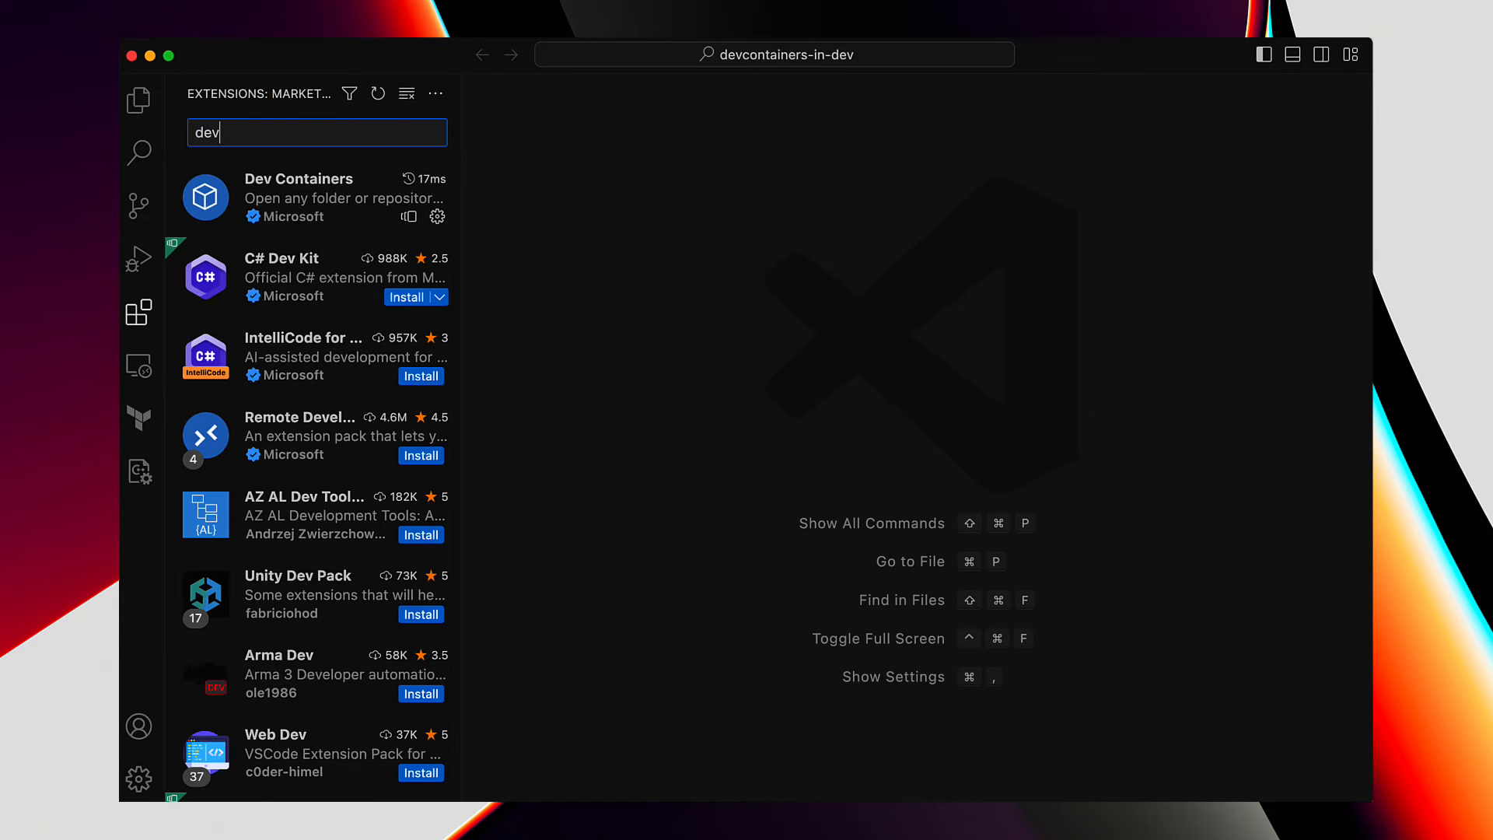
click(315, 198)
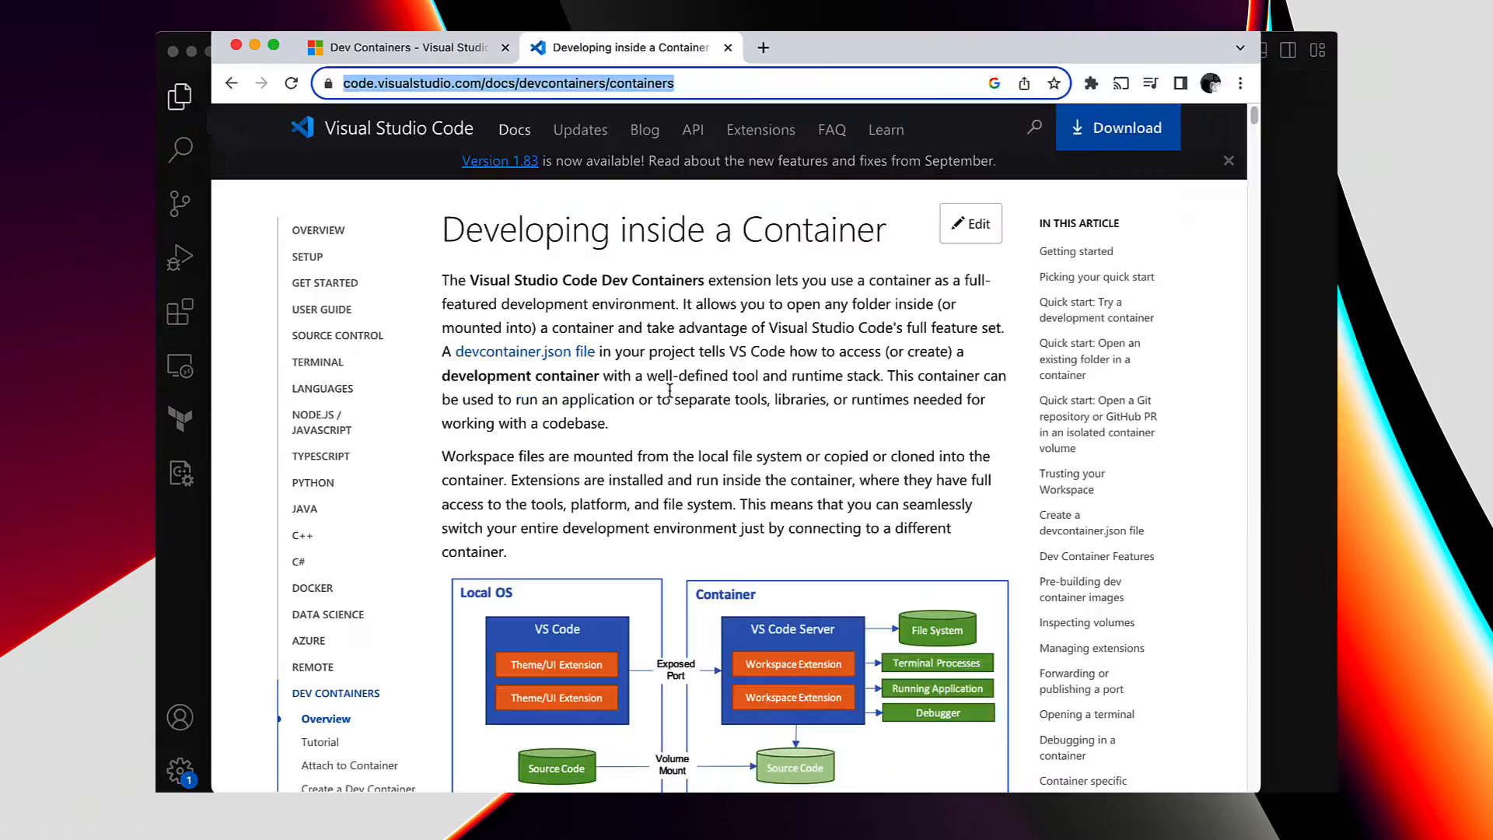
- Scroll through the 'Developing inside a Container' docs overview in Chrome
scroll(down, 3)
text(.devcontainer)
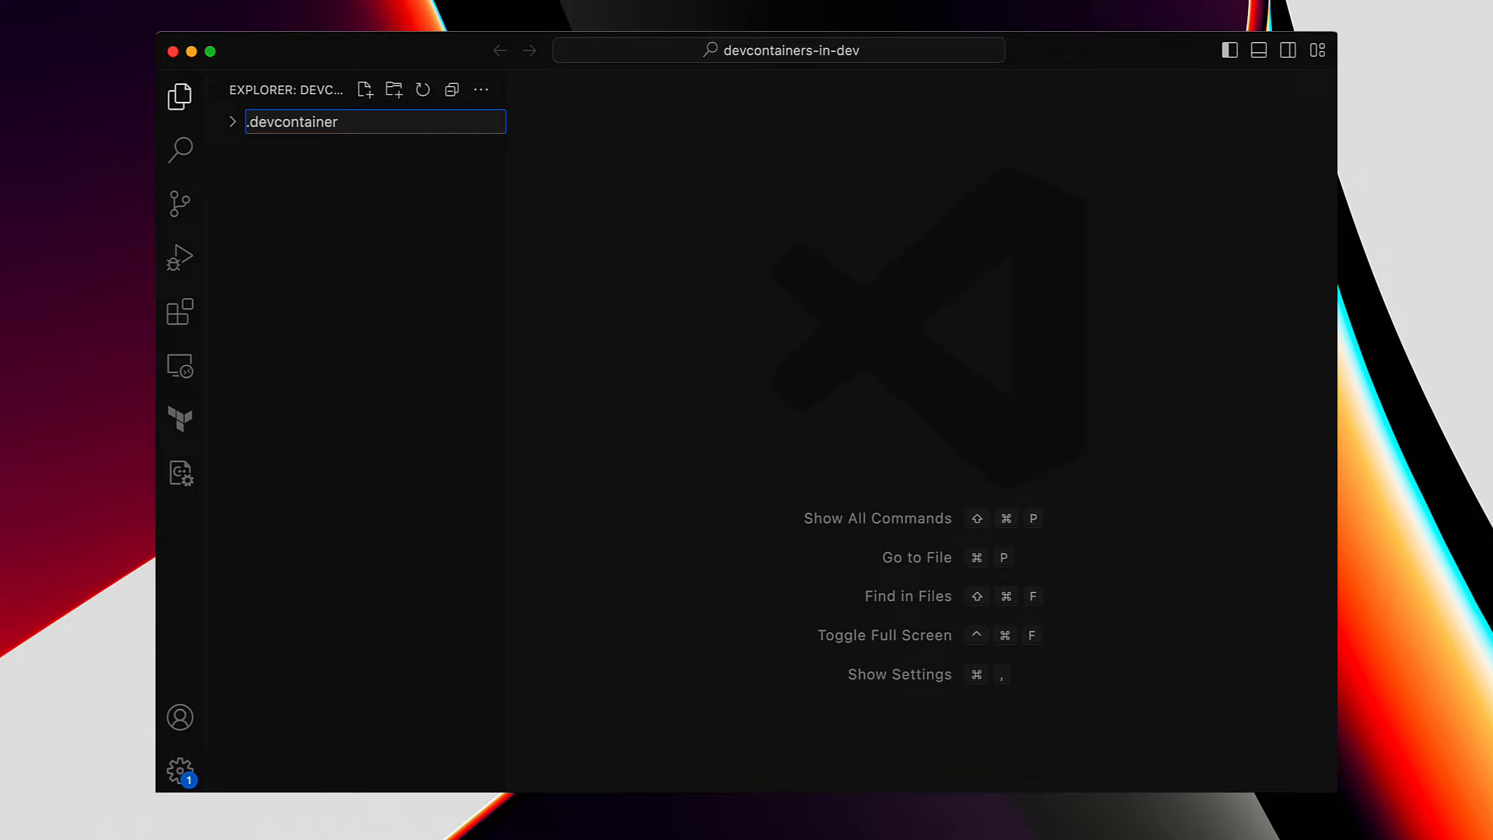
- Expand the newly created .devcontainer folder in the Explorer
click(333, 121)
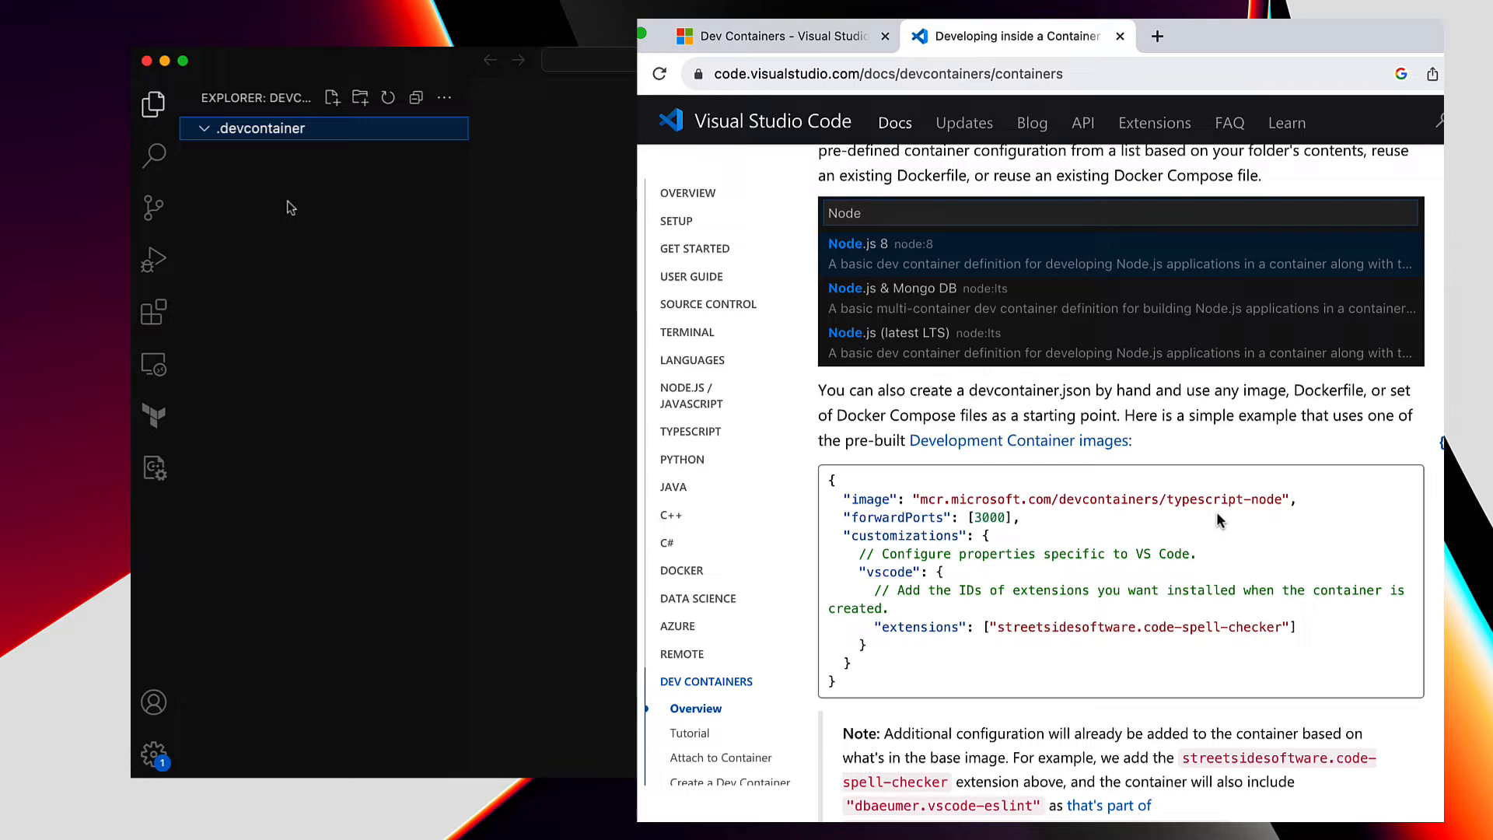
- Start the devcontainer.json file inside .devcontainer
text(dev)
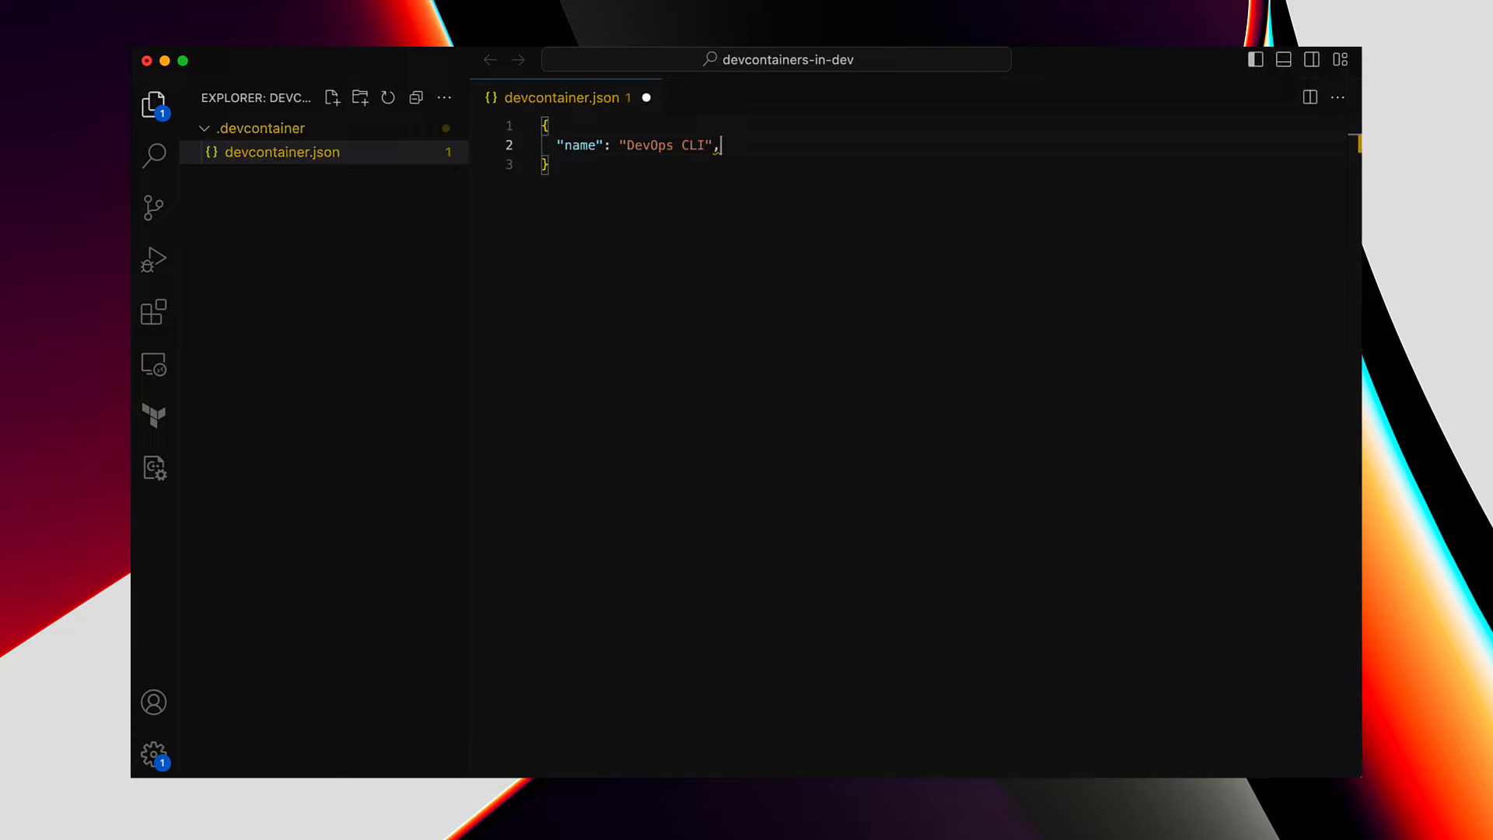
- Add a "build" section with "dockerfile": "Dockerfile" after the name entry and save
key(enter)
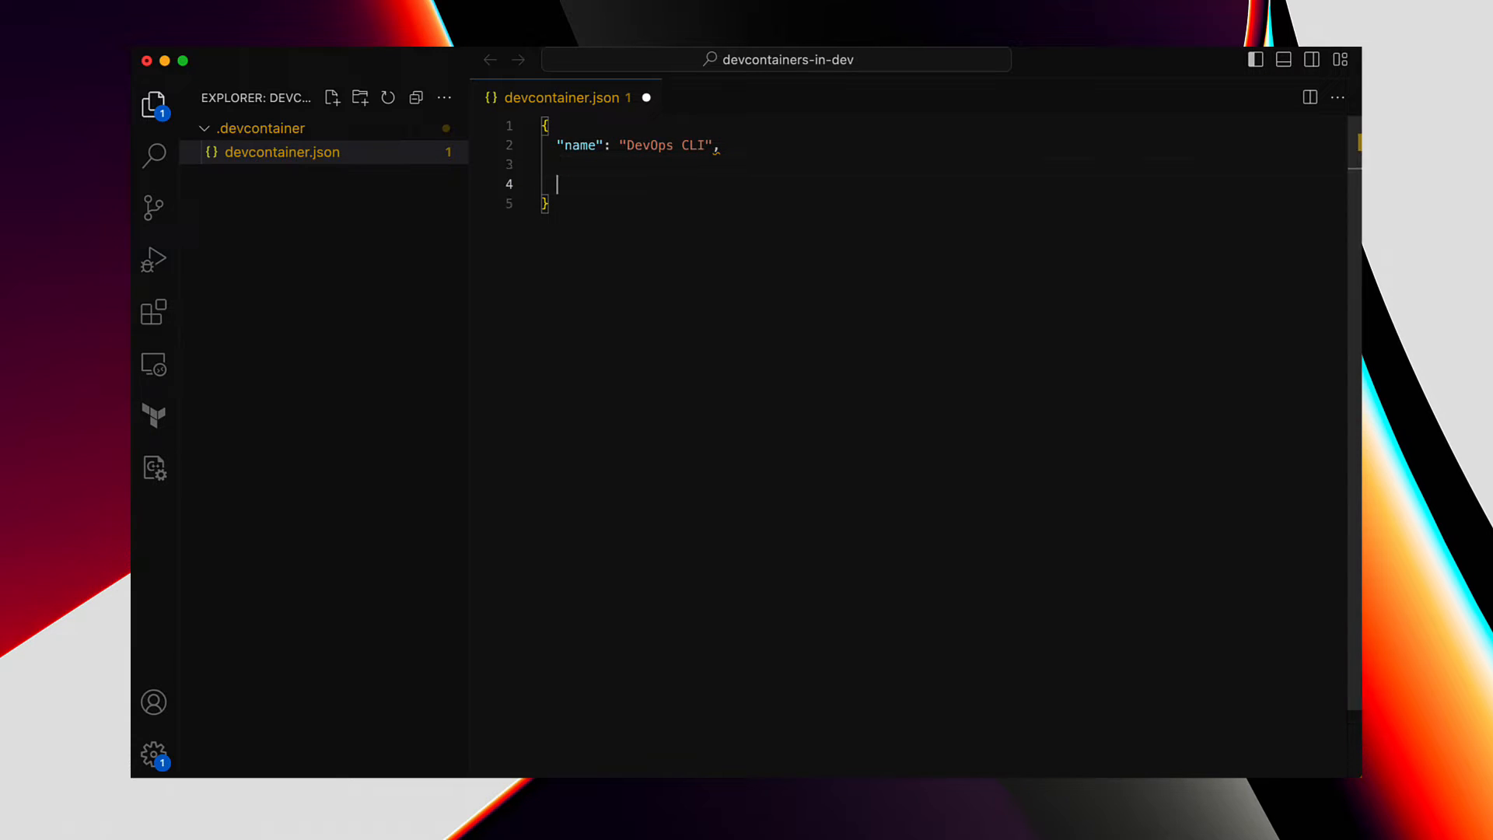
text("build": {)
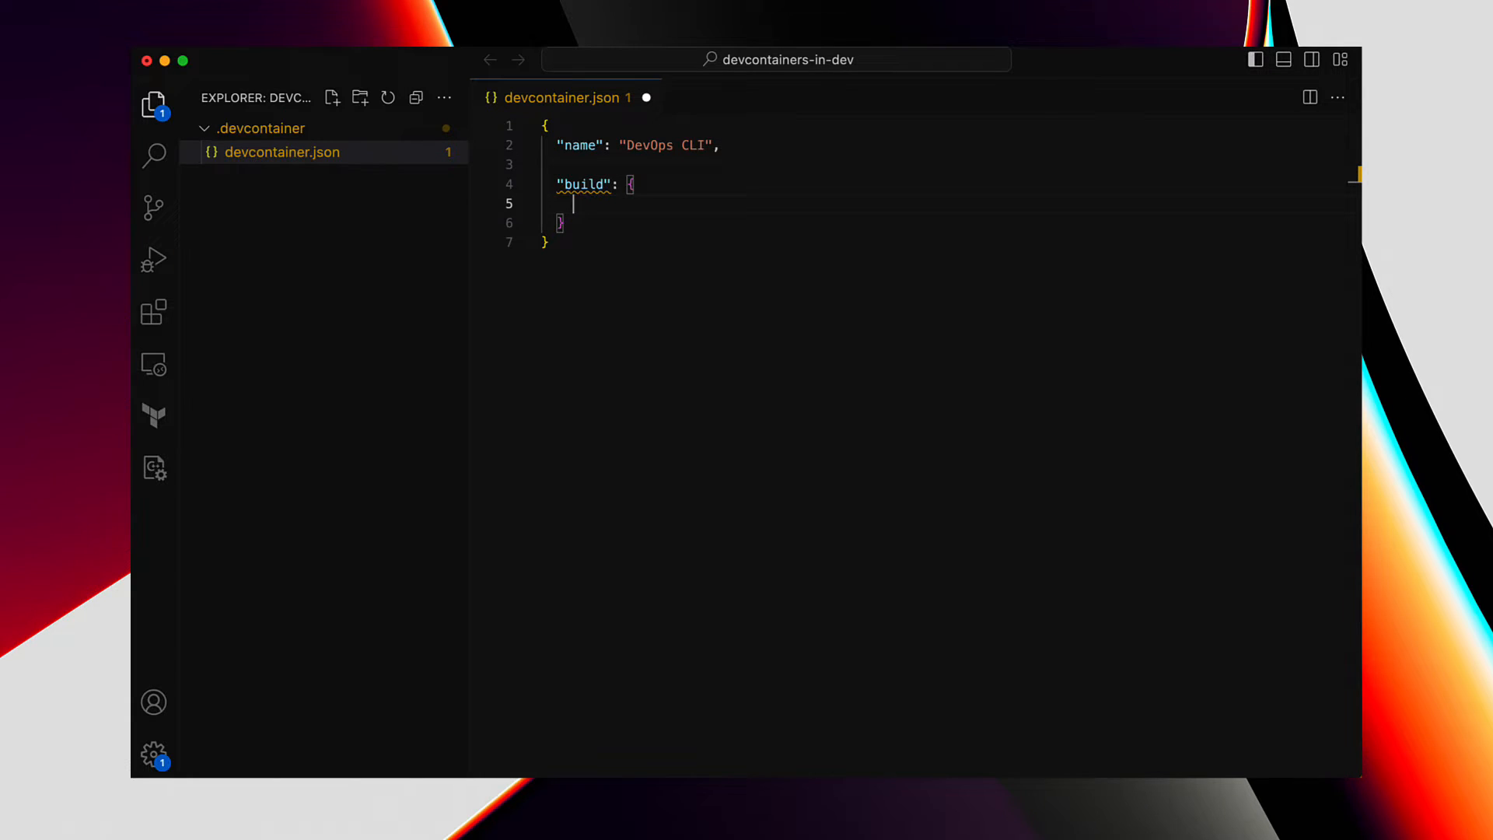
text("dockerfile": "Dockerfile")
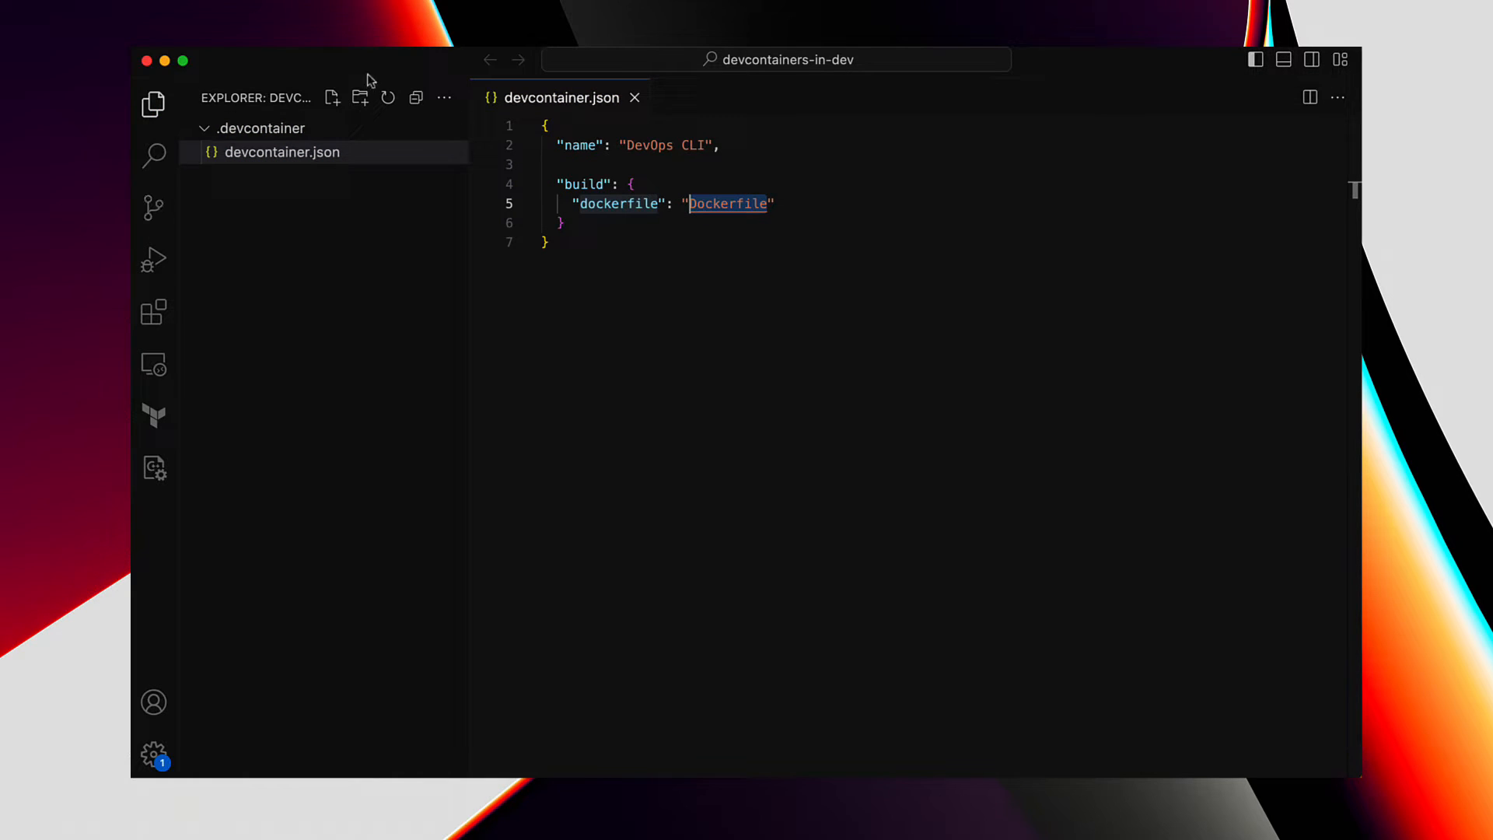
- Create a Dockerfile in .devcontainer and begin its FROM line with an ubuntu base
click(333, 98)
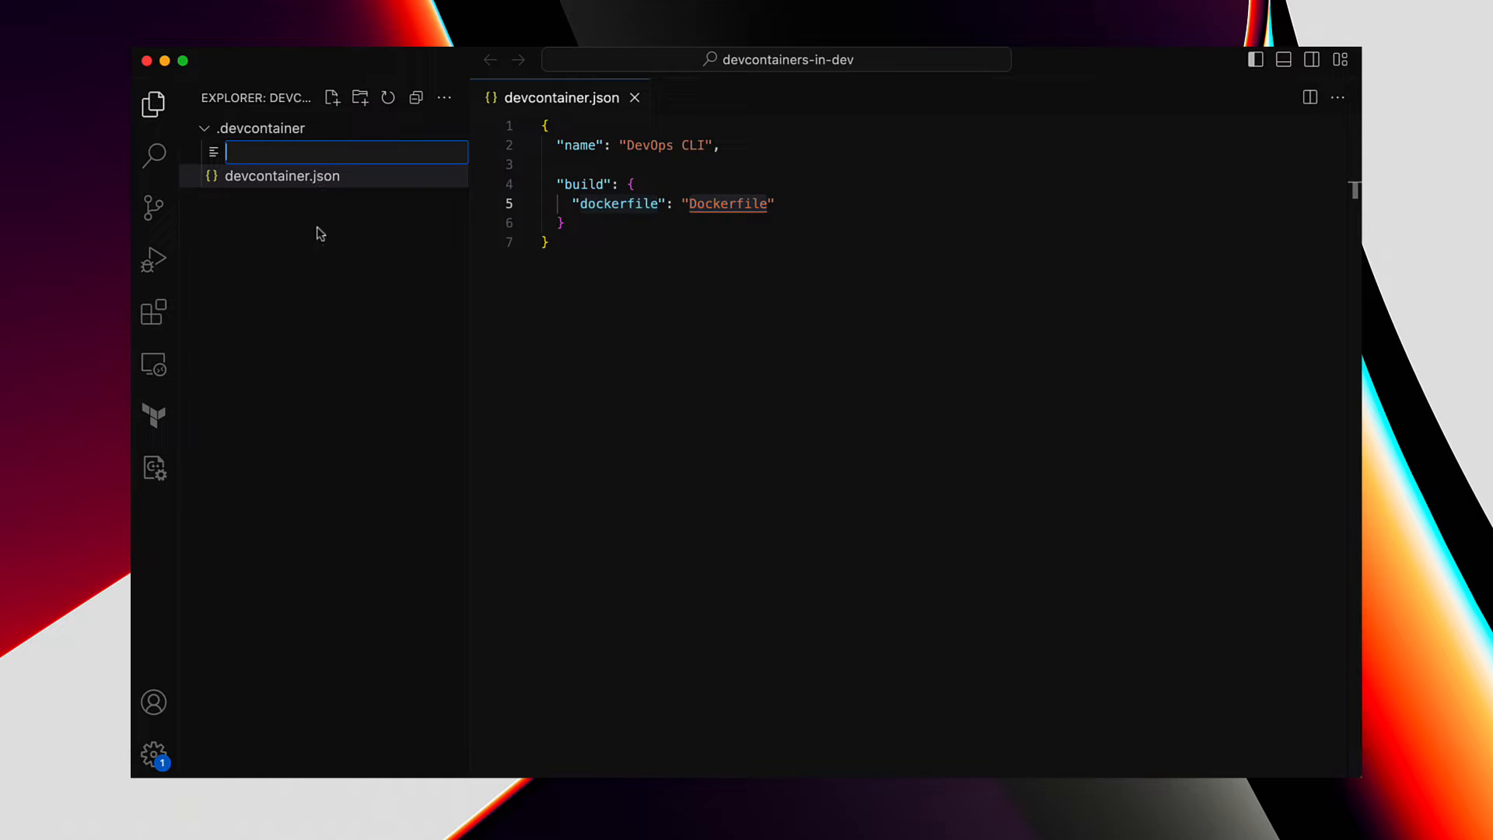
text(Dockerfile)
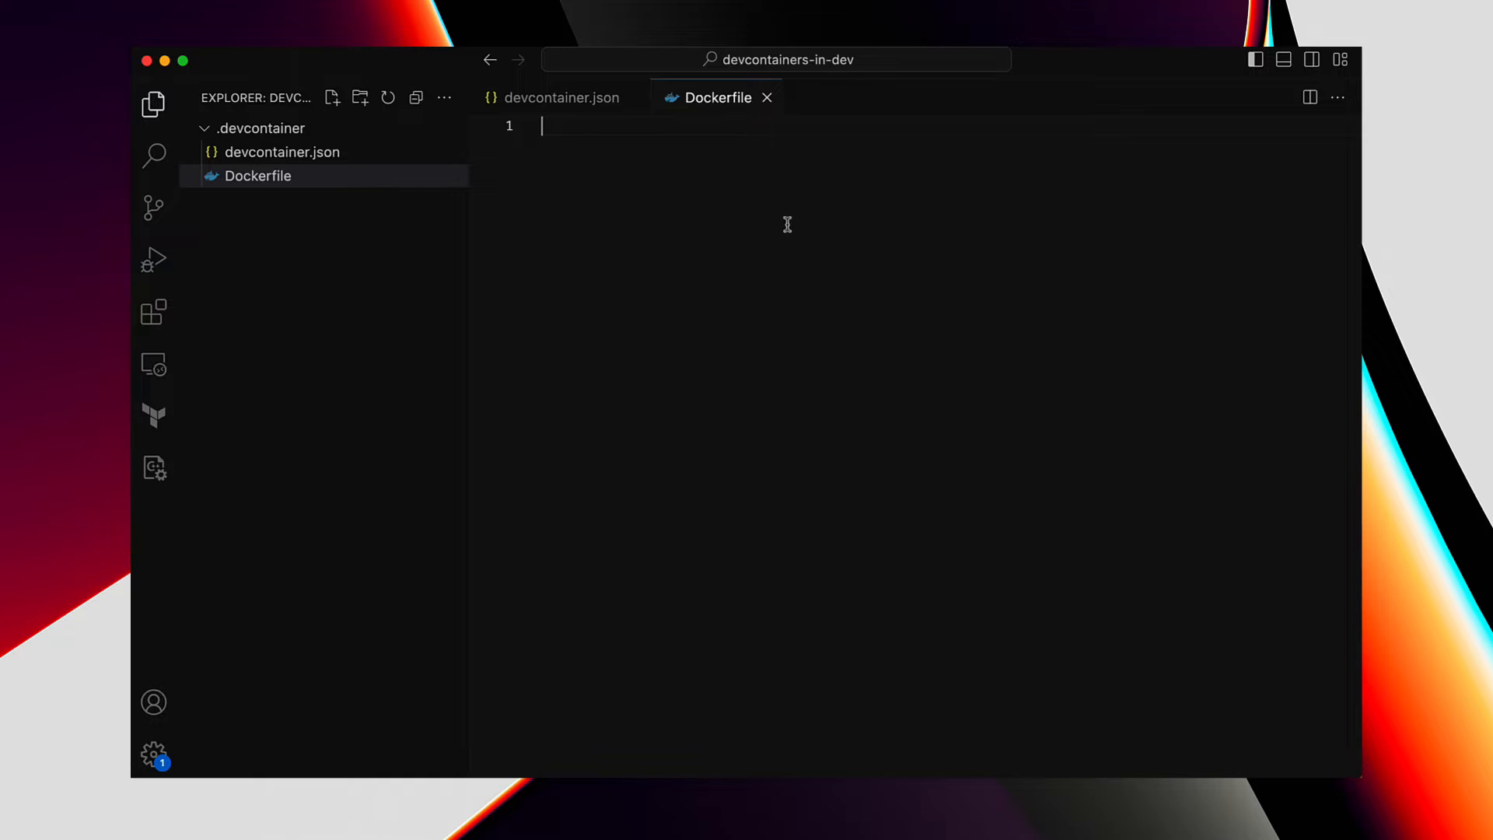
text(FROM)
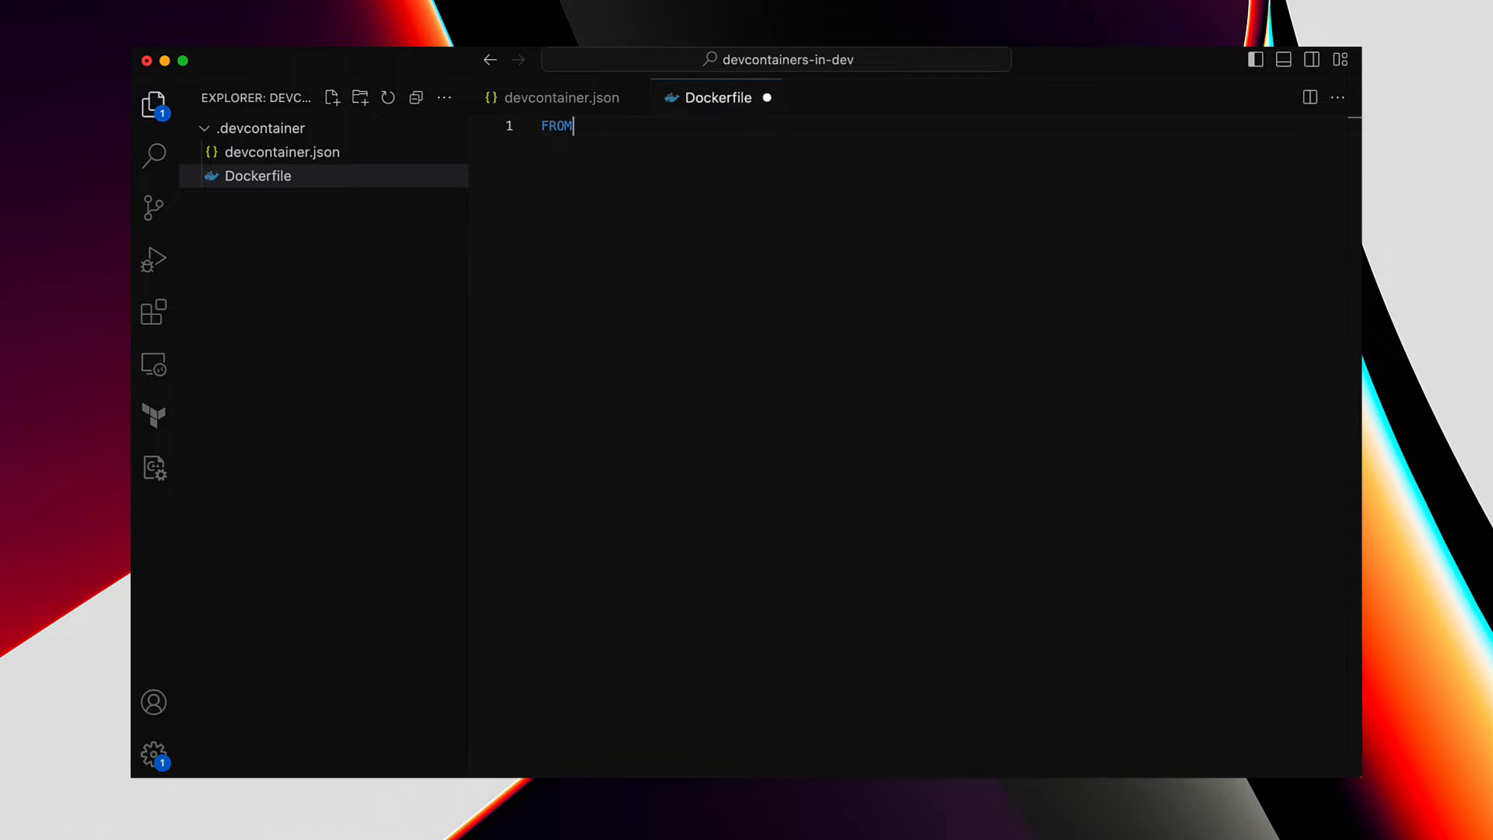
text(ubuntu)
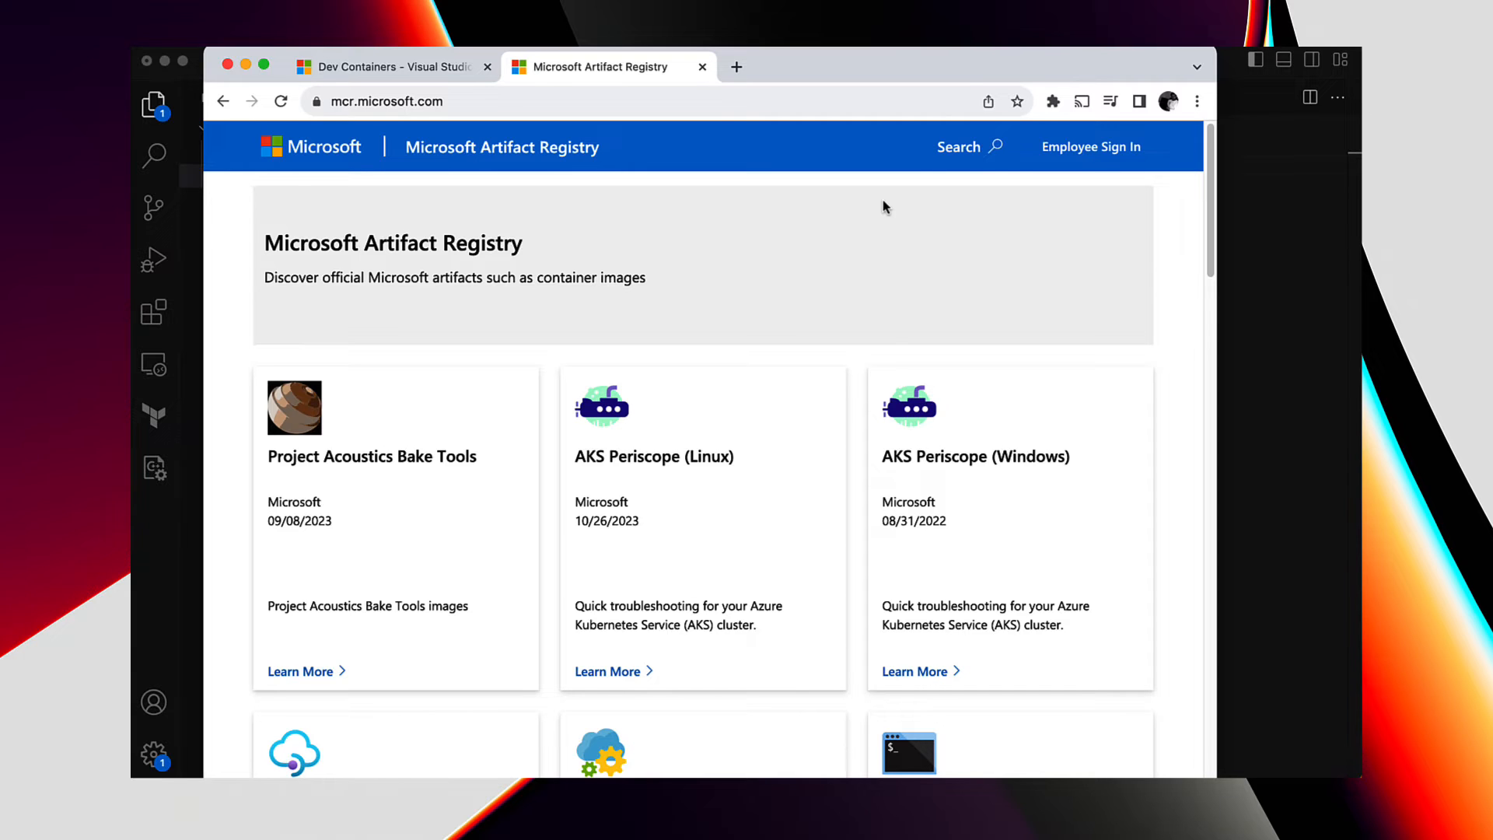
- Search 'devcontainer' on Microsoft Artifact Registry and read the Base Development Container Images variants
text(devcontainers/base/about)
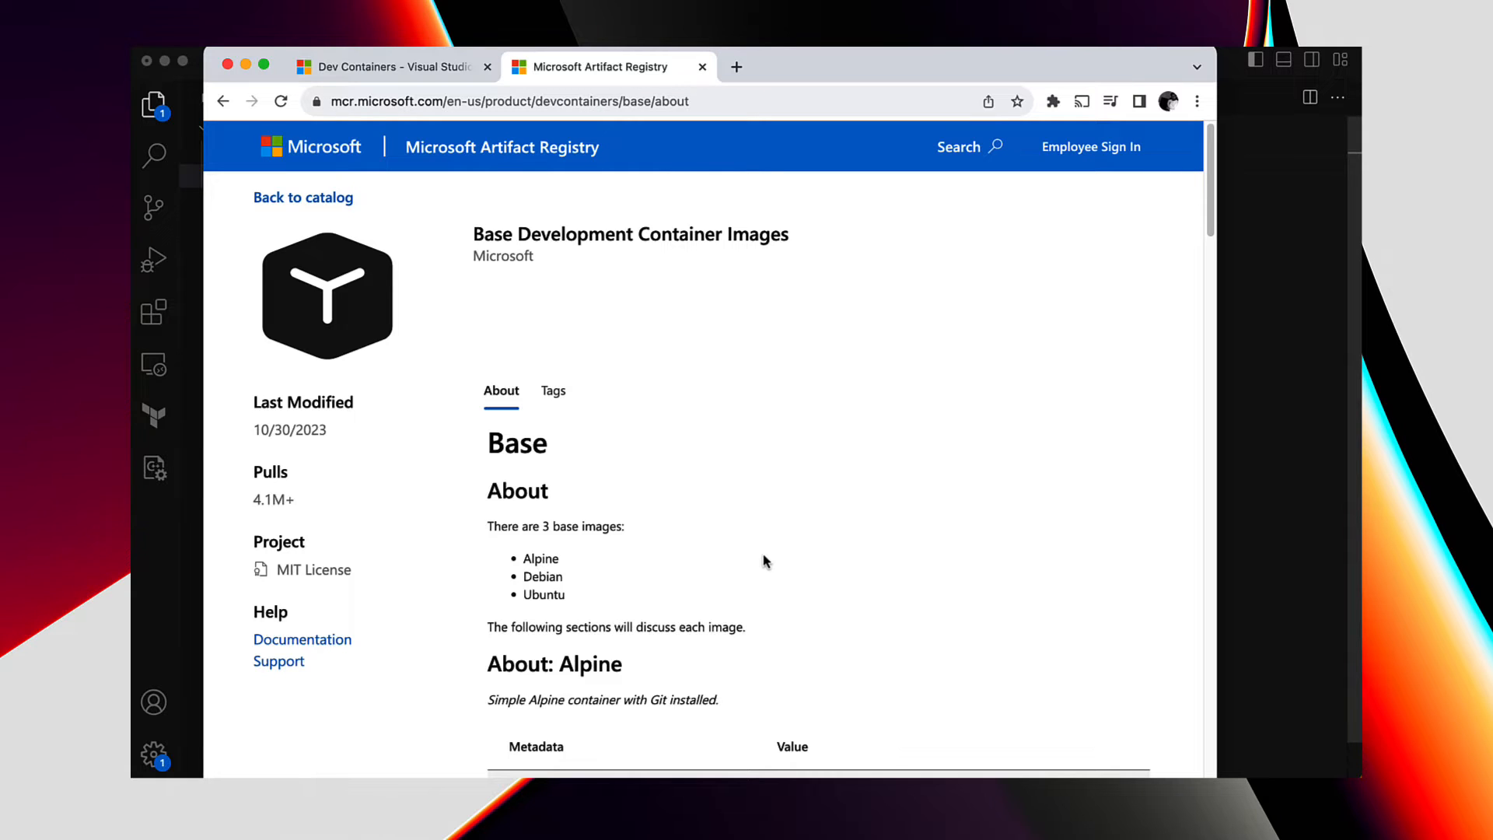
scroll(down, 3)
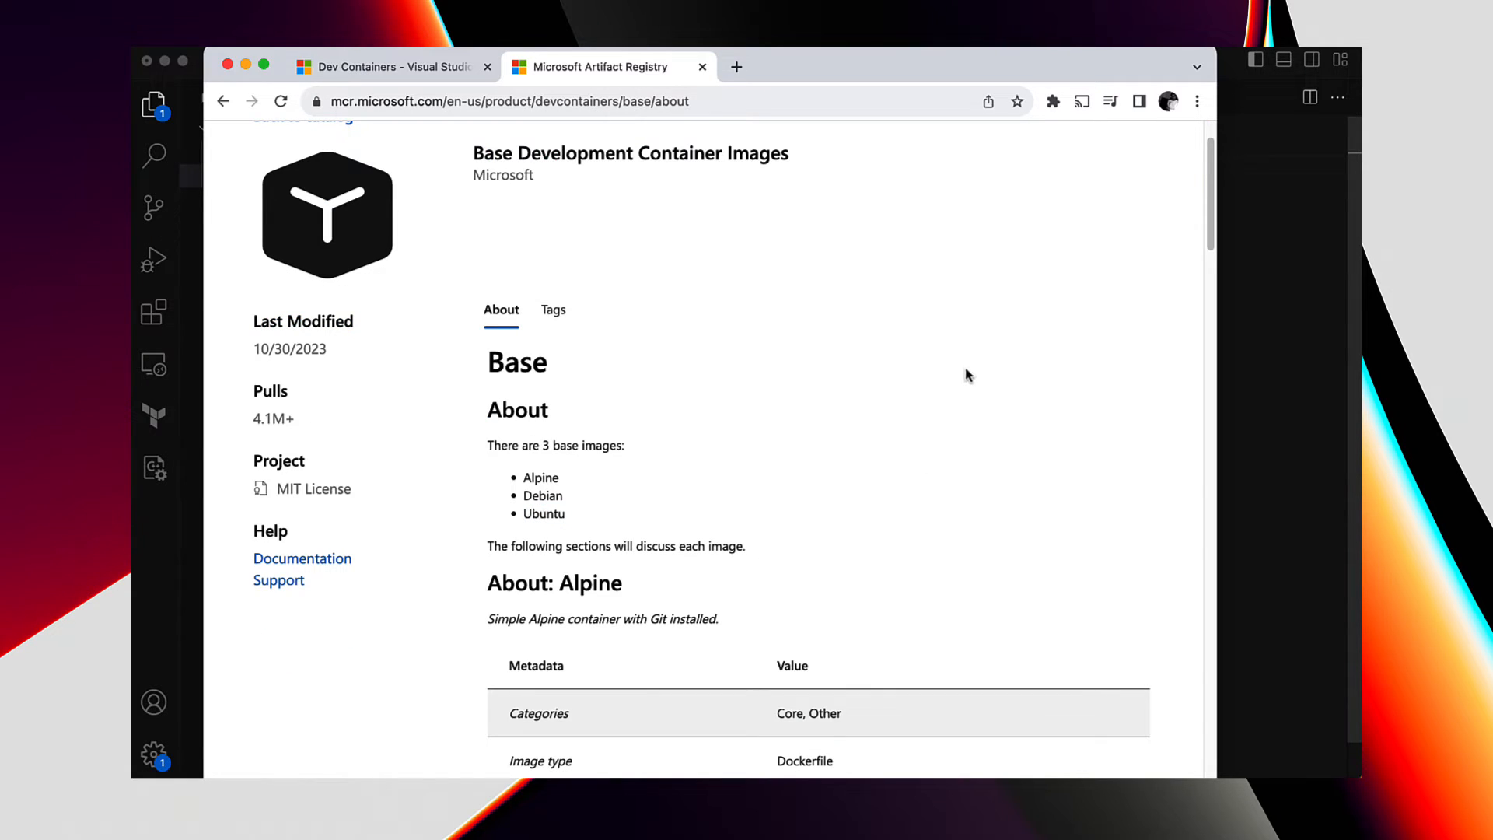
scroll(down, 3)
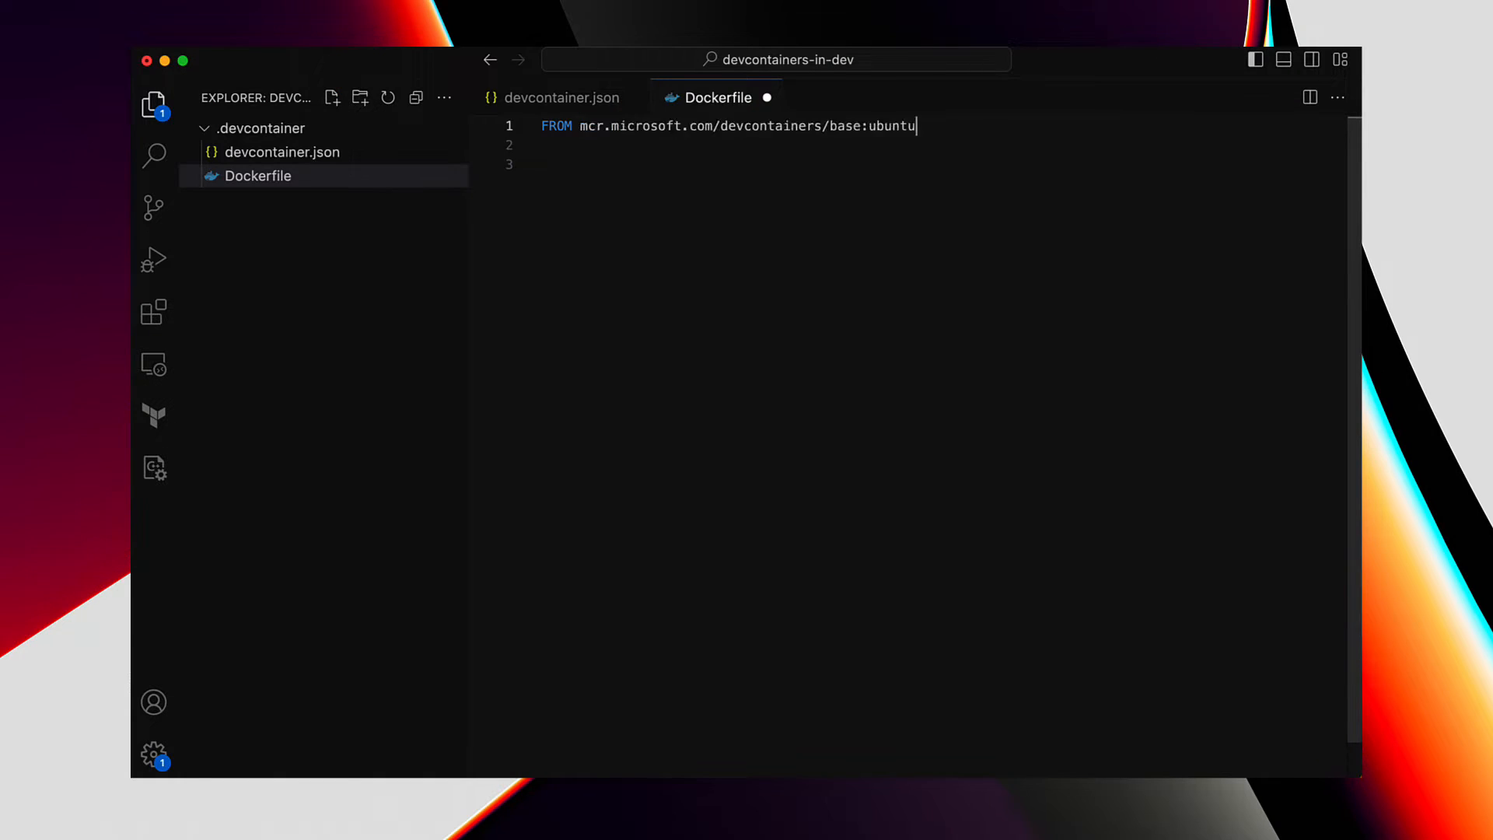
- Save the base image line and add a RUN apt-get update step installing xz-utils
key(enter)
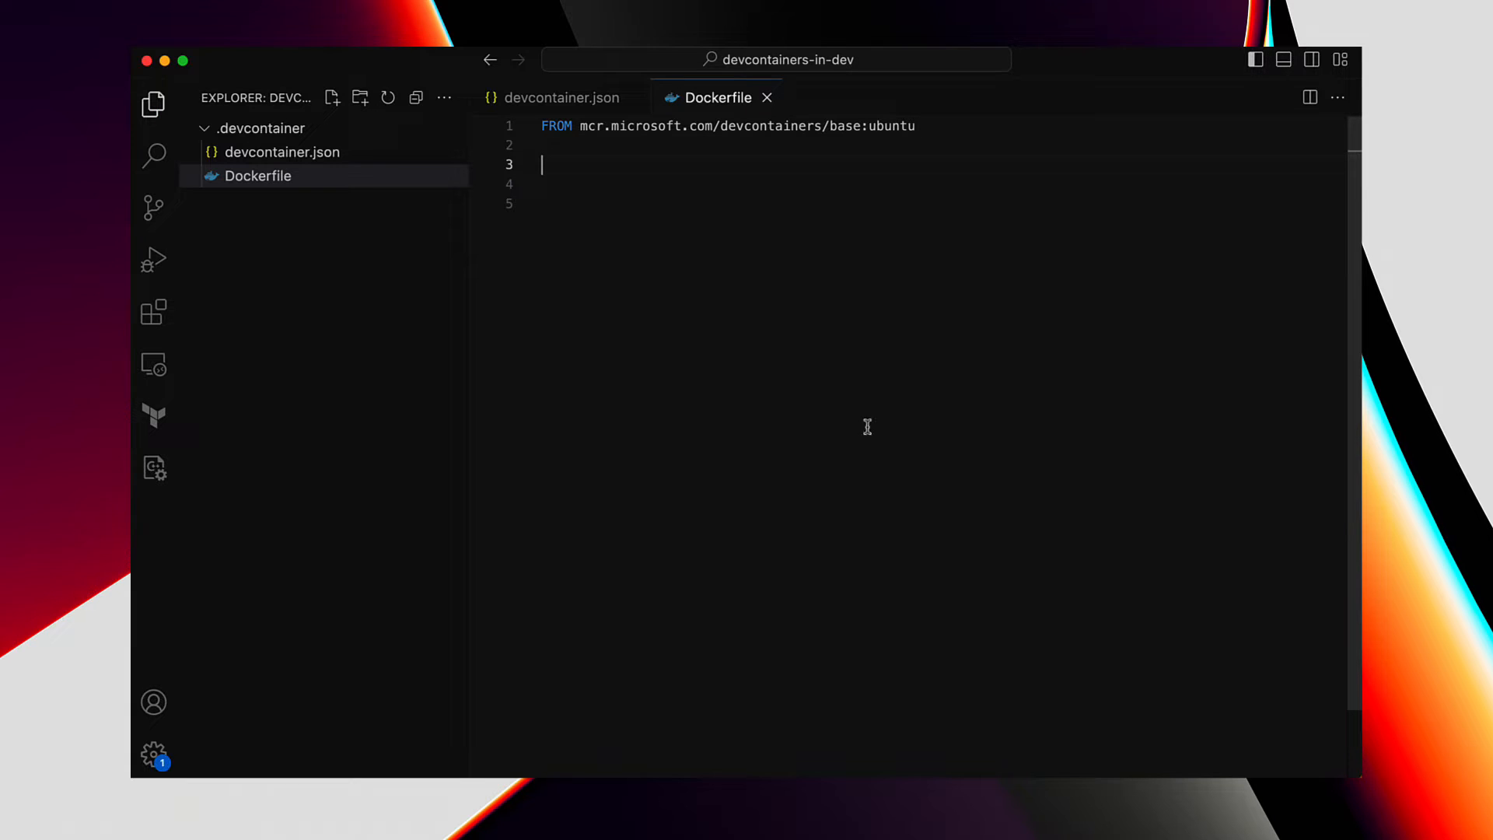
text(RUN apt-get update && \)
click(936, 183)
text(apt-get install -y xz-utils)
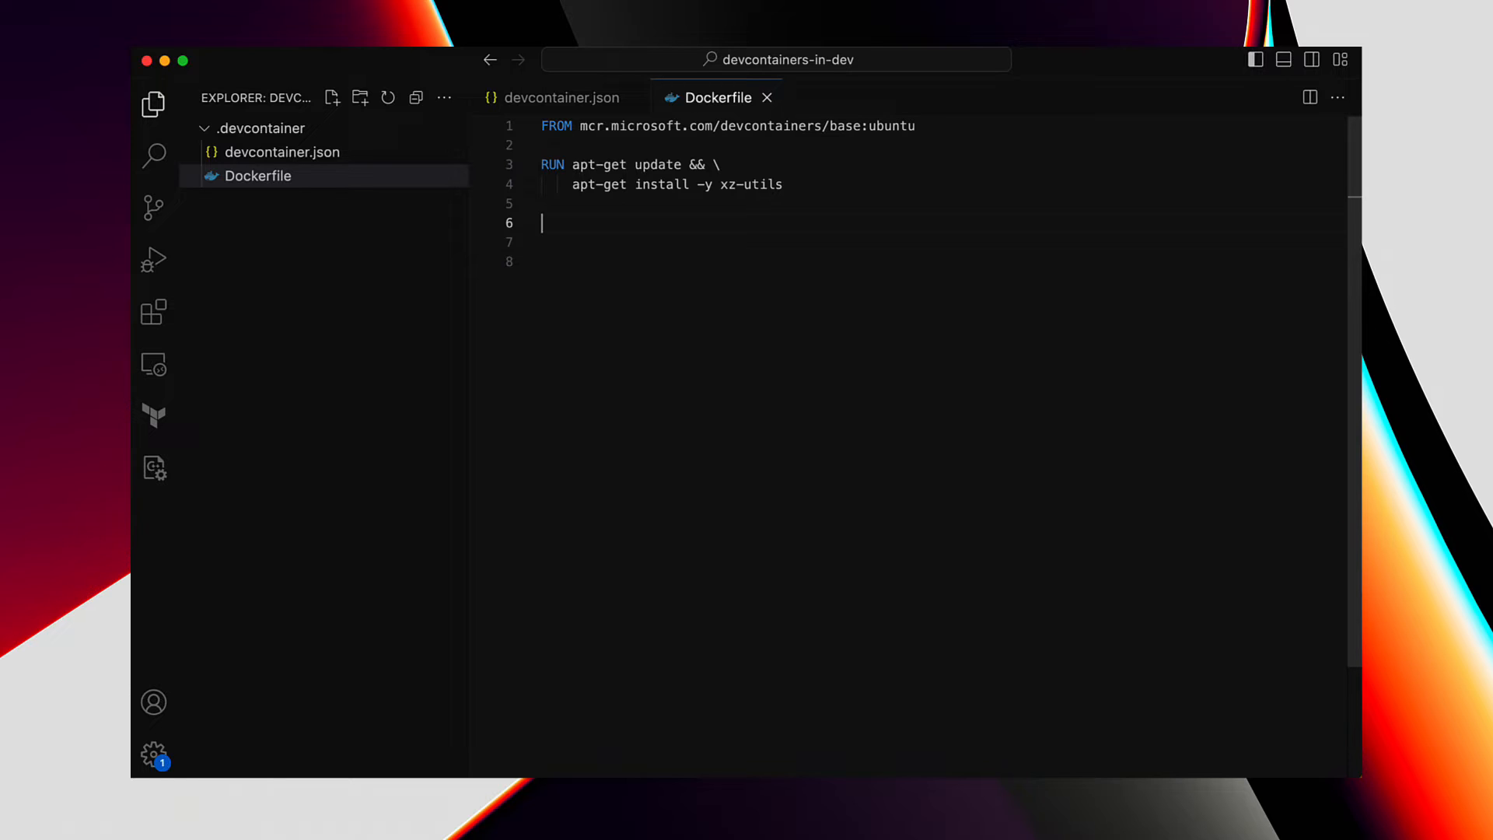
mouse_move(1025, 348)
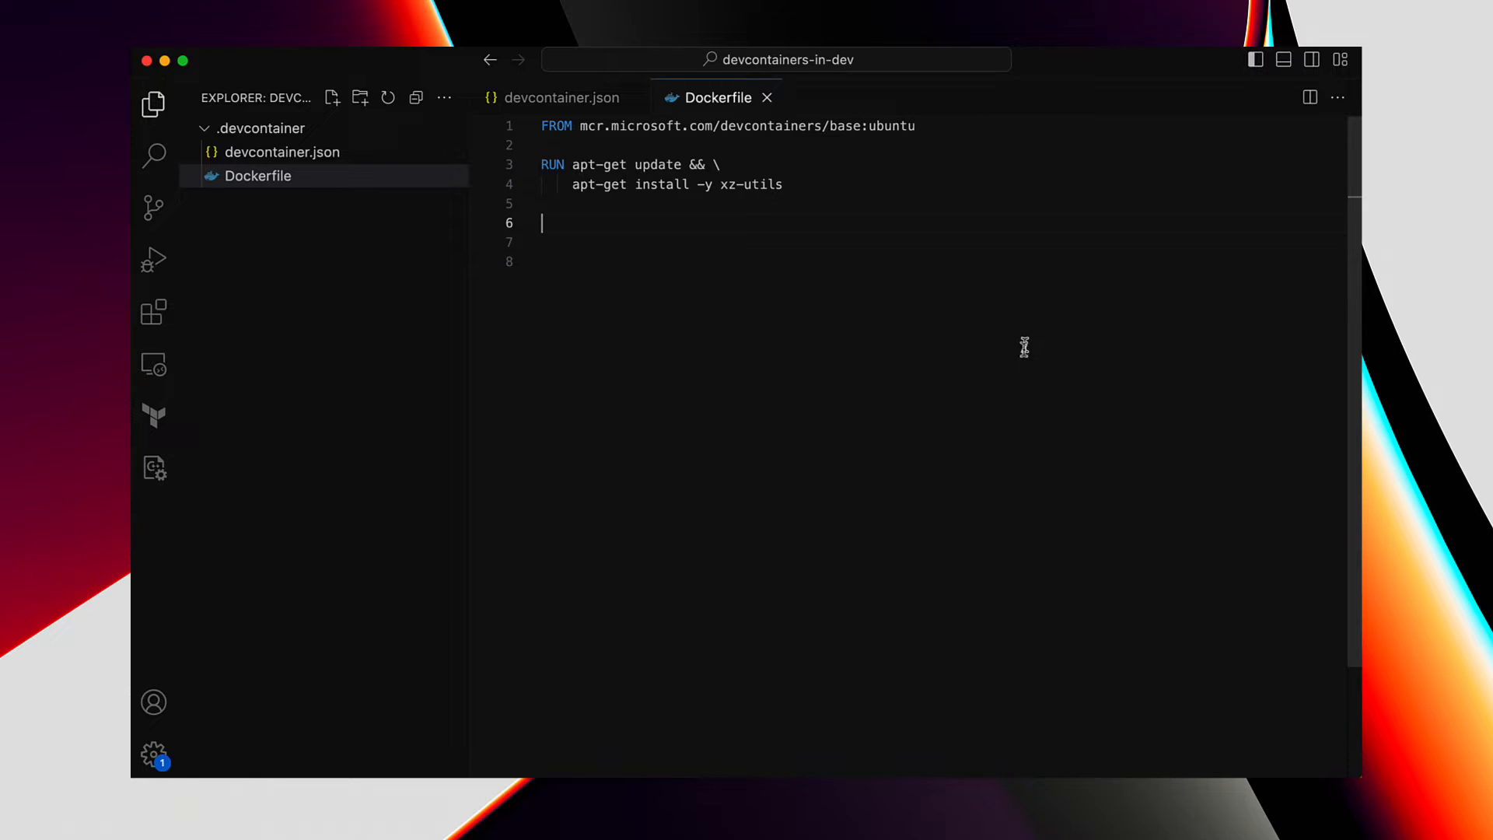
mouse_move(940, 546)
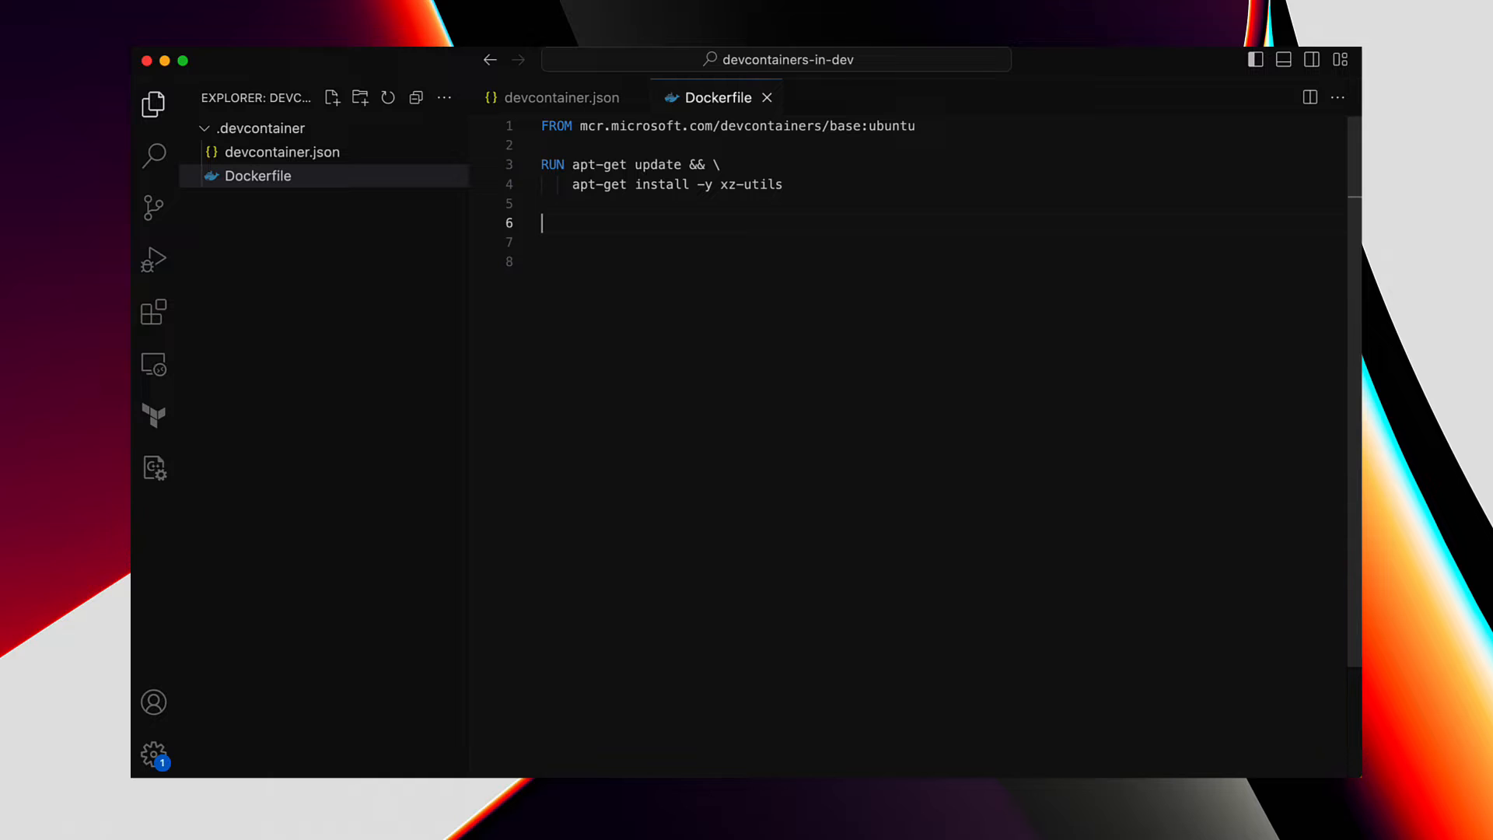
click(561, 97)
text(")
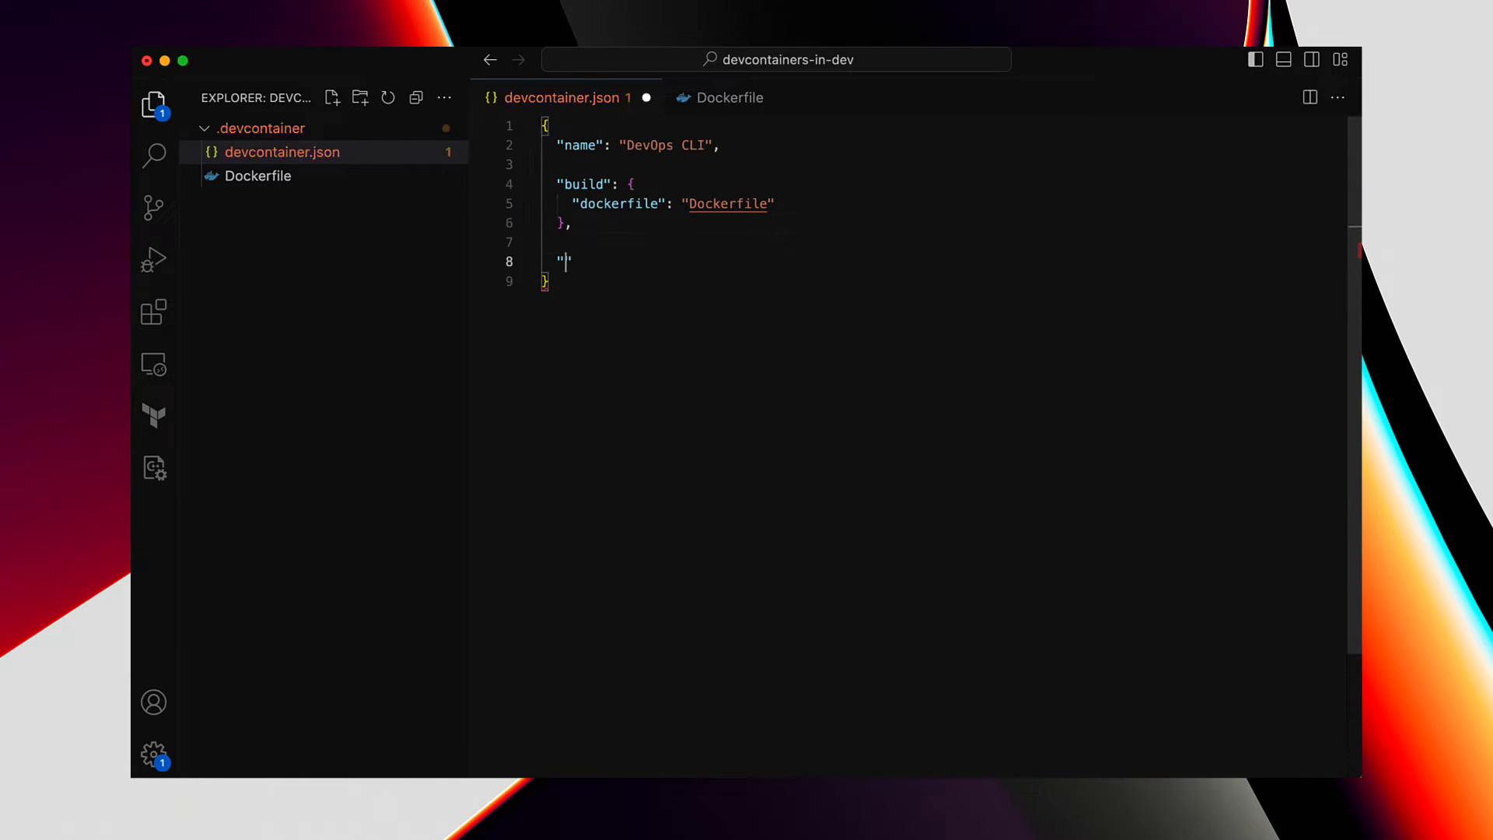
text(features":)
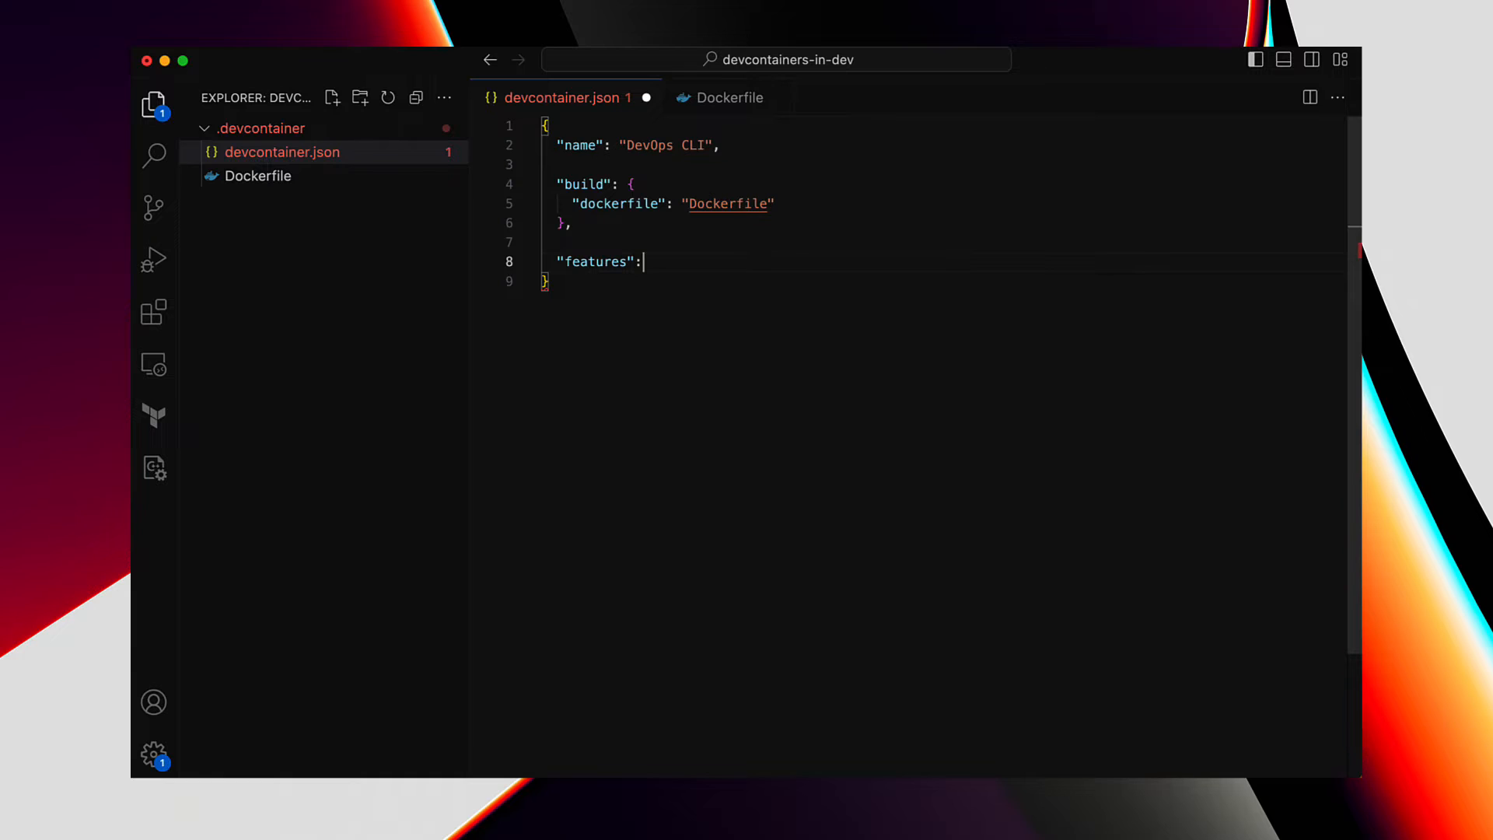
text({)
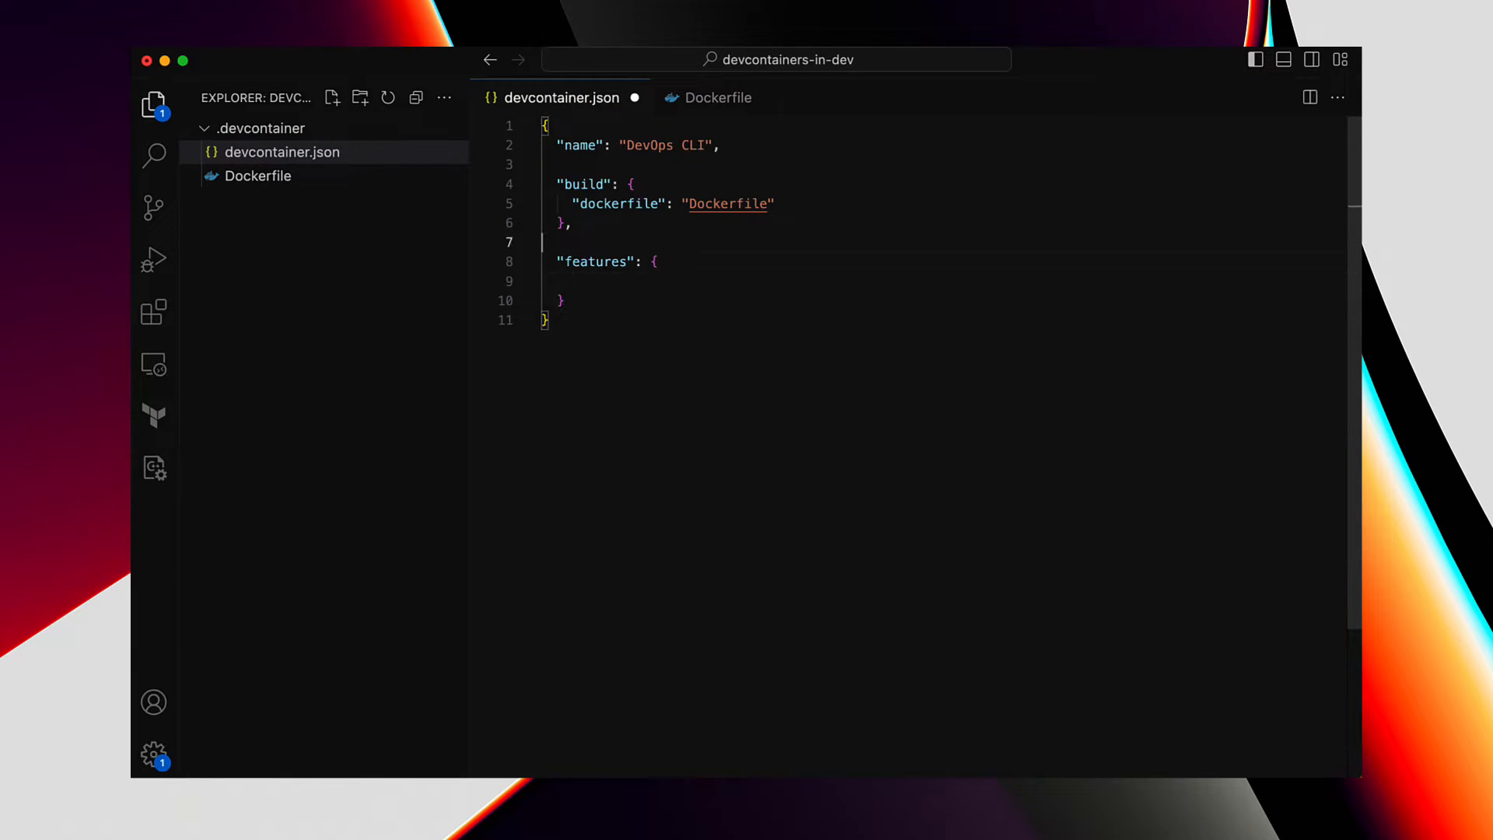
text(// https://containers.dev/features)
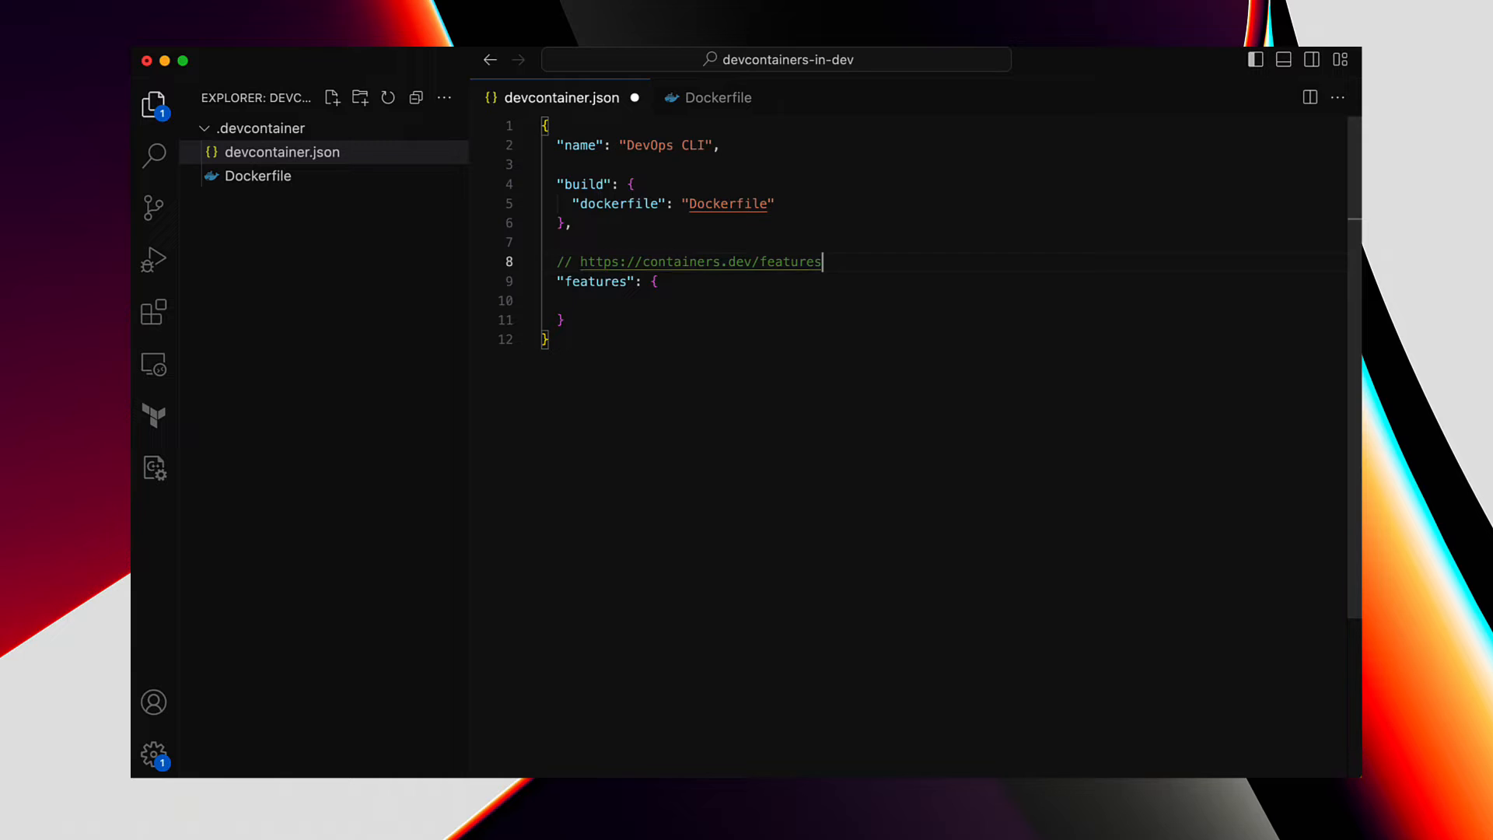
- Bring up the containers.dev features list to copy the aws-cli:1 feature reference
click(700, 261)
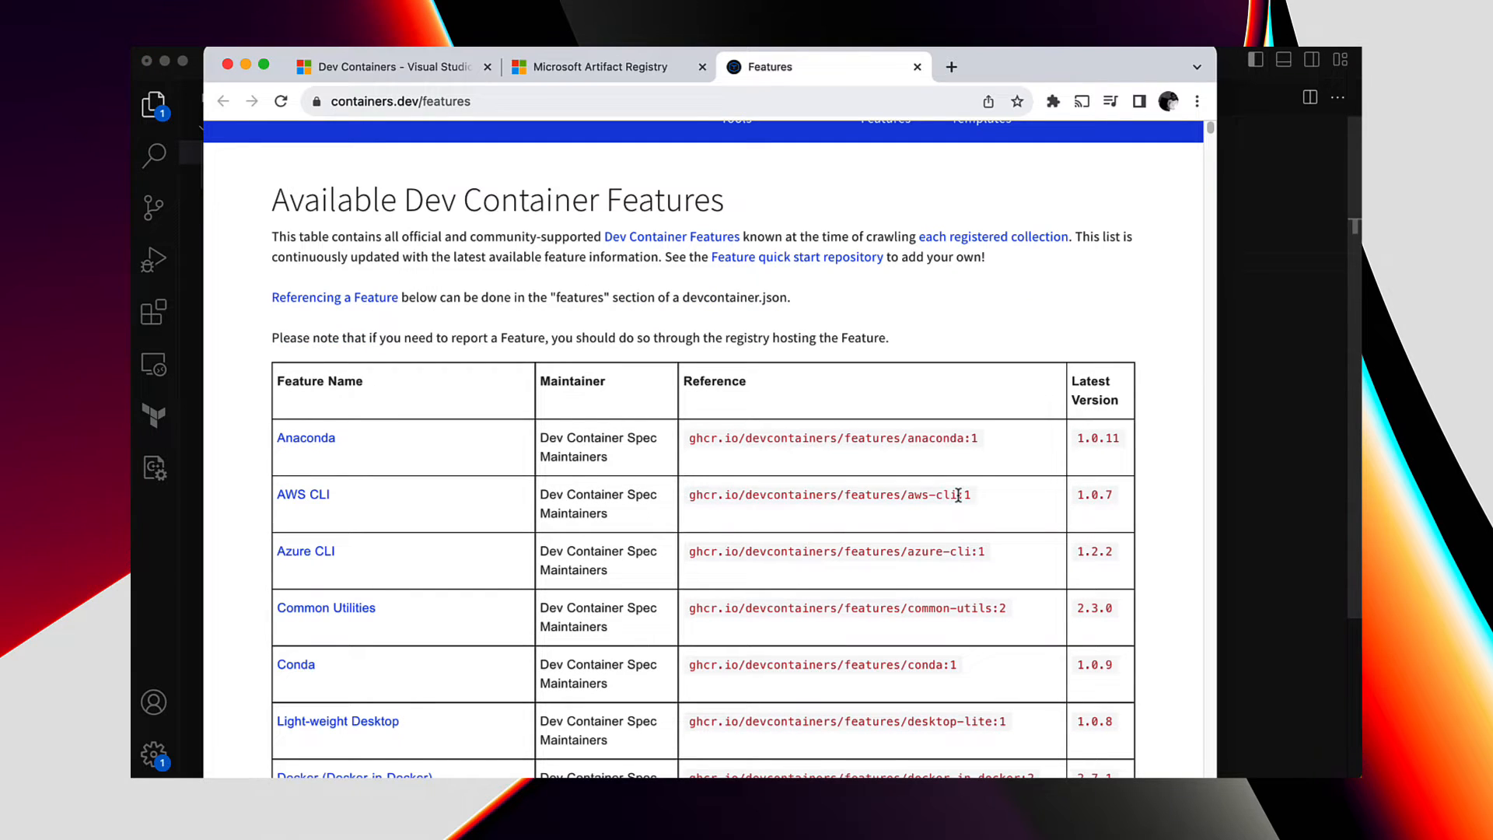
mouse_move(981, 502)
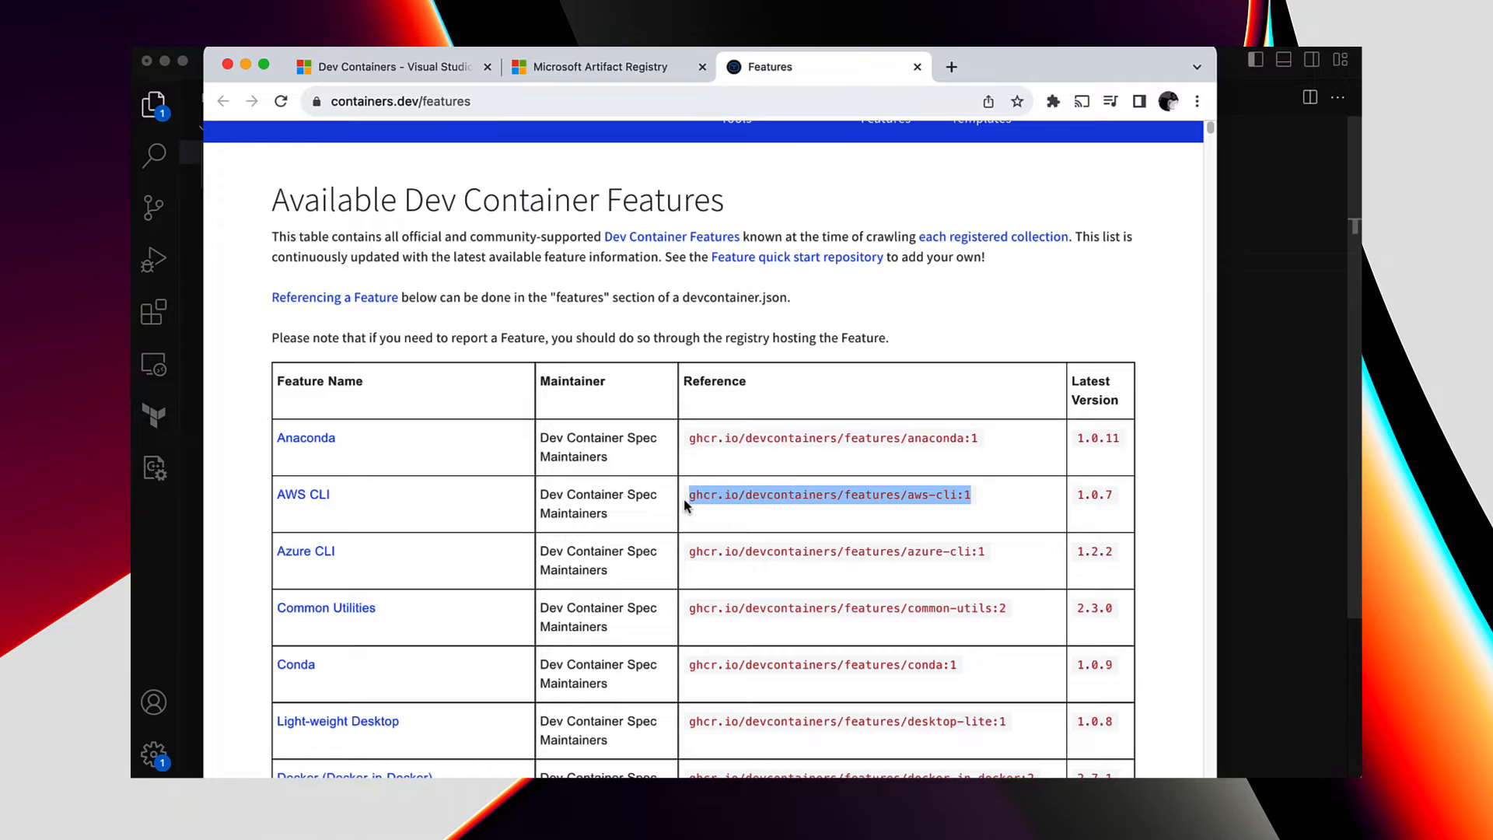
mouse_move(905, 553)
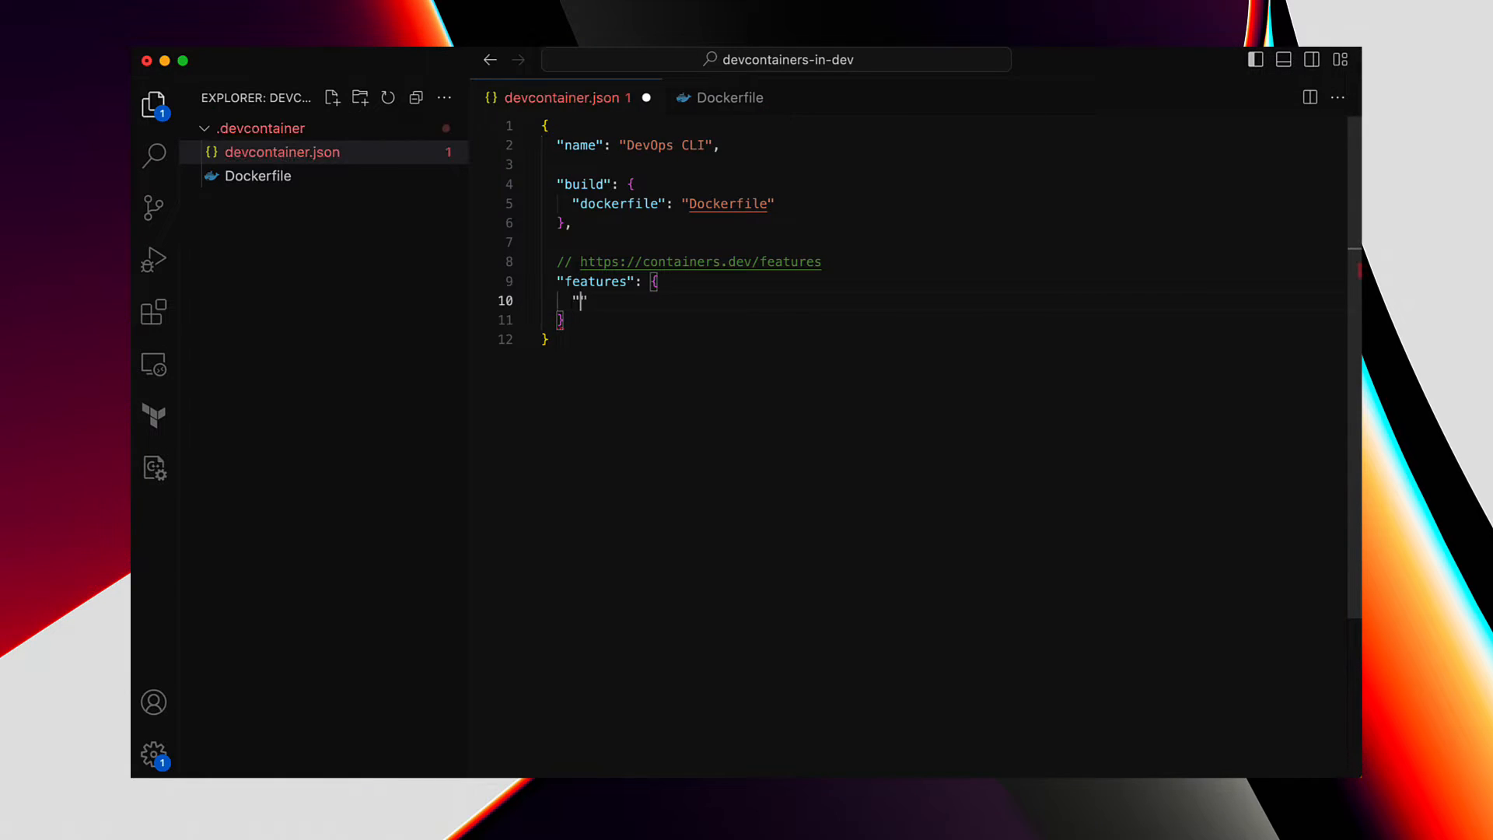
- Add ghcr.io/devcontainers/features/aws-cli:1 and devcontainers-contrib aws-cdk:2 features with {} values and save
text(ghcr.io/devcontainers/features/aws-cli:1":)
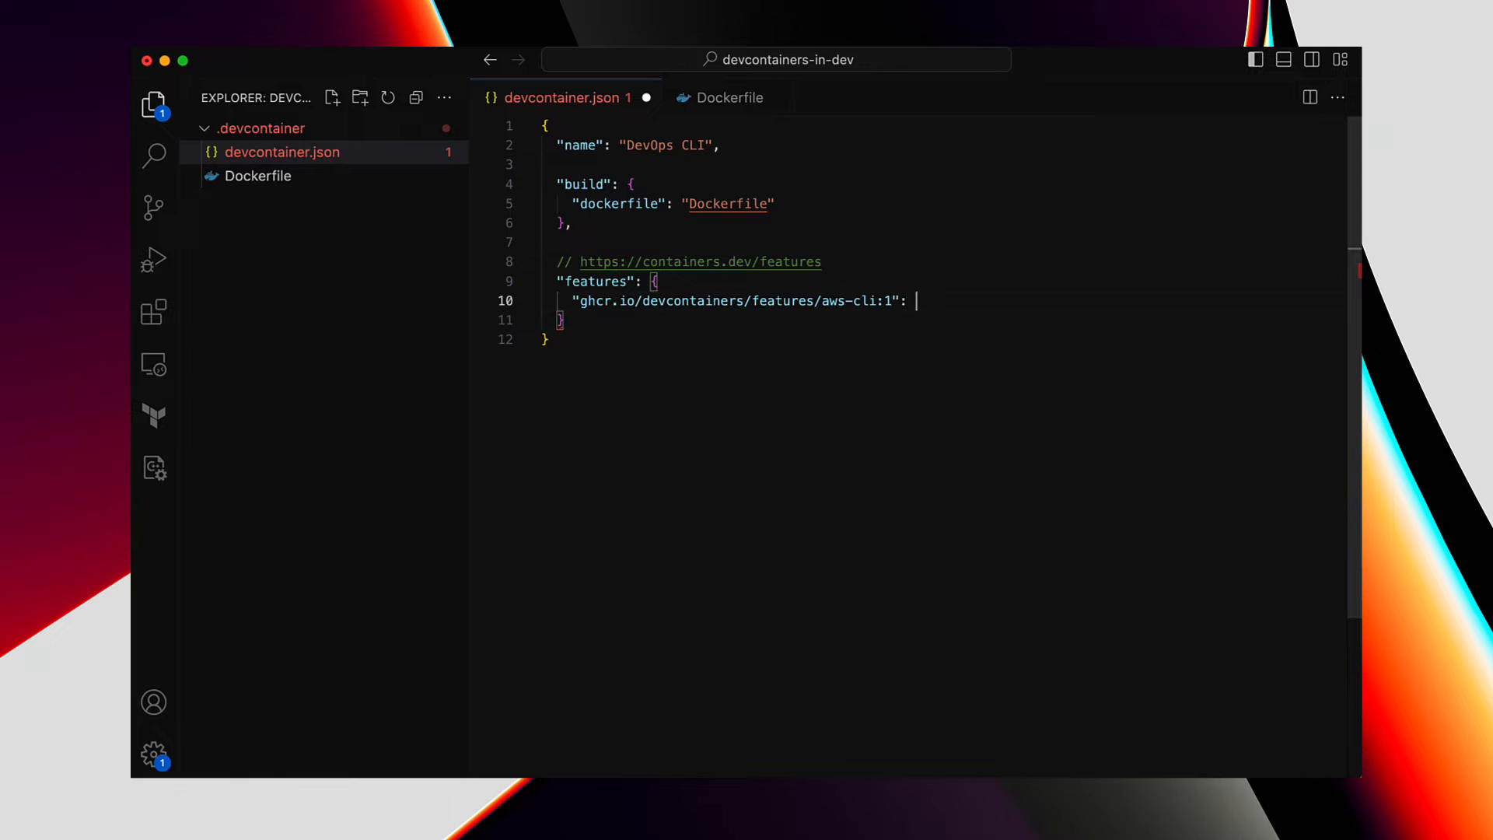
text({},)
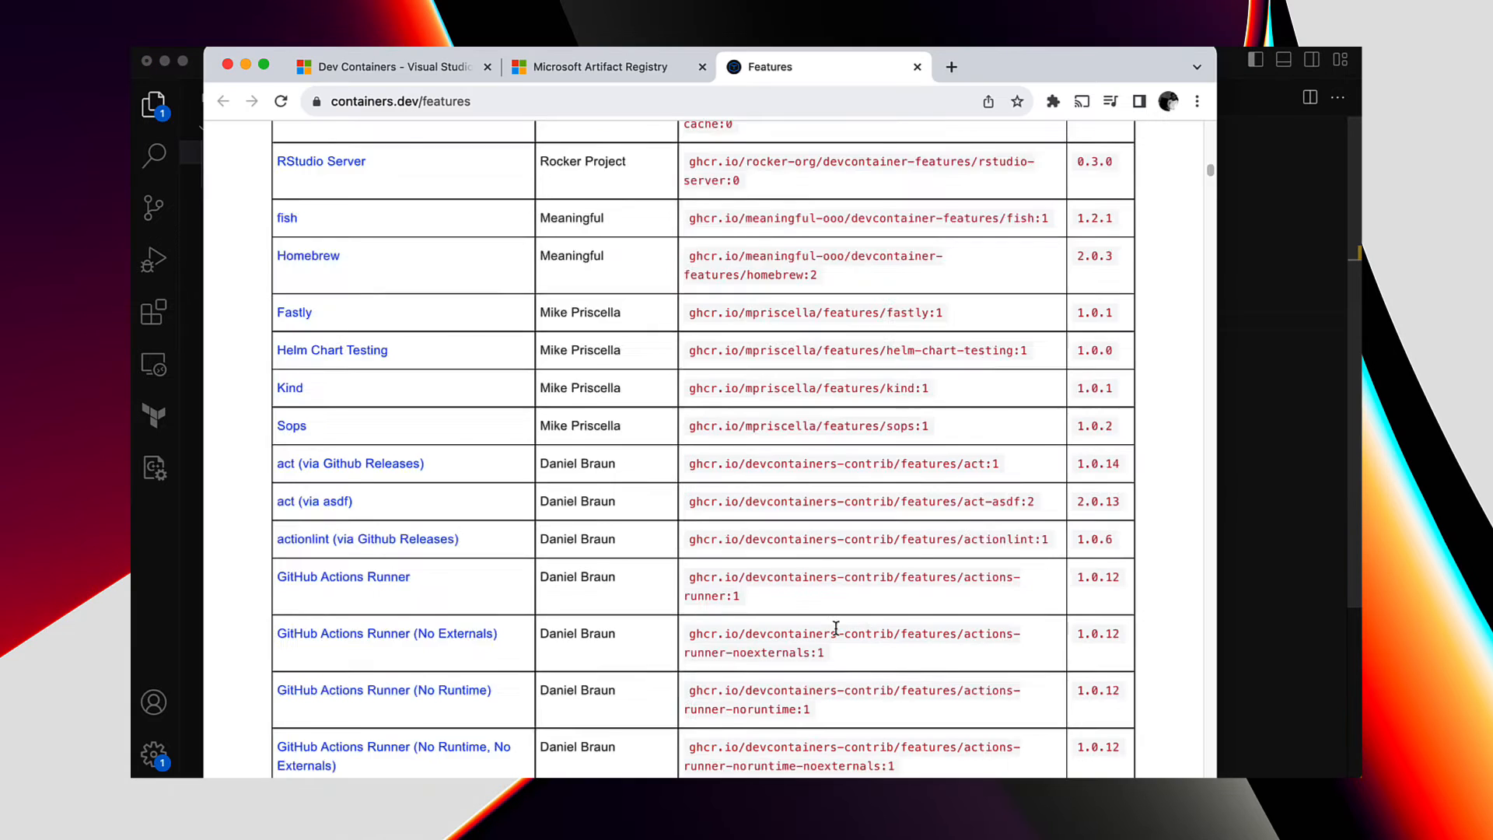
text(cdk)
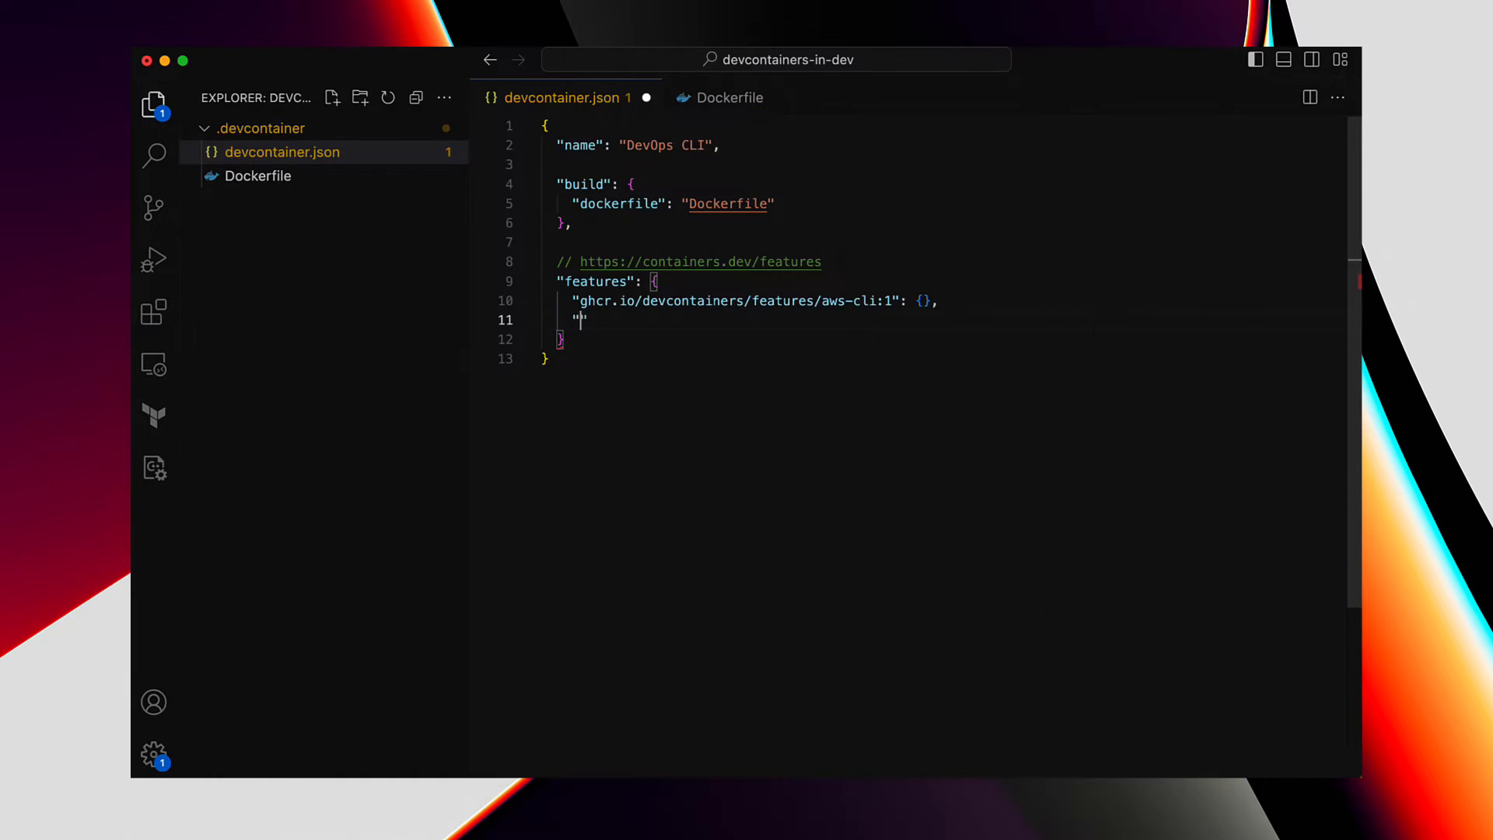
text("ghcr.io/devcontainers-contrib/features/aws-cdk:2": {})
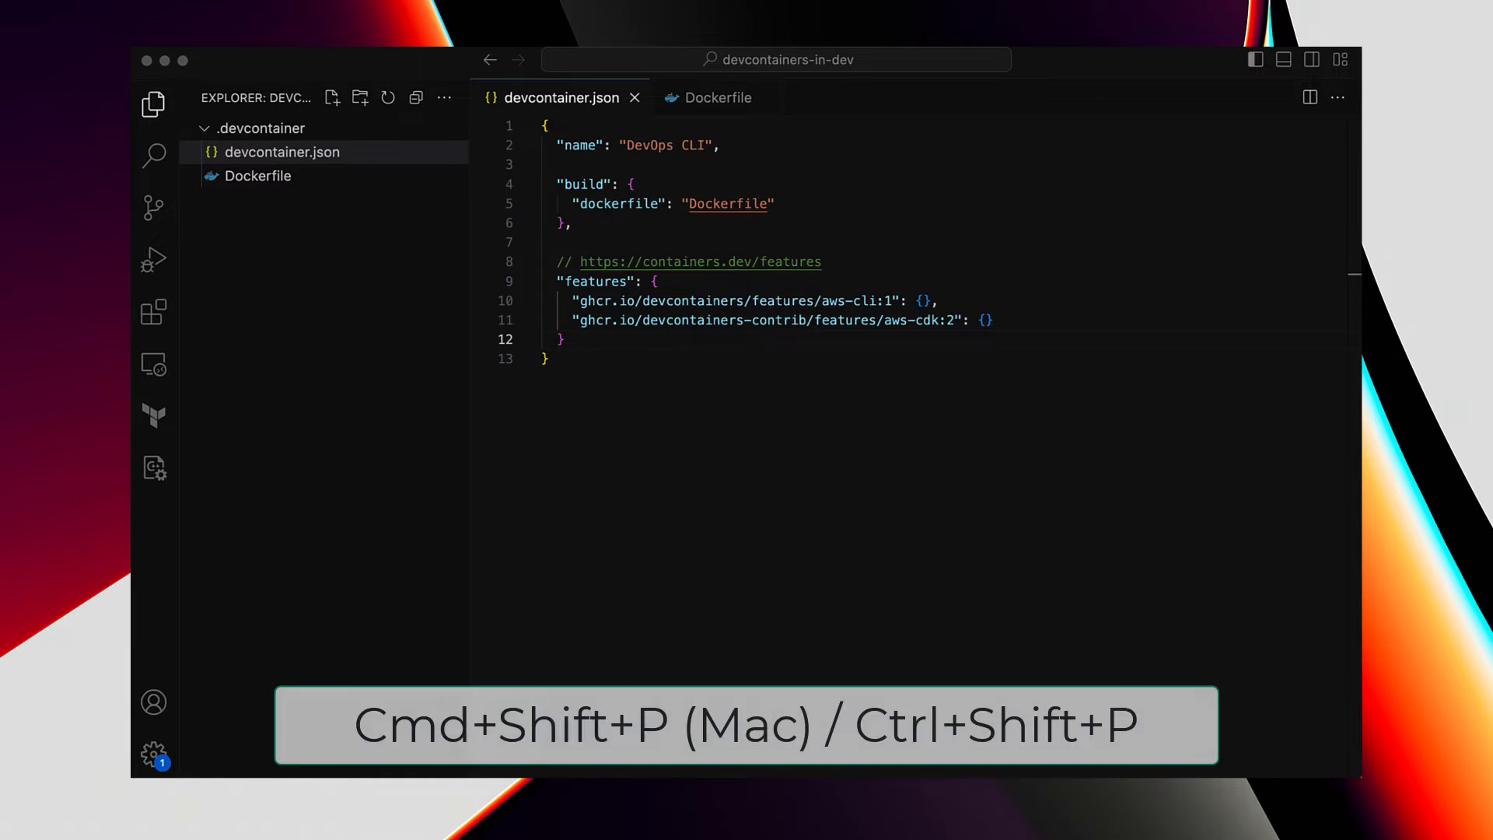
- Run Dev Containers: Rebuild and Reopen in Container from the command palette
key(cmd+shift+p)
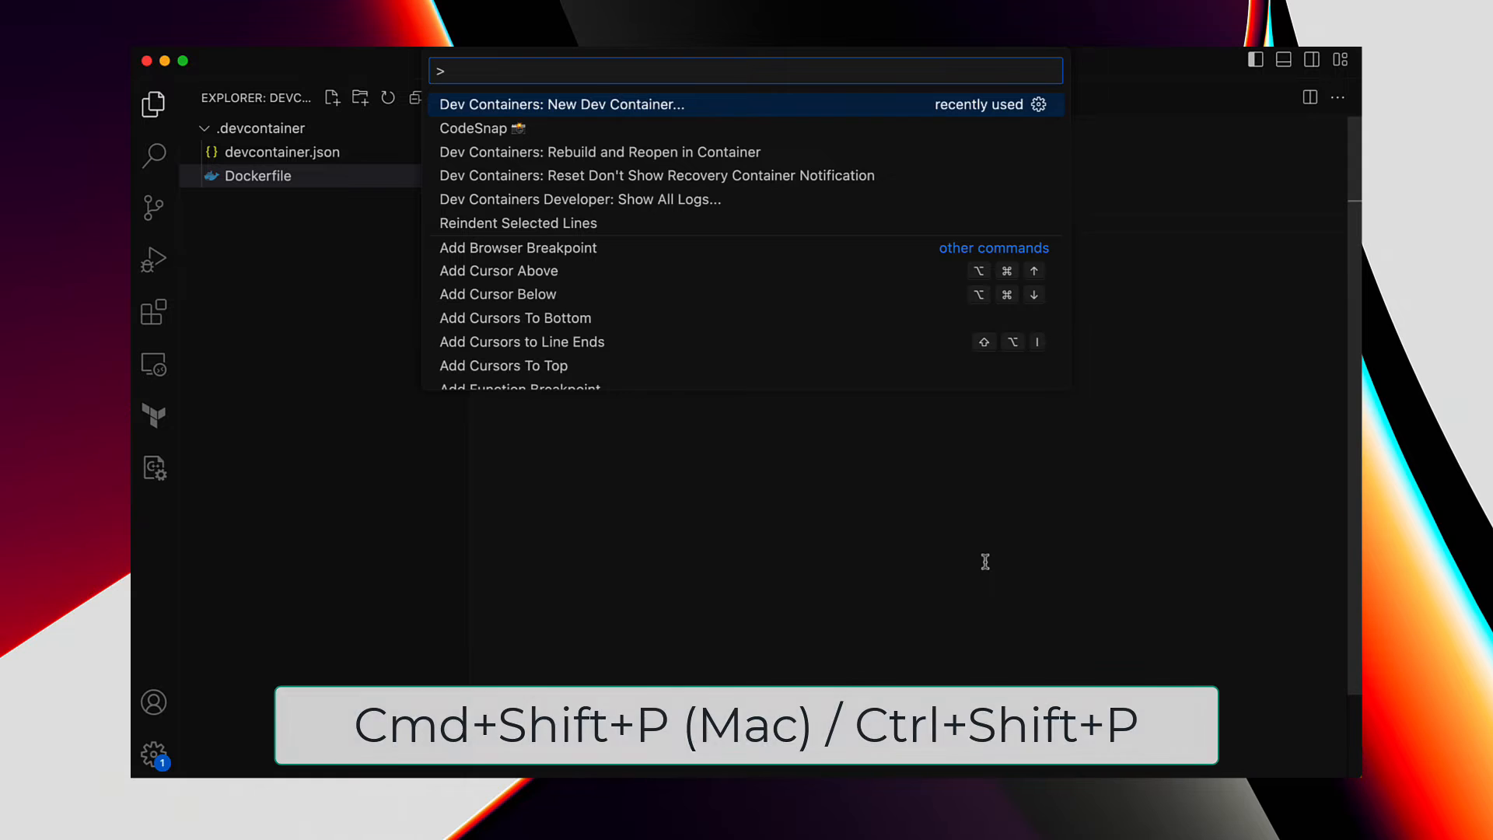
key(Down)
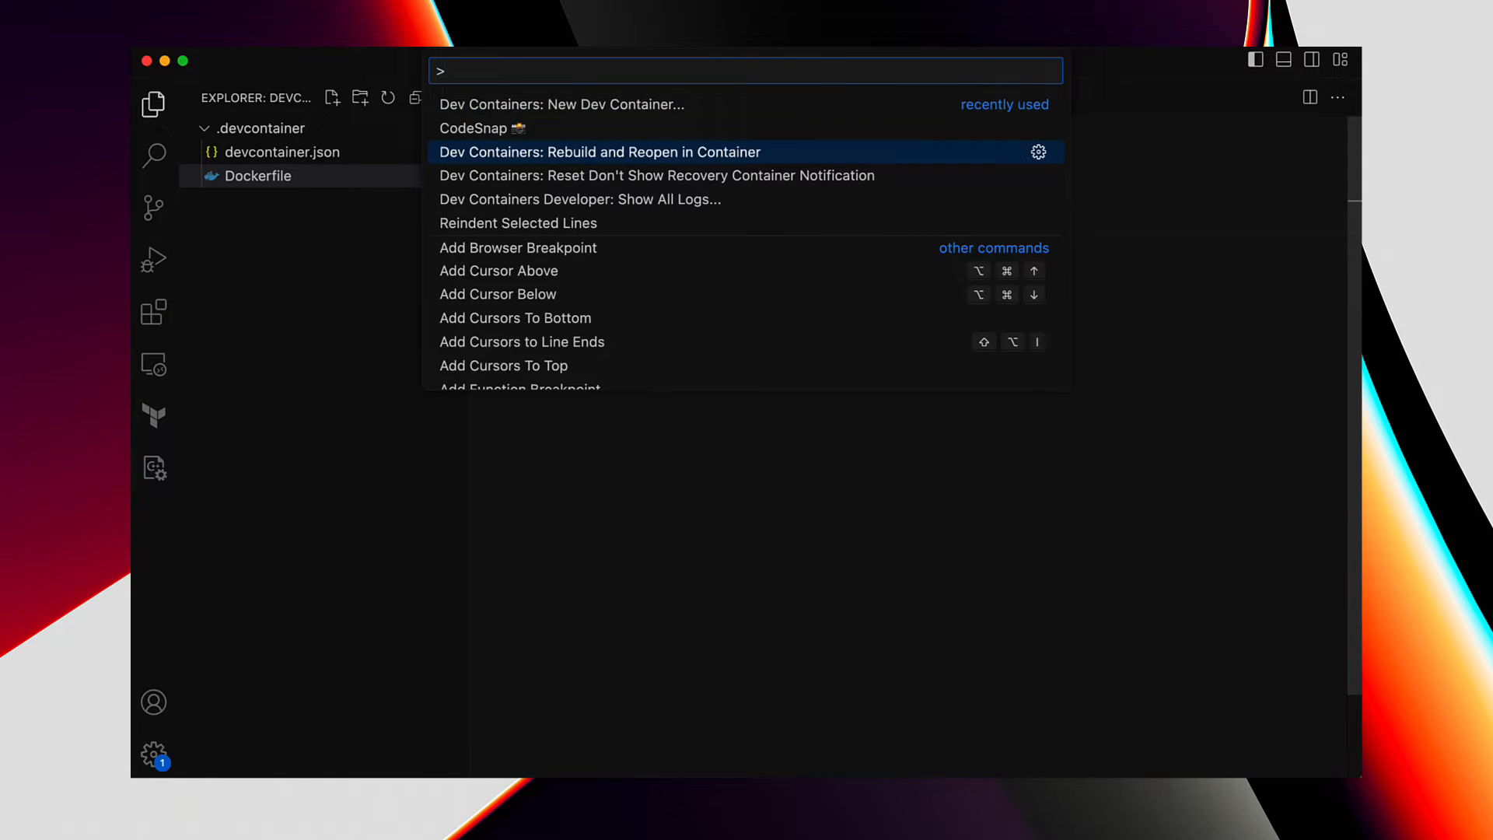
click(597, 150)
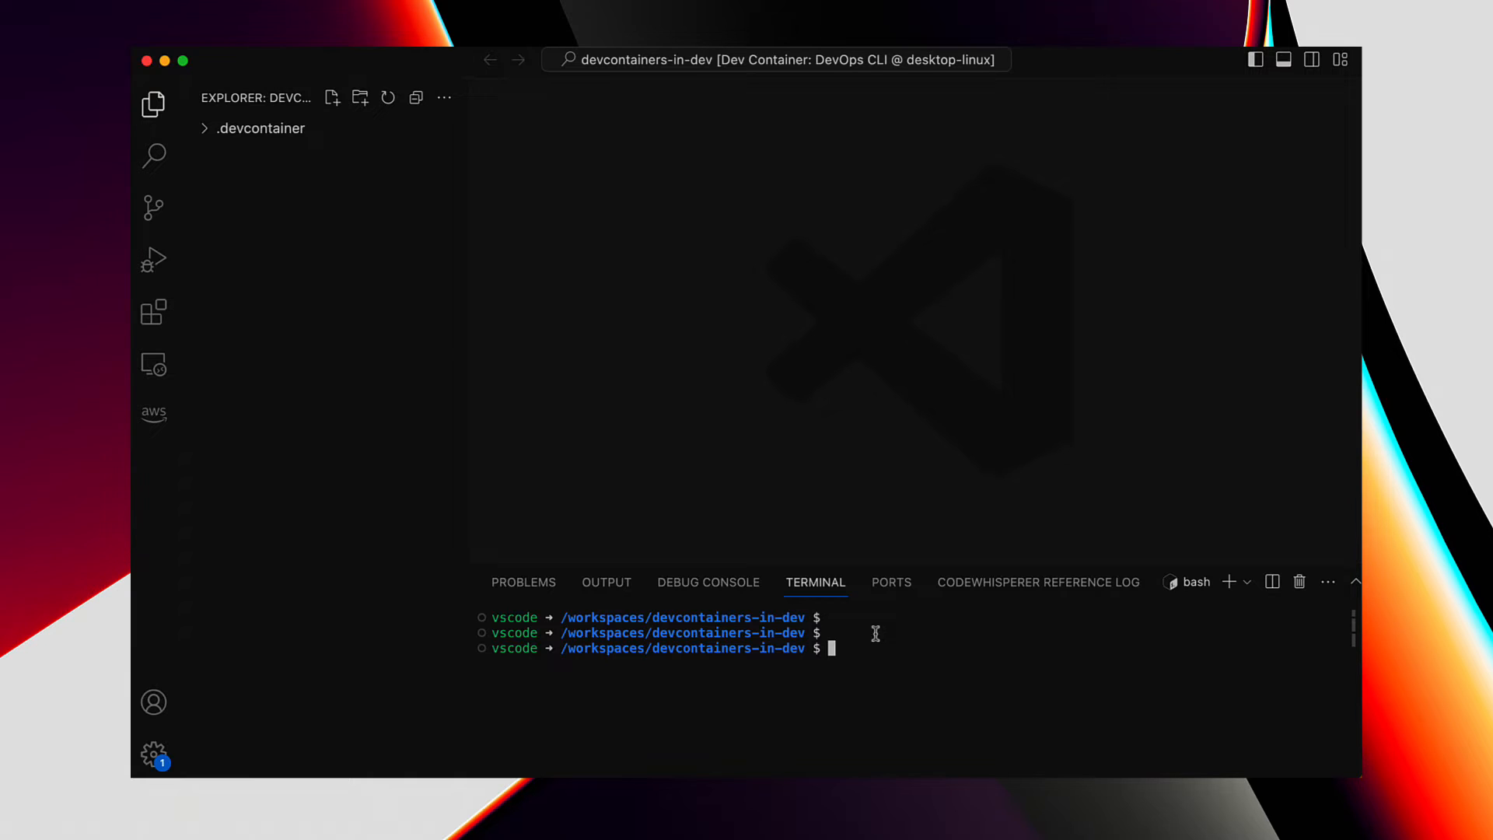
- Run aws --version, cdk --version and aws s3 ls in the container terminal, then create 1.txt
text(aw)
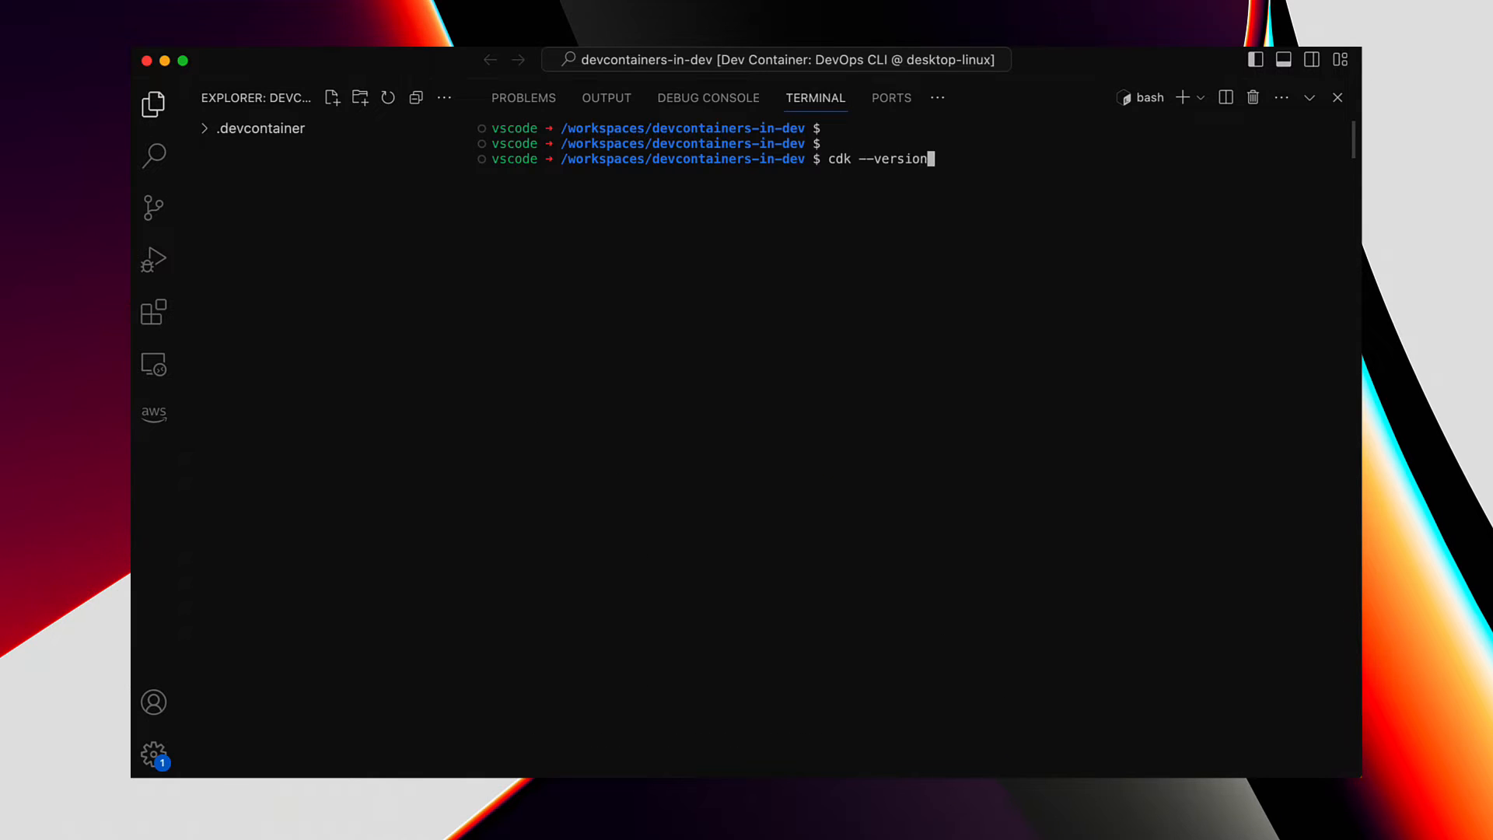
text(aws --v)
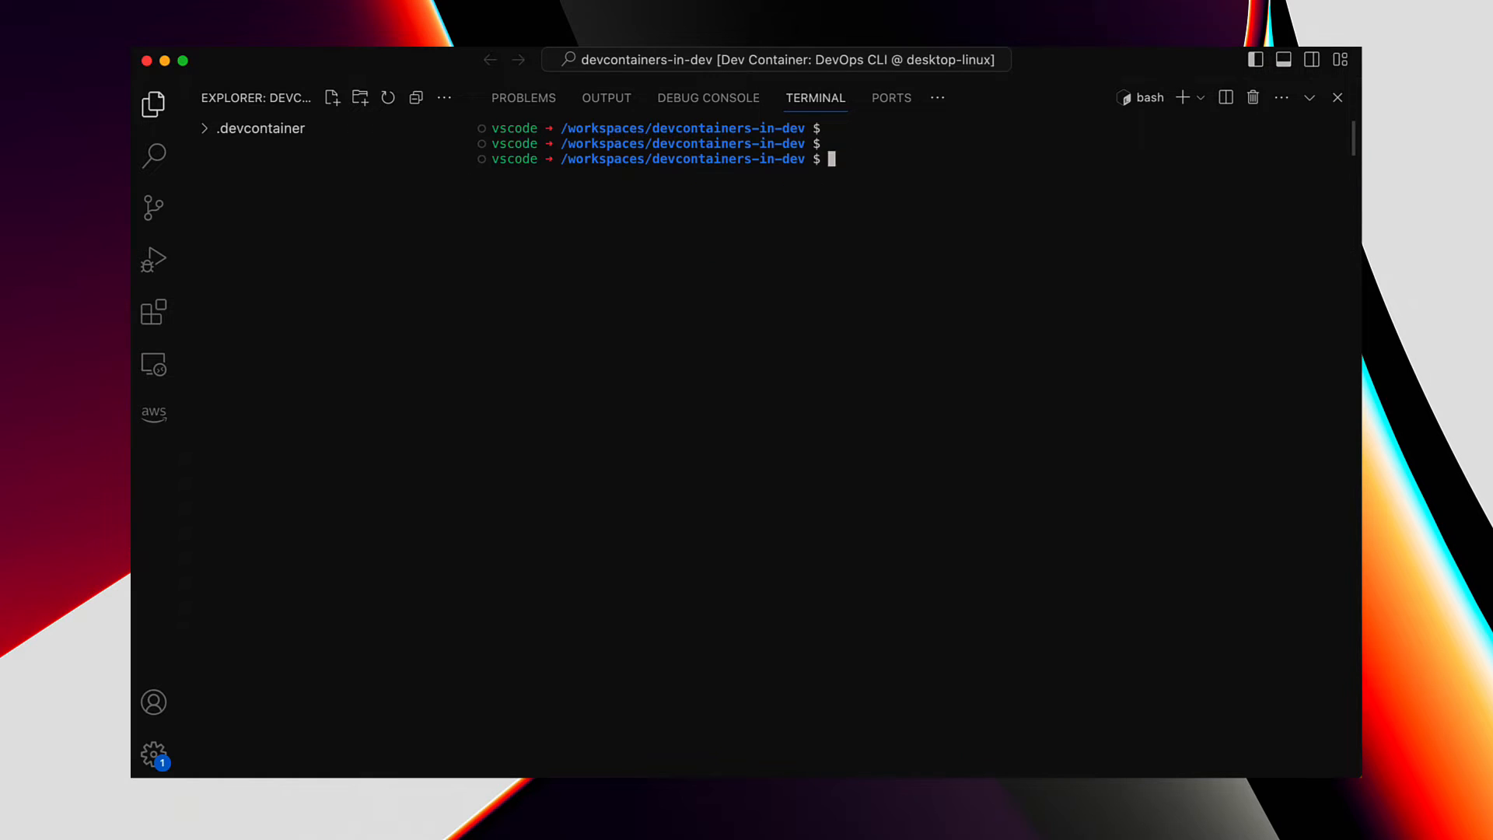
text(aws s3 ls)
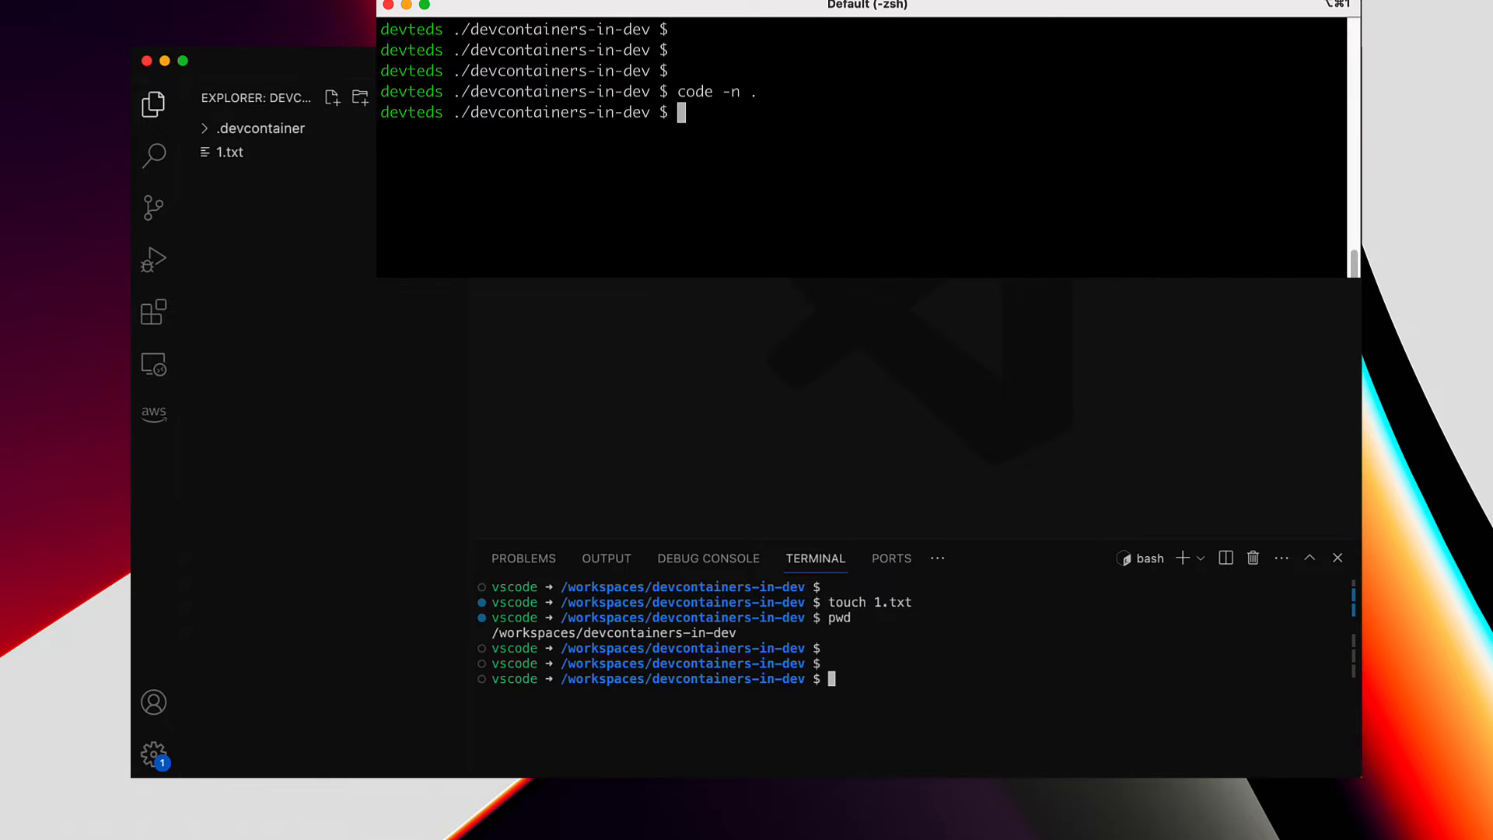
- Run ls in the host's devcontainers-in-dev folder to confirm 1.txt is present
text(ls)
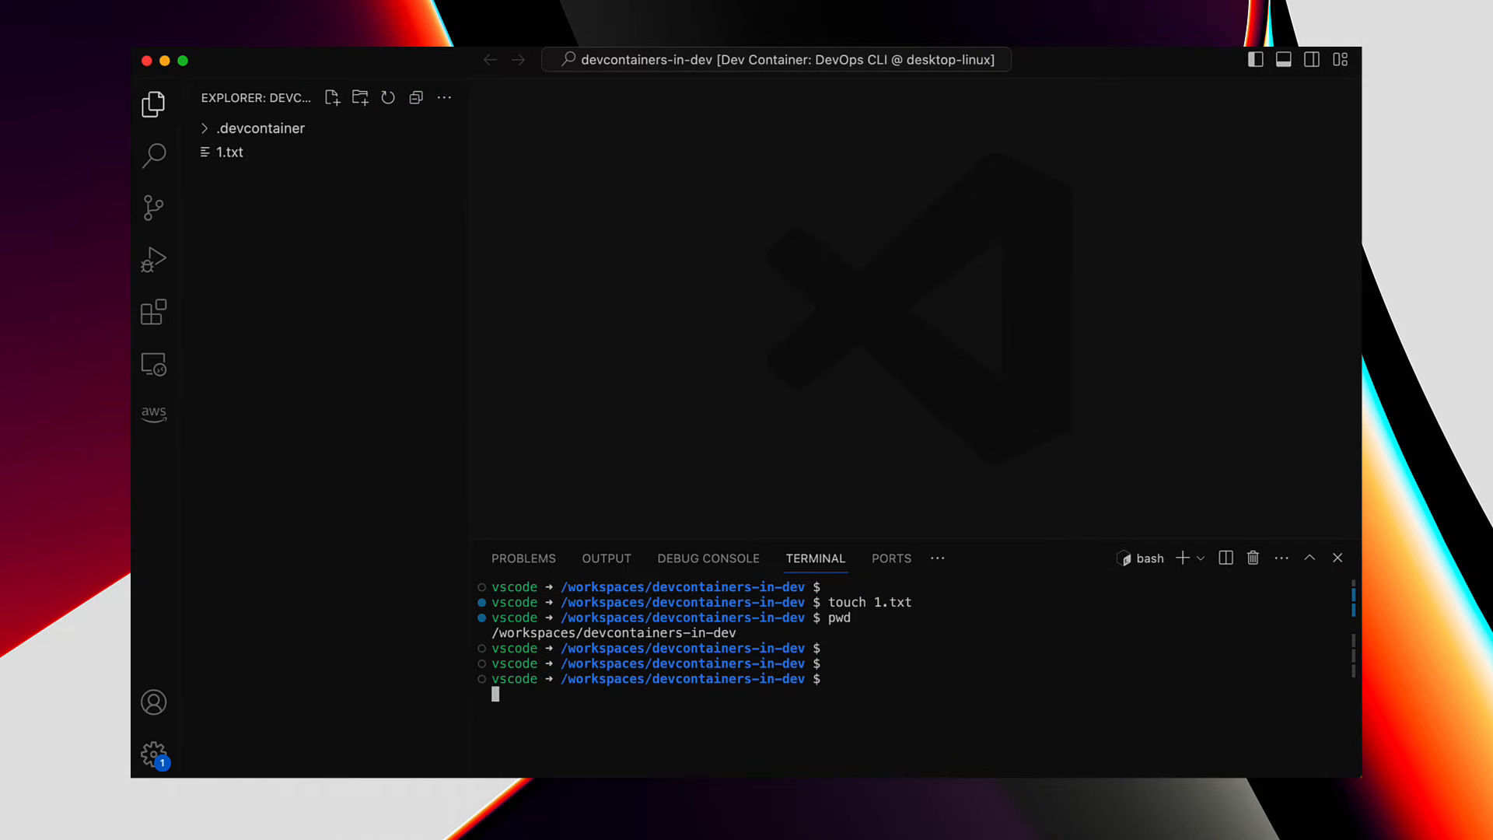
- Expand .devcontainer and preview devcontainer.json showing the aws-cli and aws-cdk features
click(266, 128)
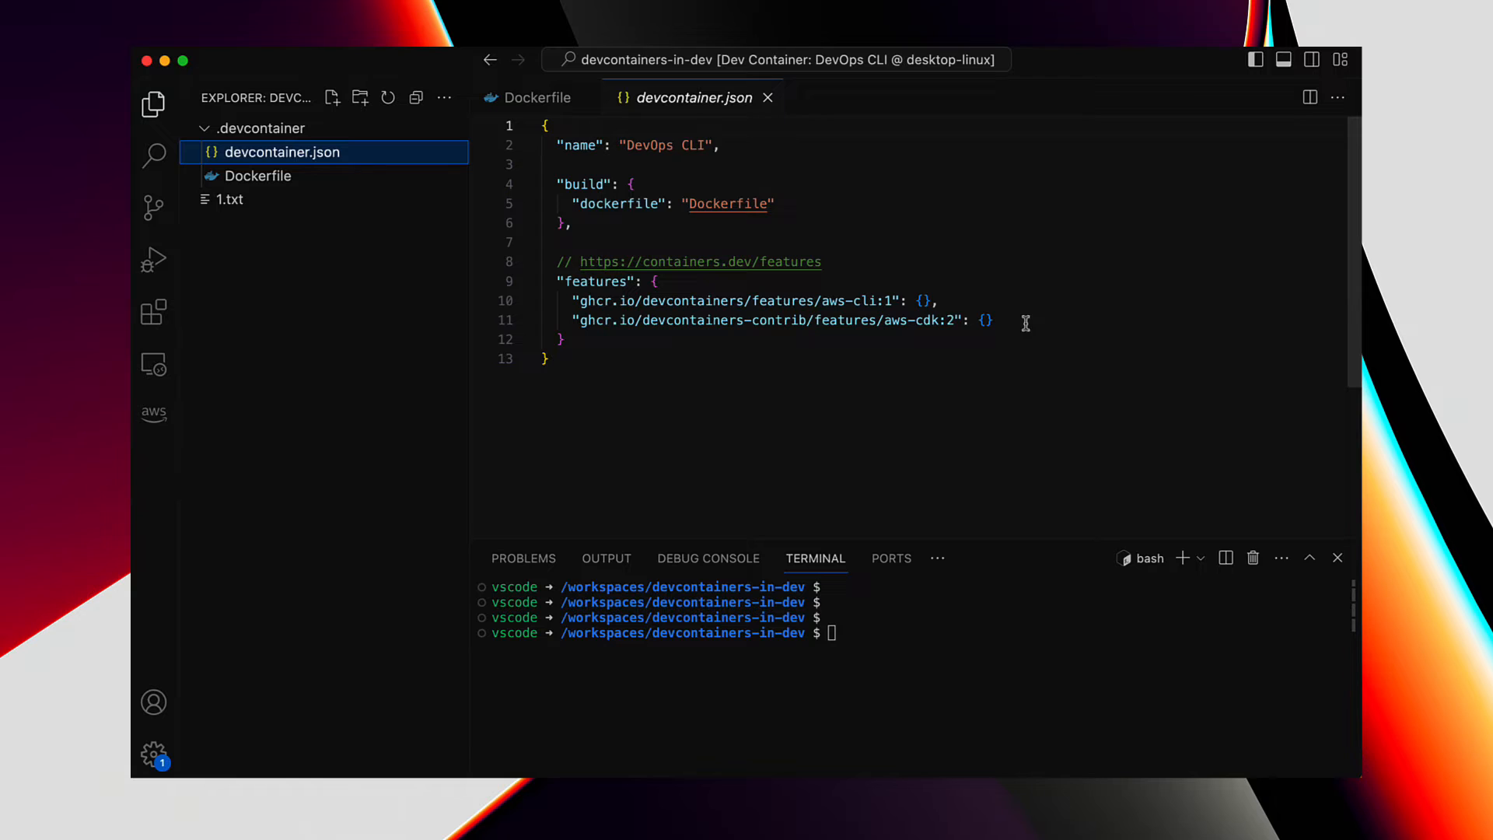
- Add the # Kubectl ENV and RUN curl/chmod/mv install lines to the Dockerfile and save
click(257, 175)
text(# K)
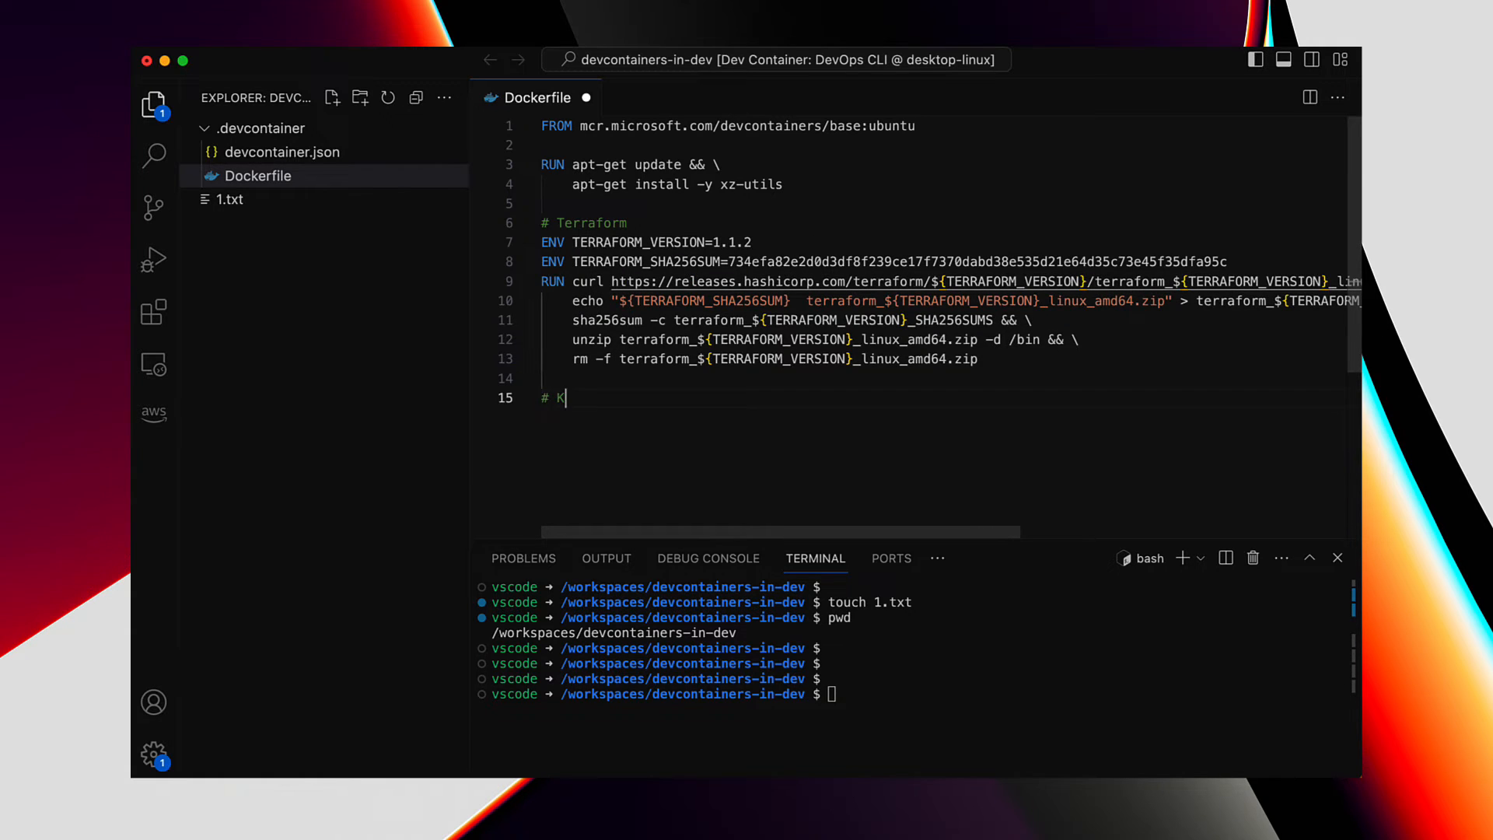
text(ubectl)
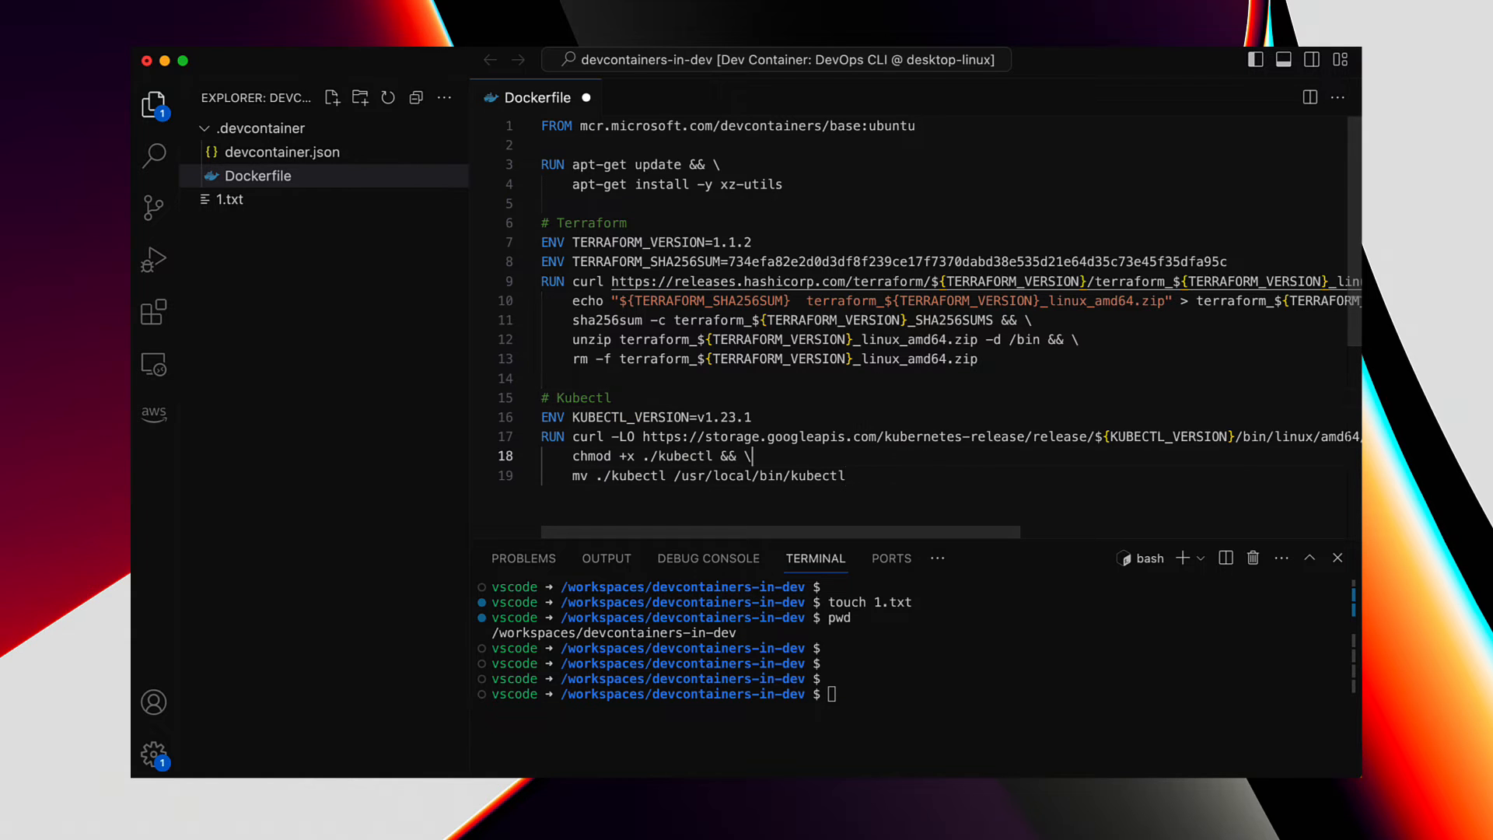
key(Enter)
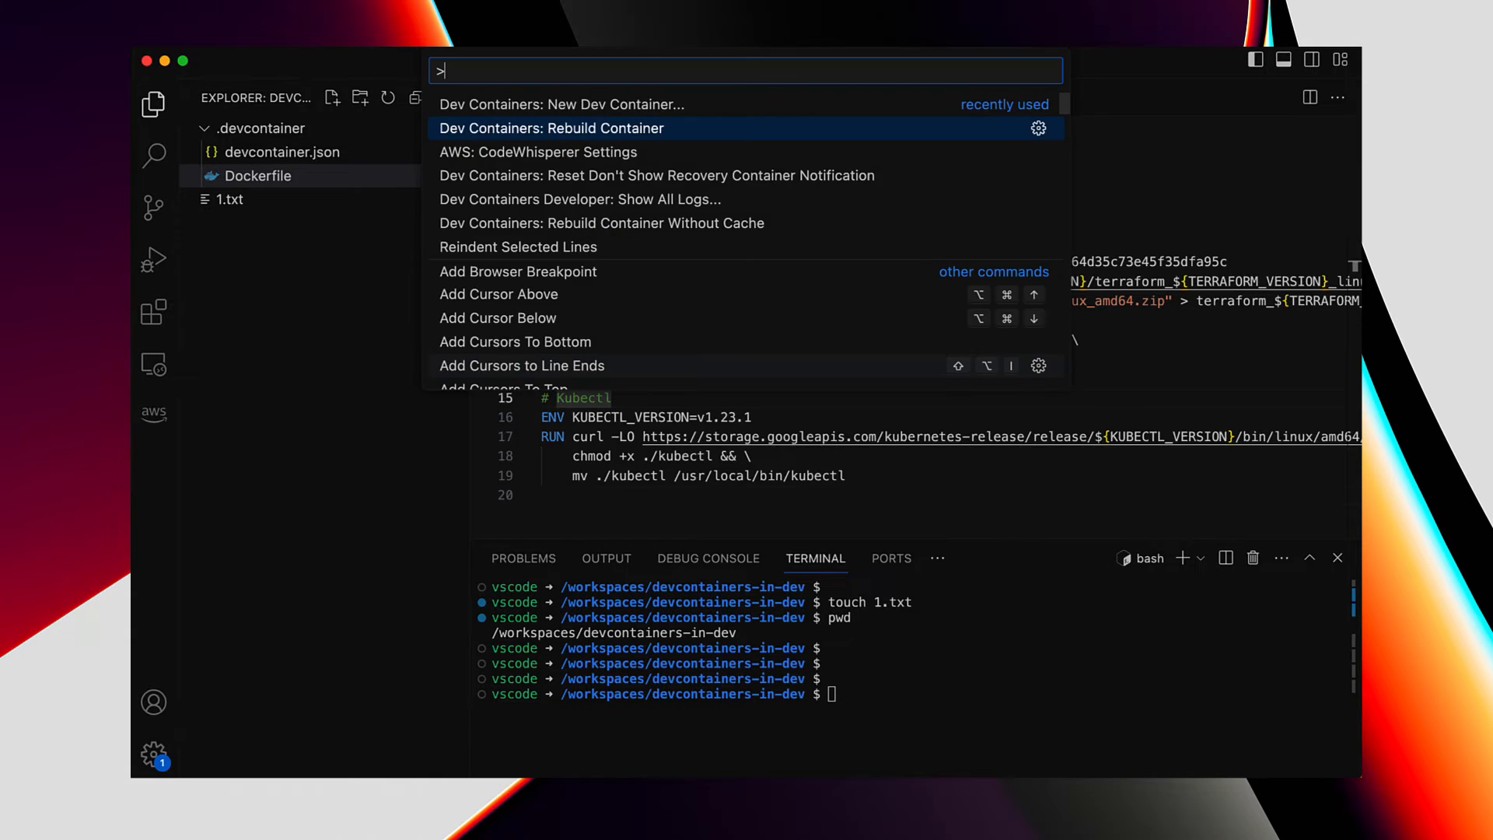
- Rebuild the container, then run terraform and kubectl in its terminal to confirm both are installed
click(550, 127)
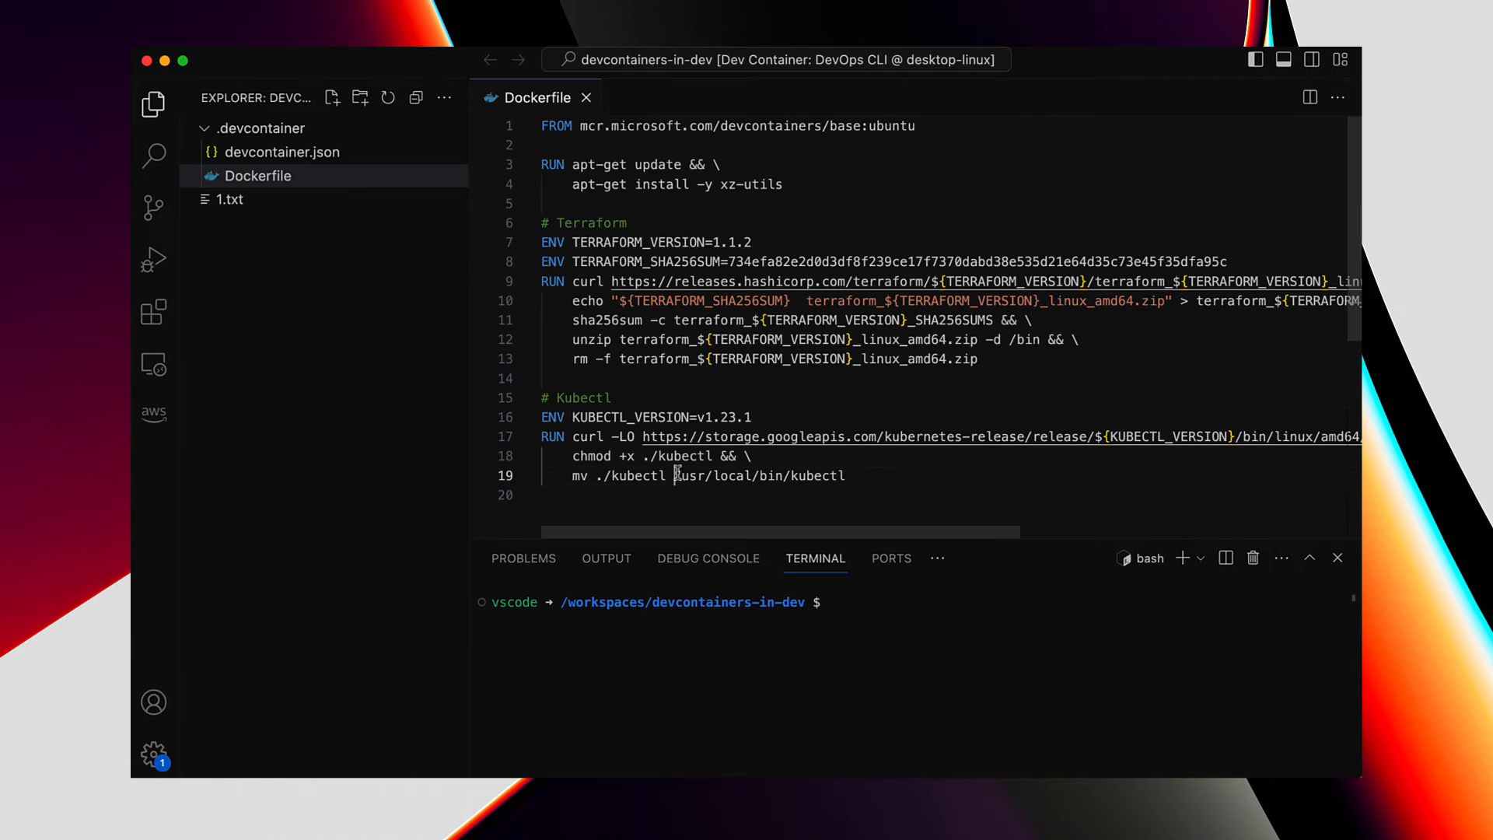
text(terraform)
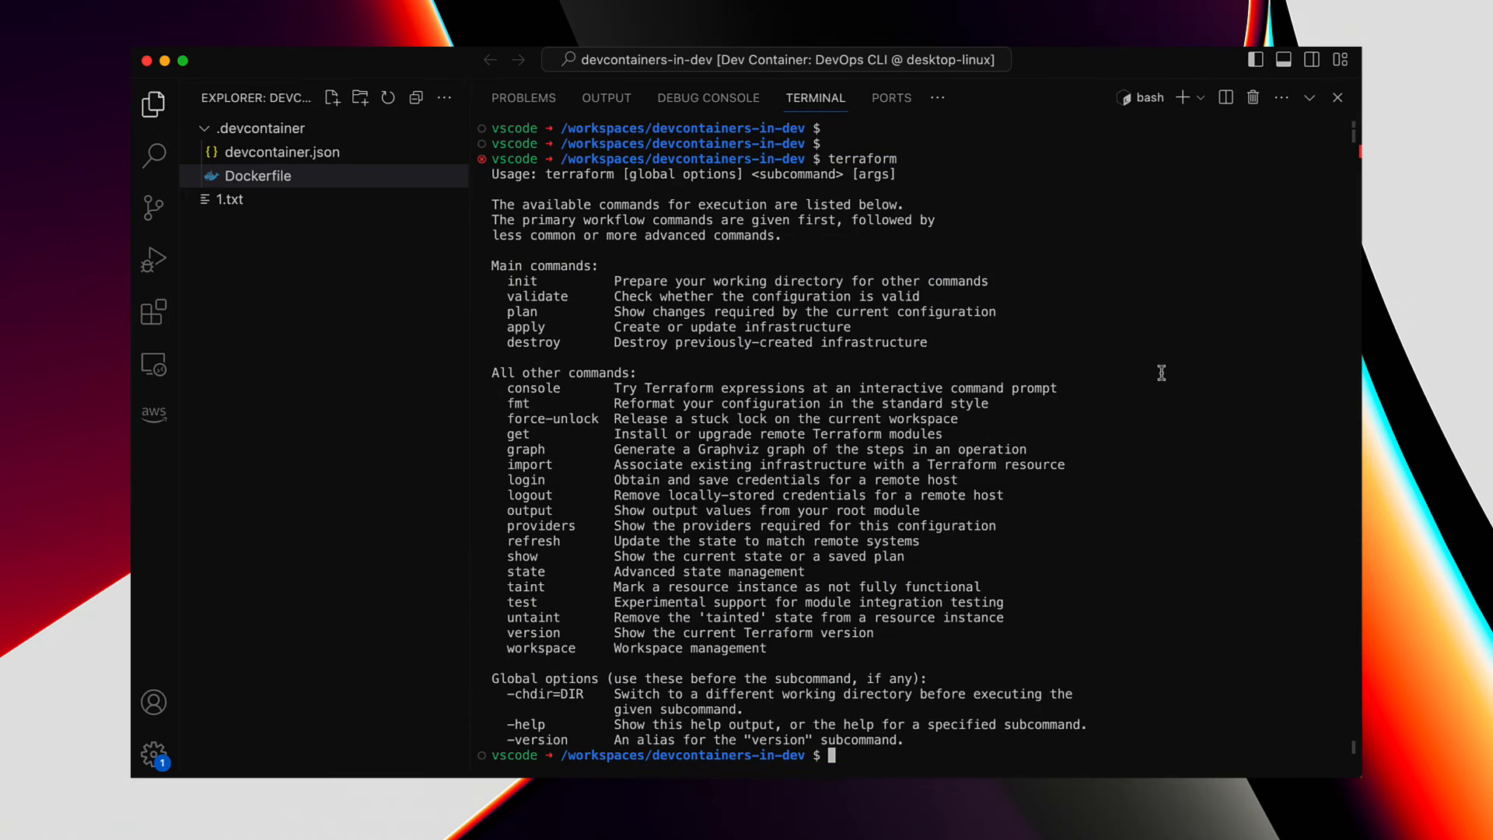
text(ku)
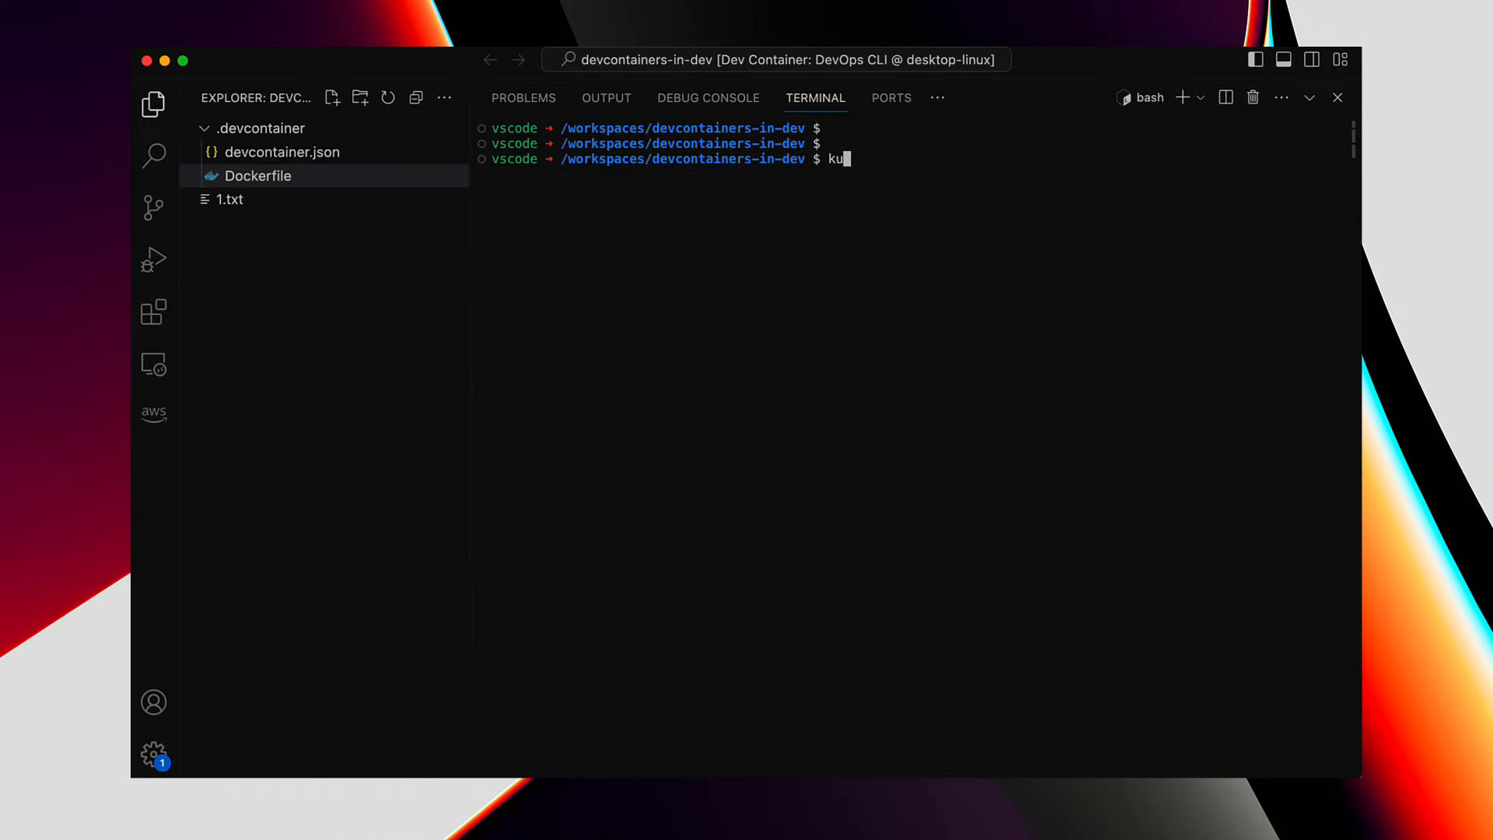
key(Enter)
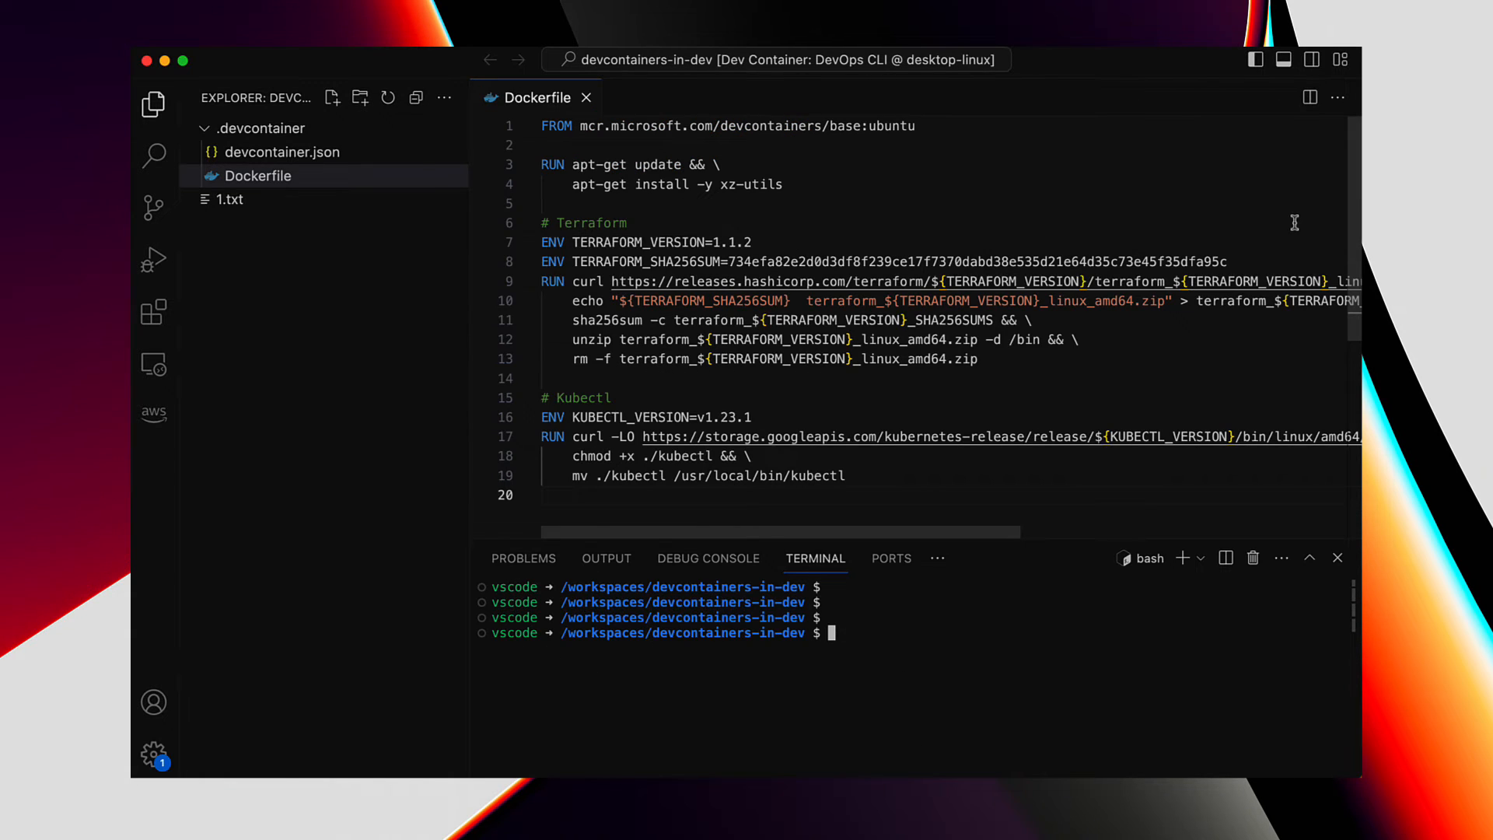
mouse_move(1244, 347)
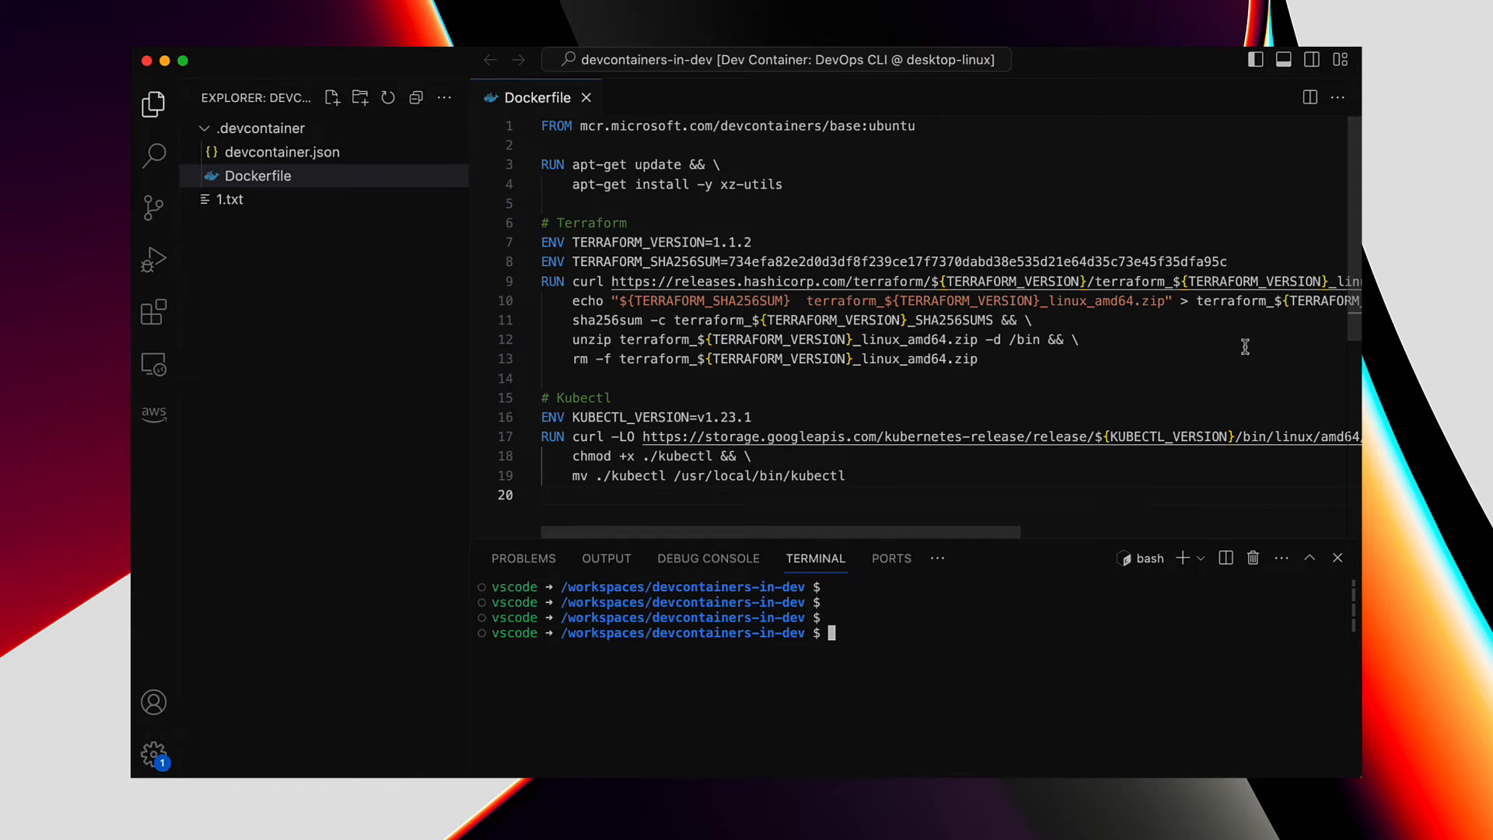
click(283, 151)
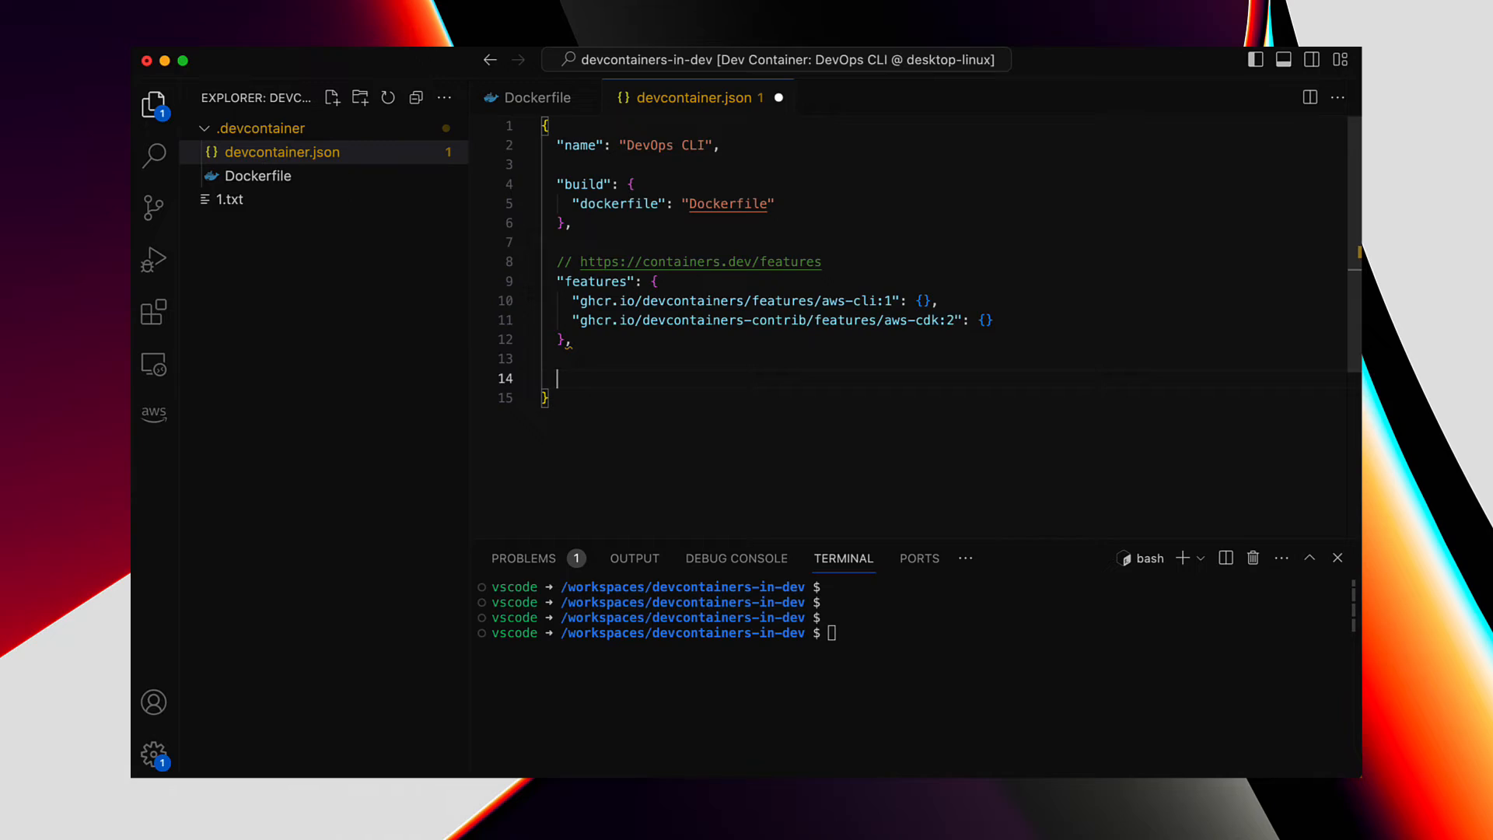
- Add an empty "mounts": [ ] array after the features block in devcontainer.json
text("mounts": [)
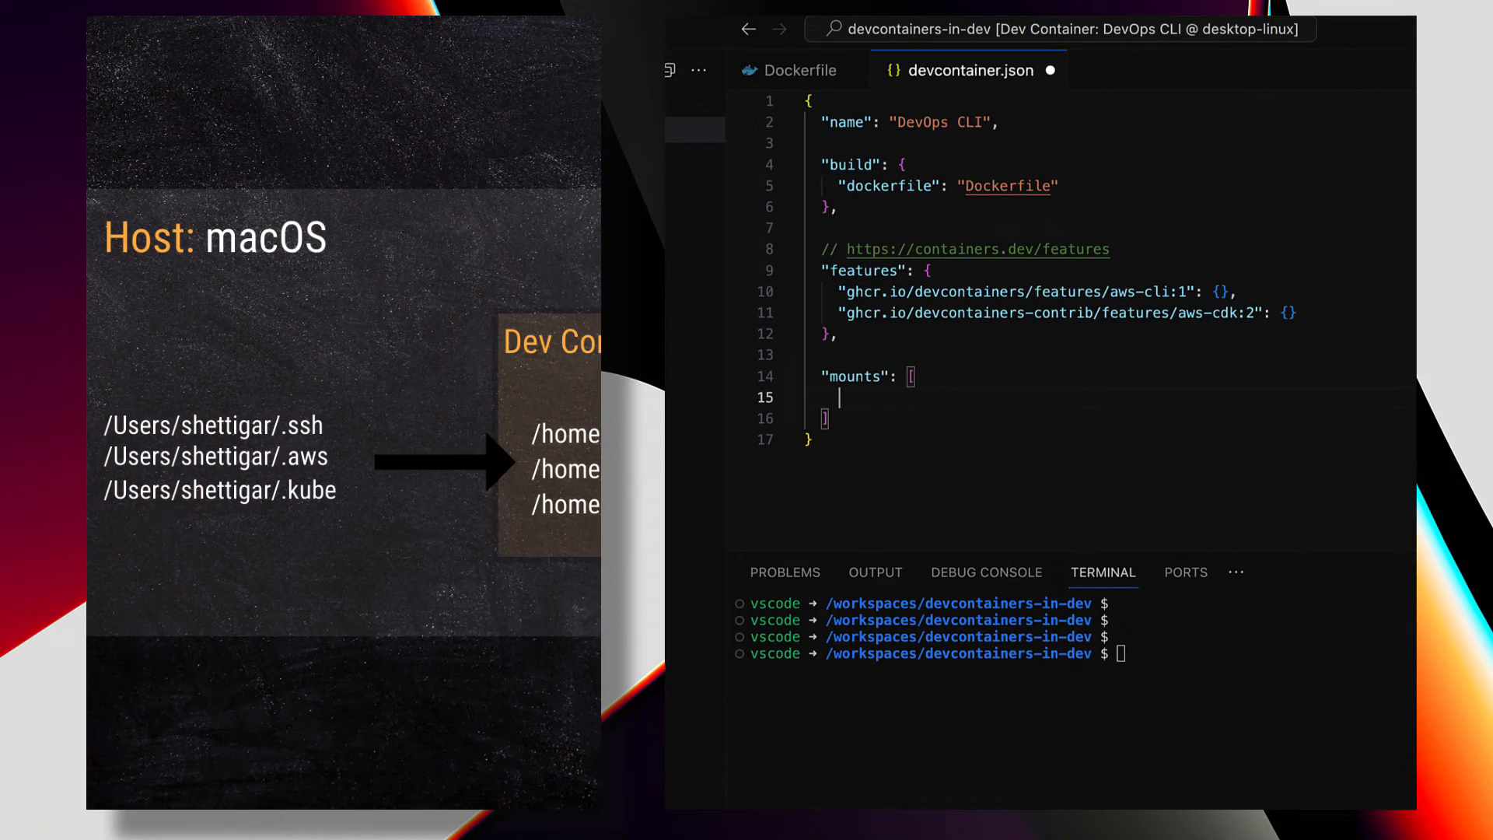
- Add a bind mount from /Users/shettigarc/.ssh to /home/vscode/.ssh, confirming $HOME is /home/vscode
text({)
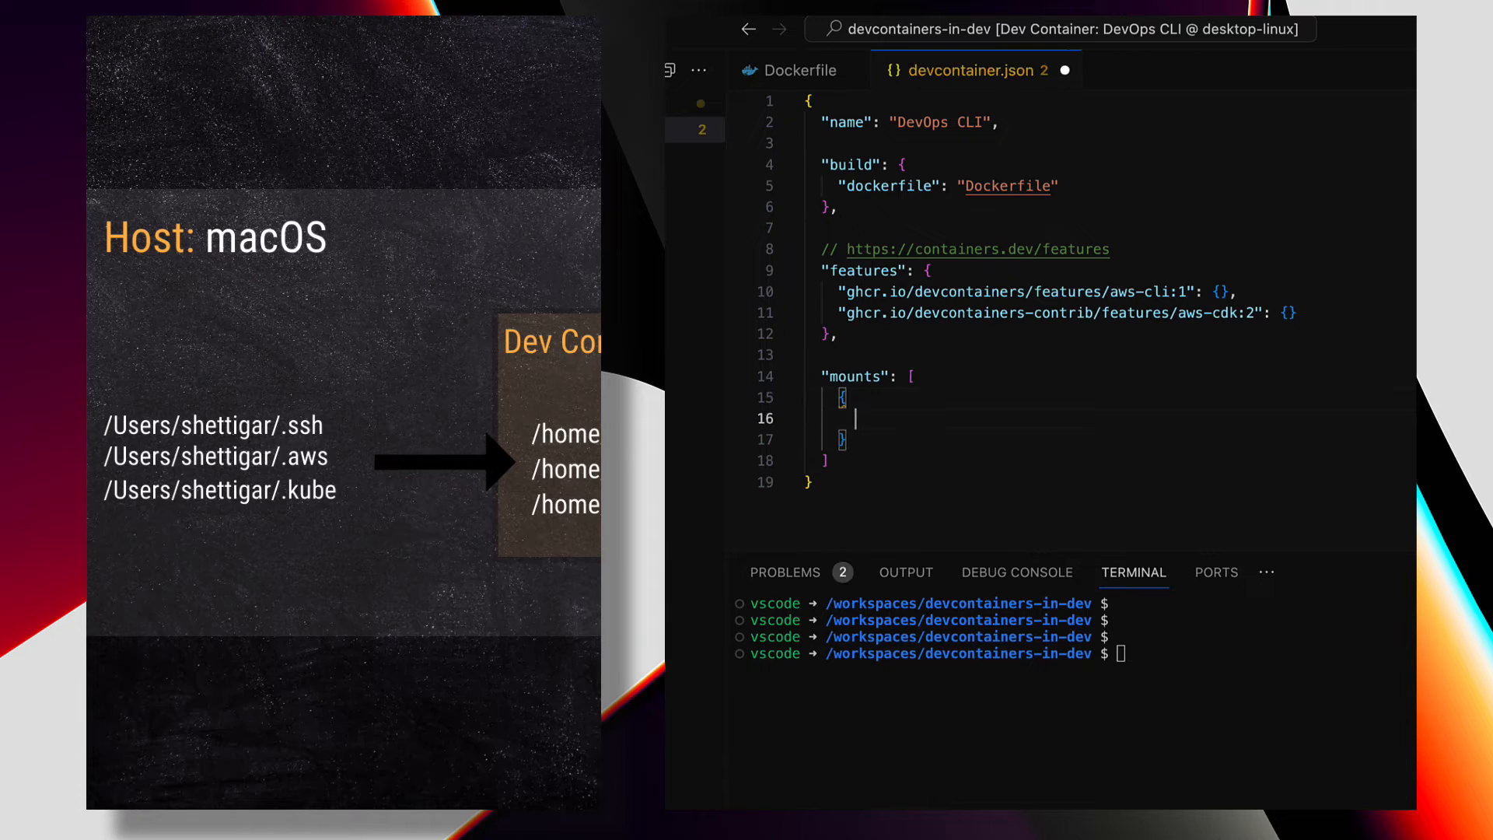
text("source": "/Users/shettigarc/.ssh",)
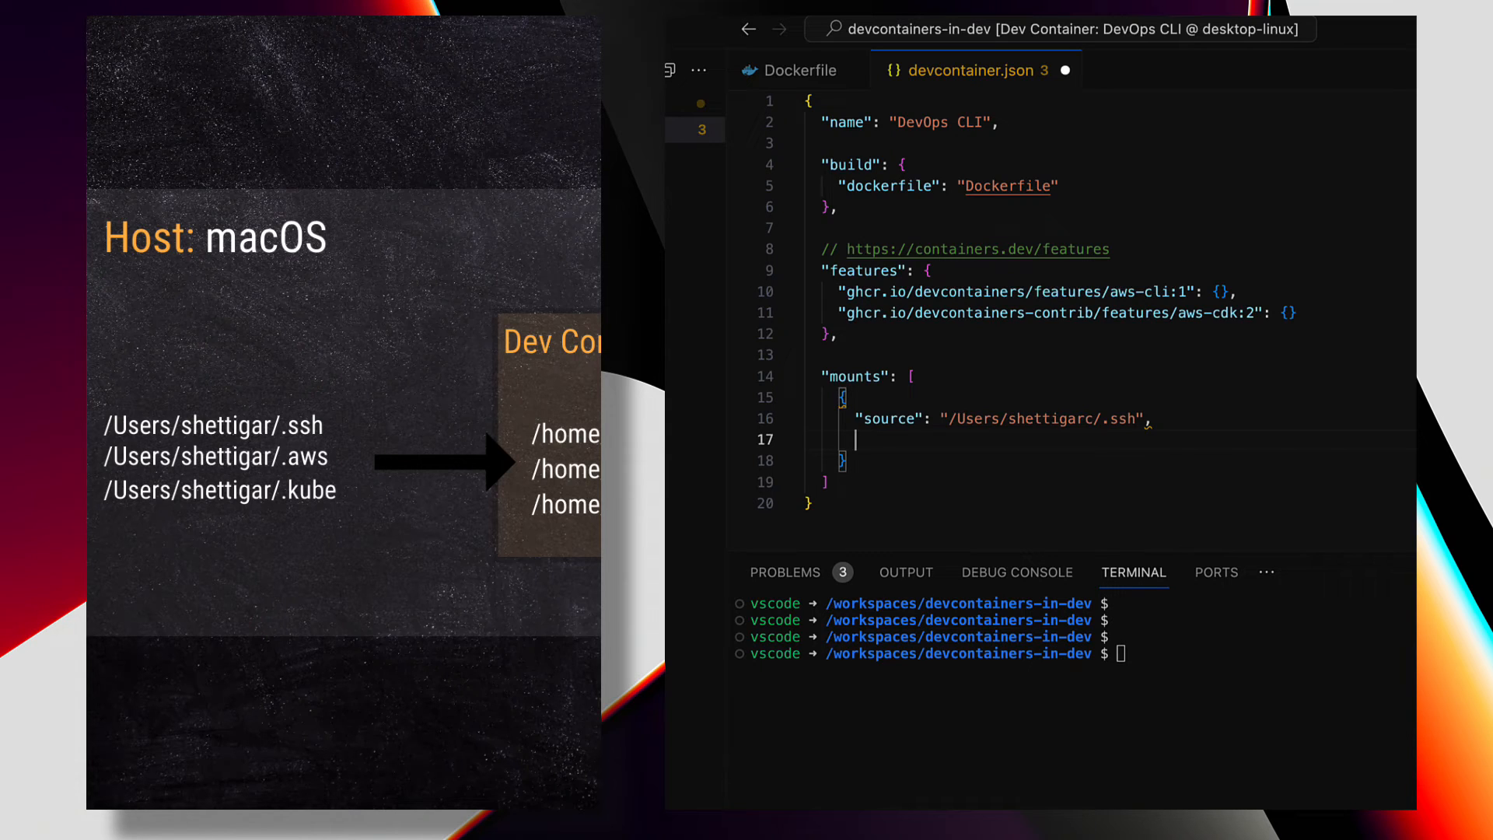
text("target": ")
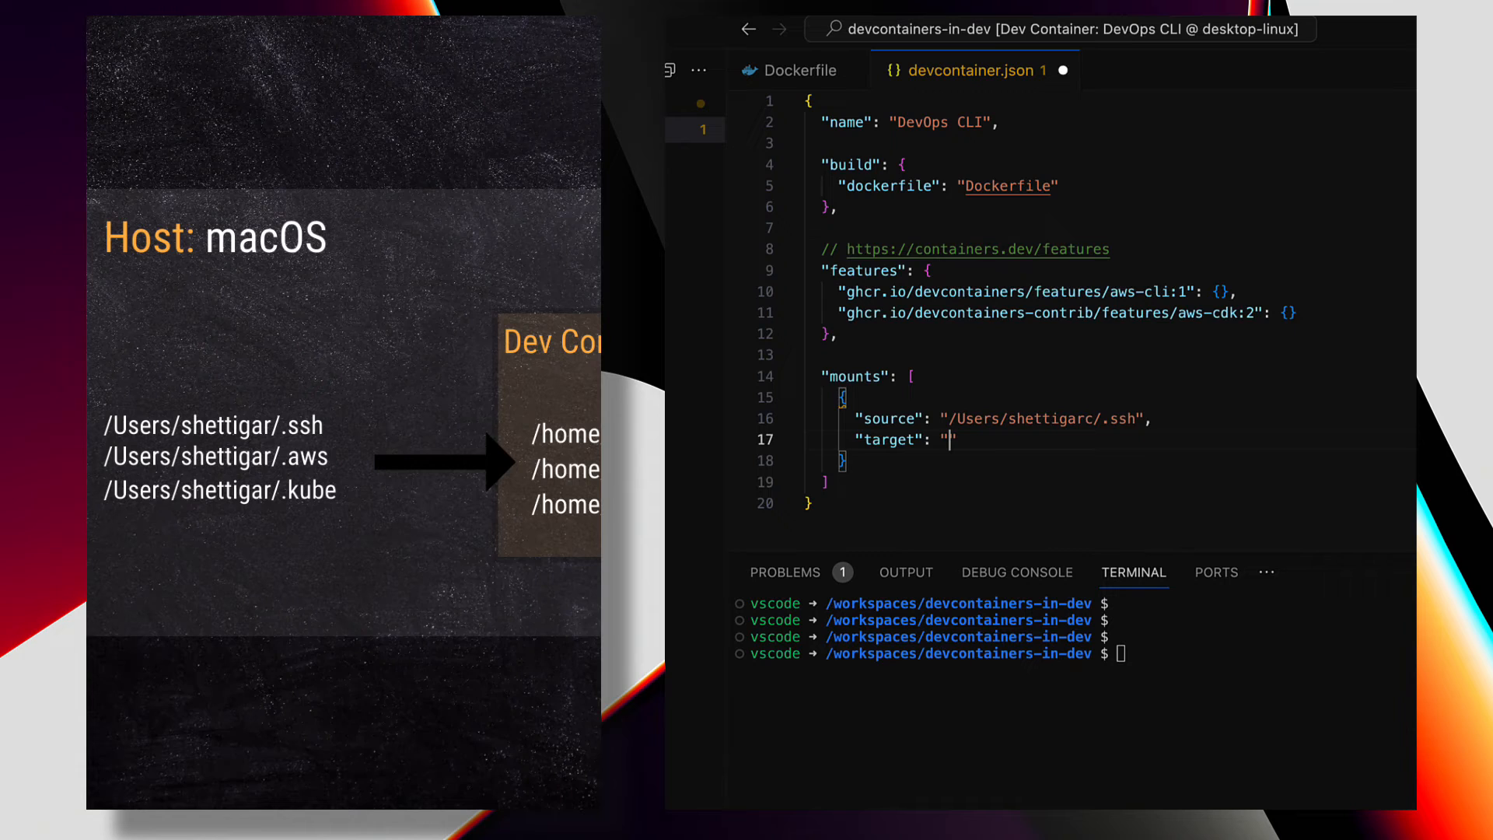
text(echo $HOME)
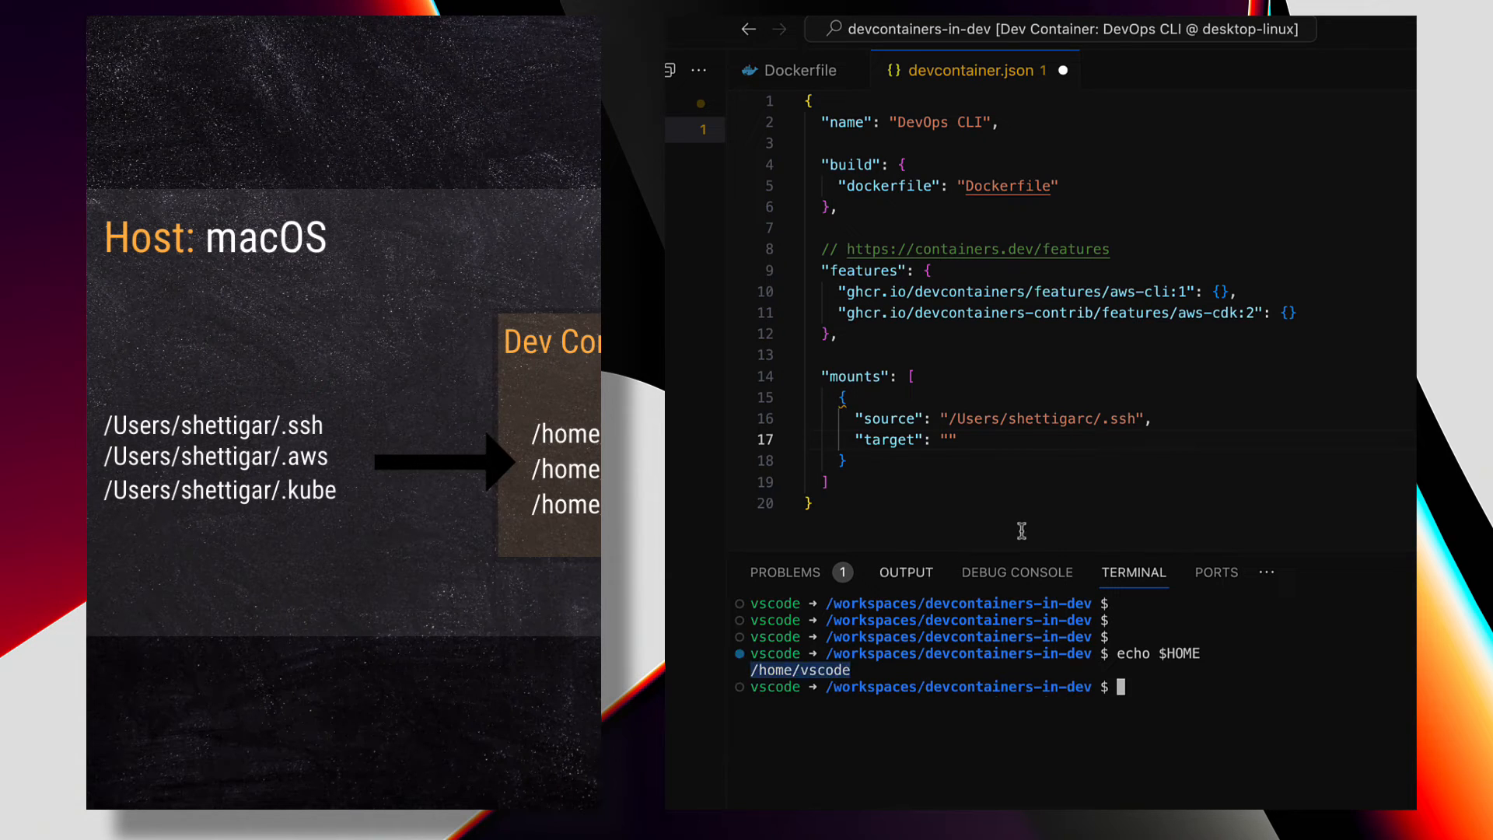
text(/home/vscode/.ssh)
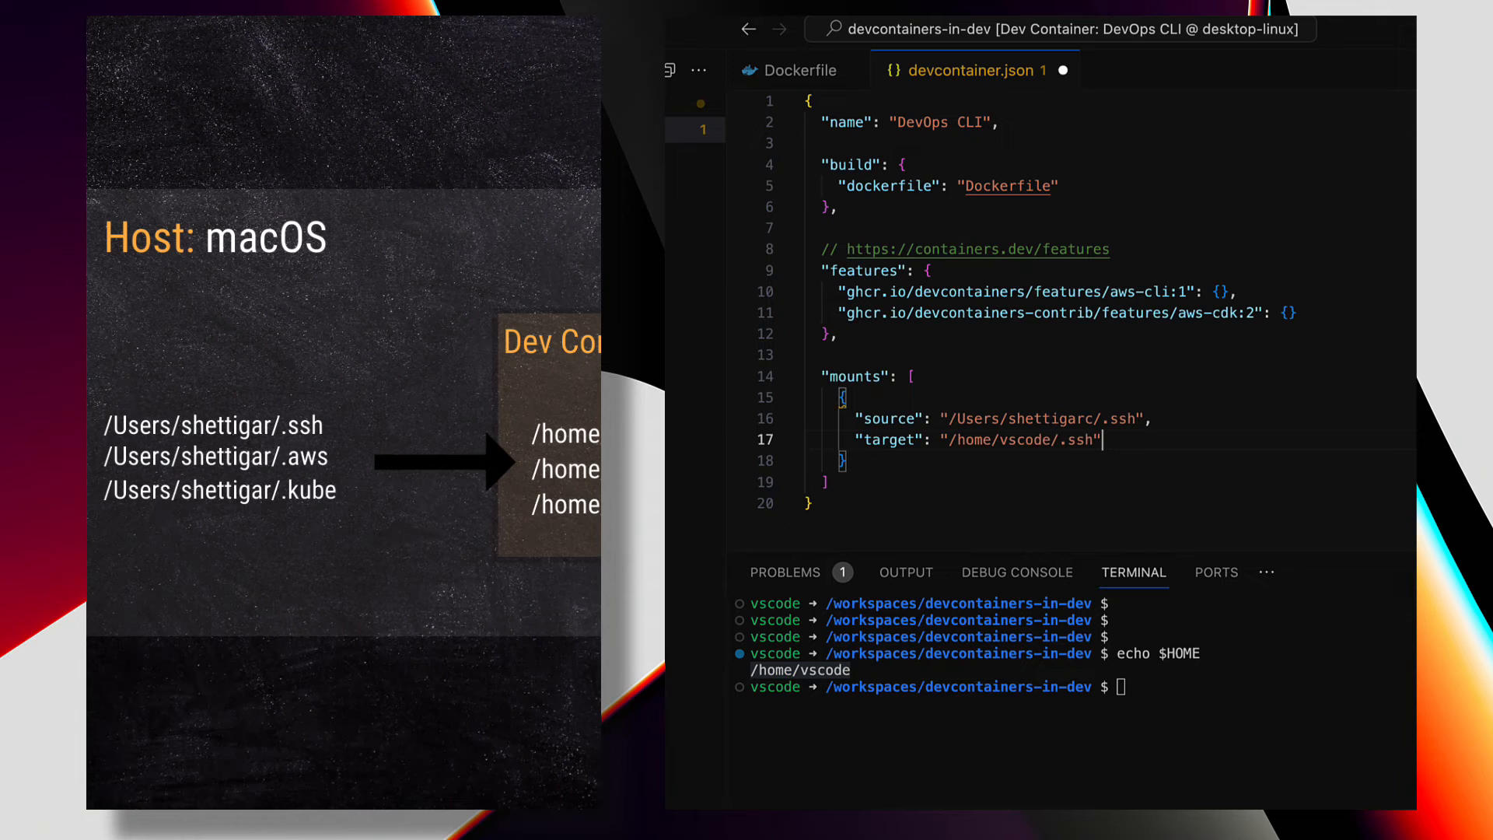
text("type": "bind")
click(958, 686)
text(a)
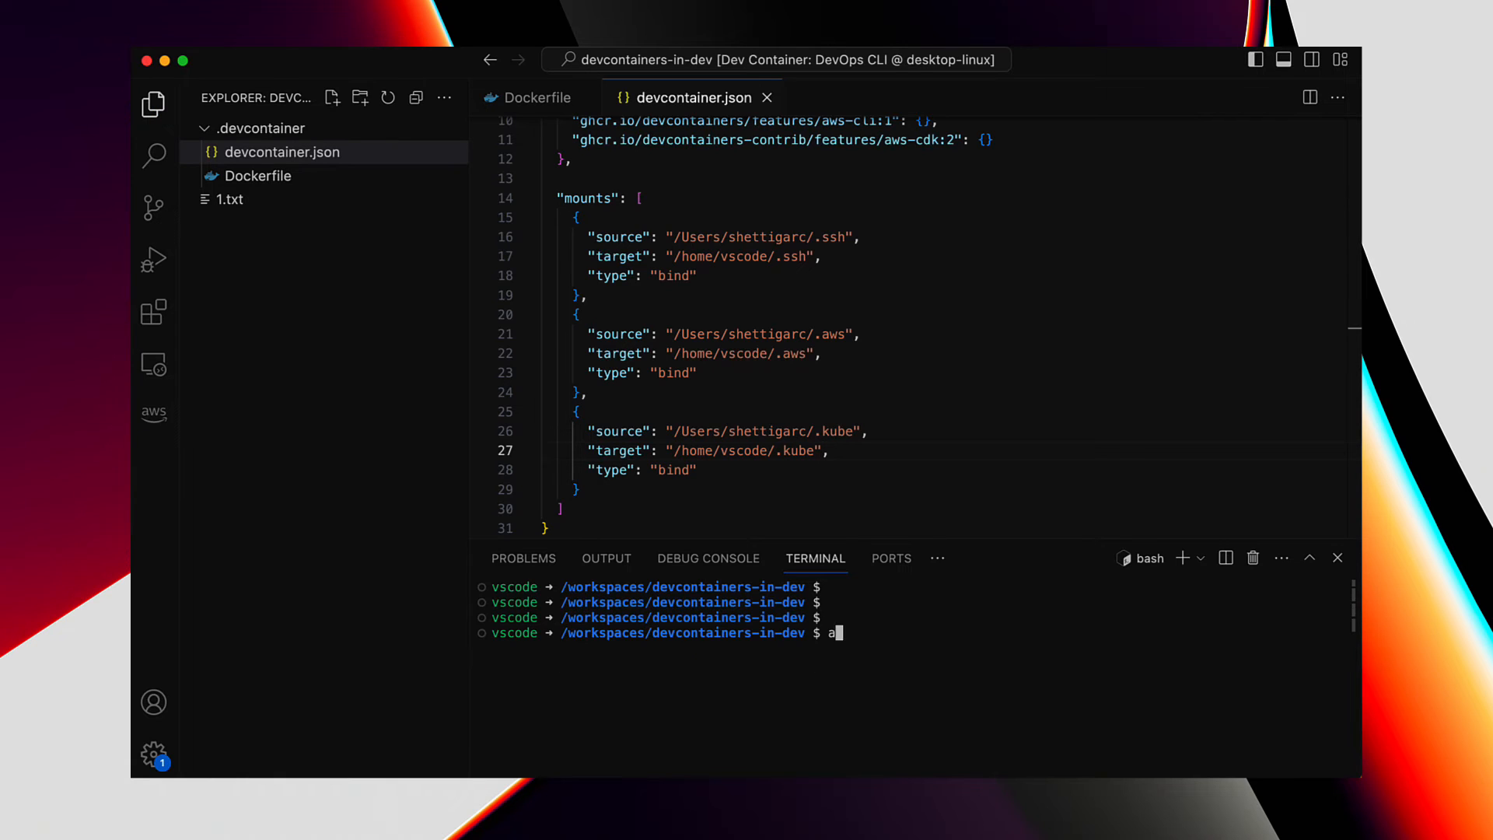
- List S3 buckets with aws s3 ls, then rebuild the dev container with the new mounts
text(ws s3 ls)
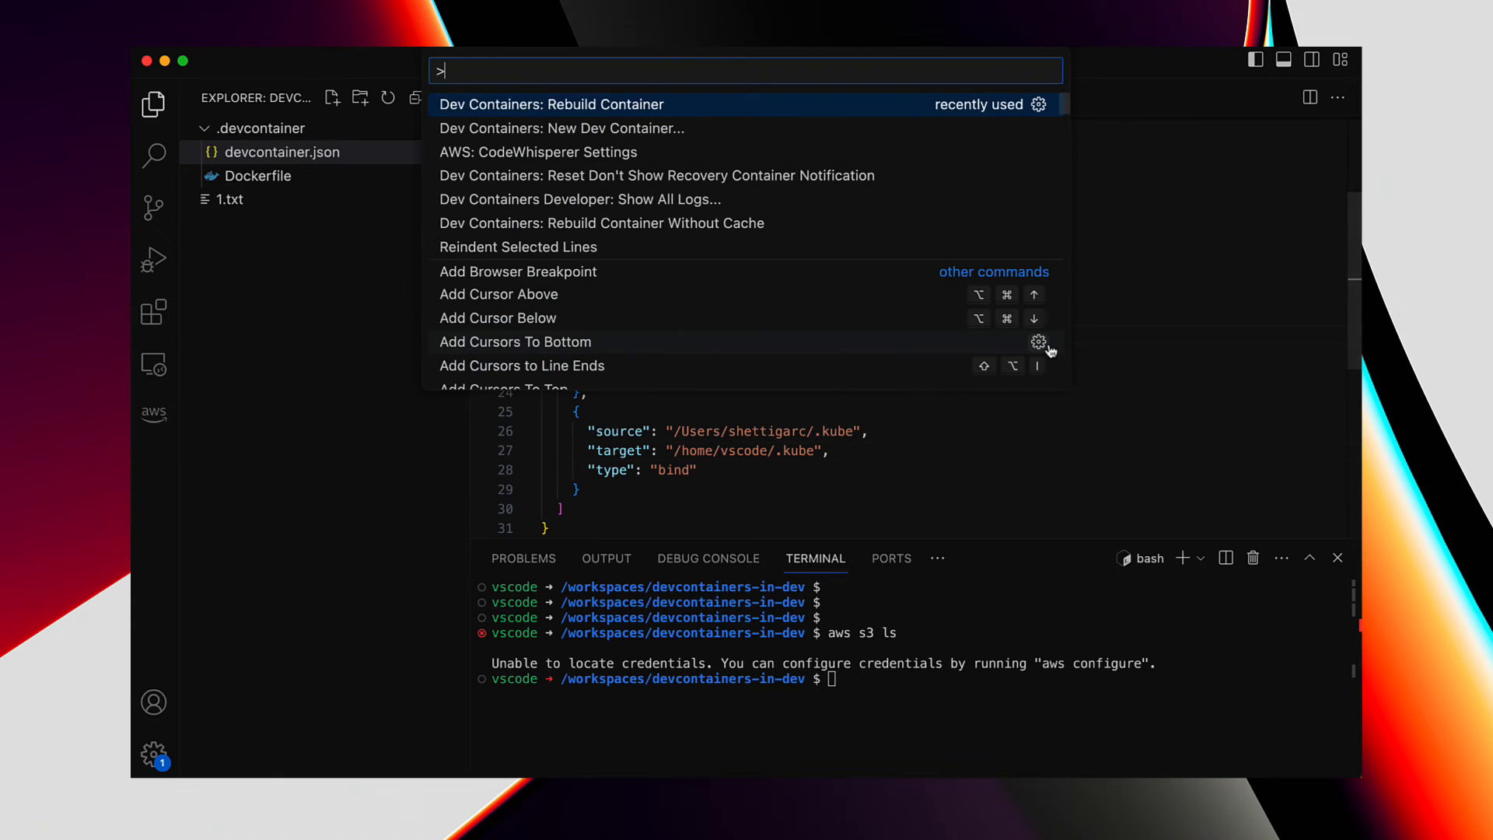
click(551, 105)
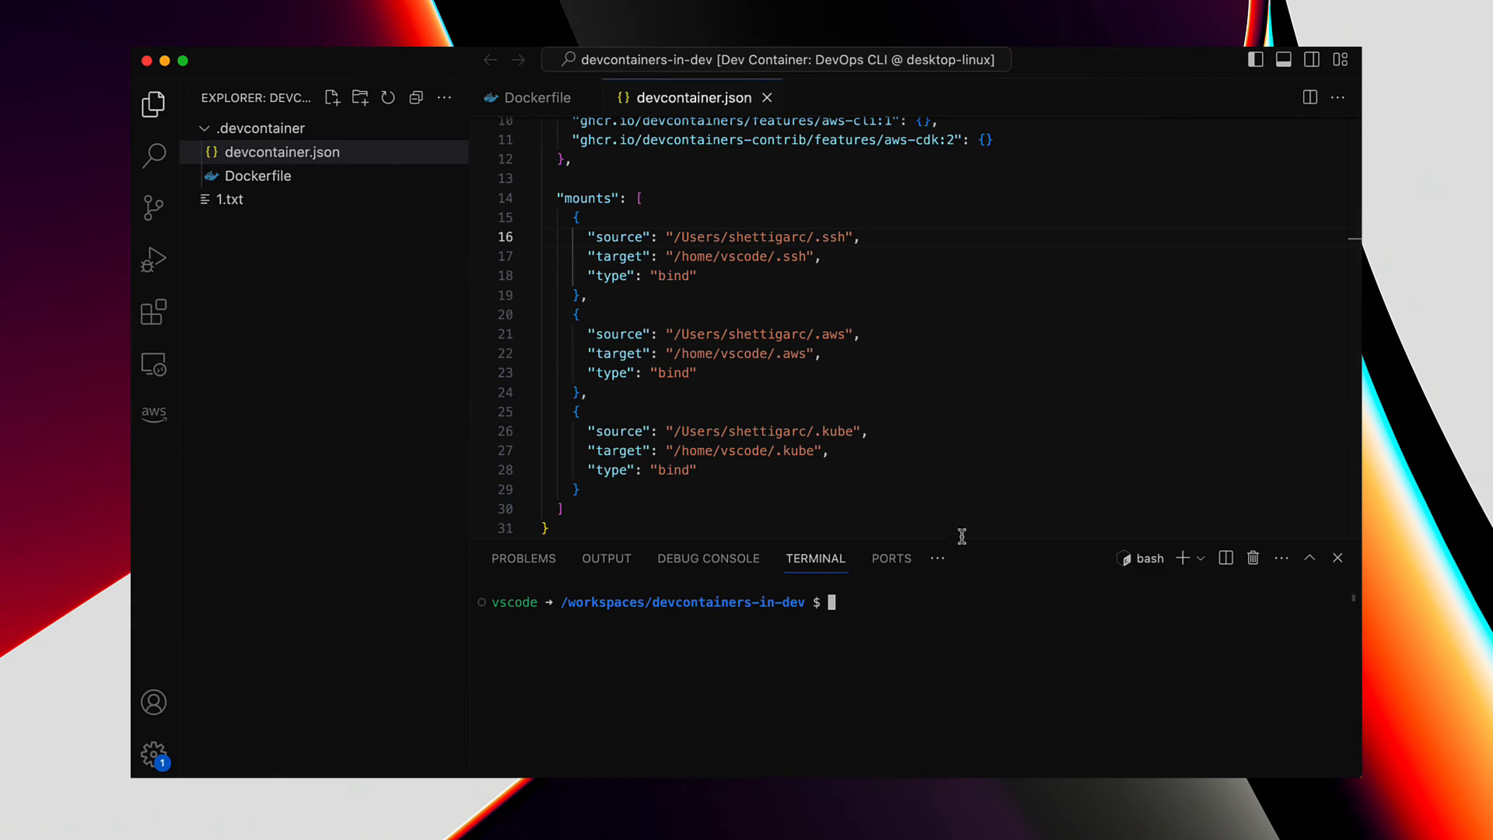
- In the rebuilt container, verify AWS access with aws s3 ls and list the home folder contents
text(aws s3)
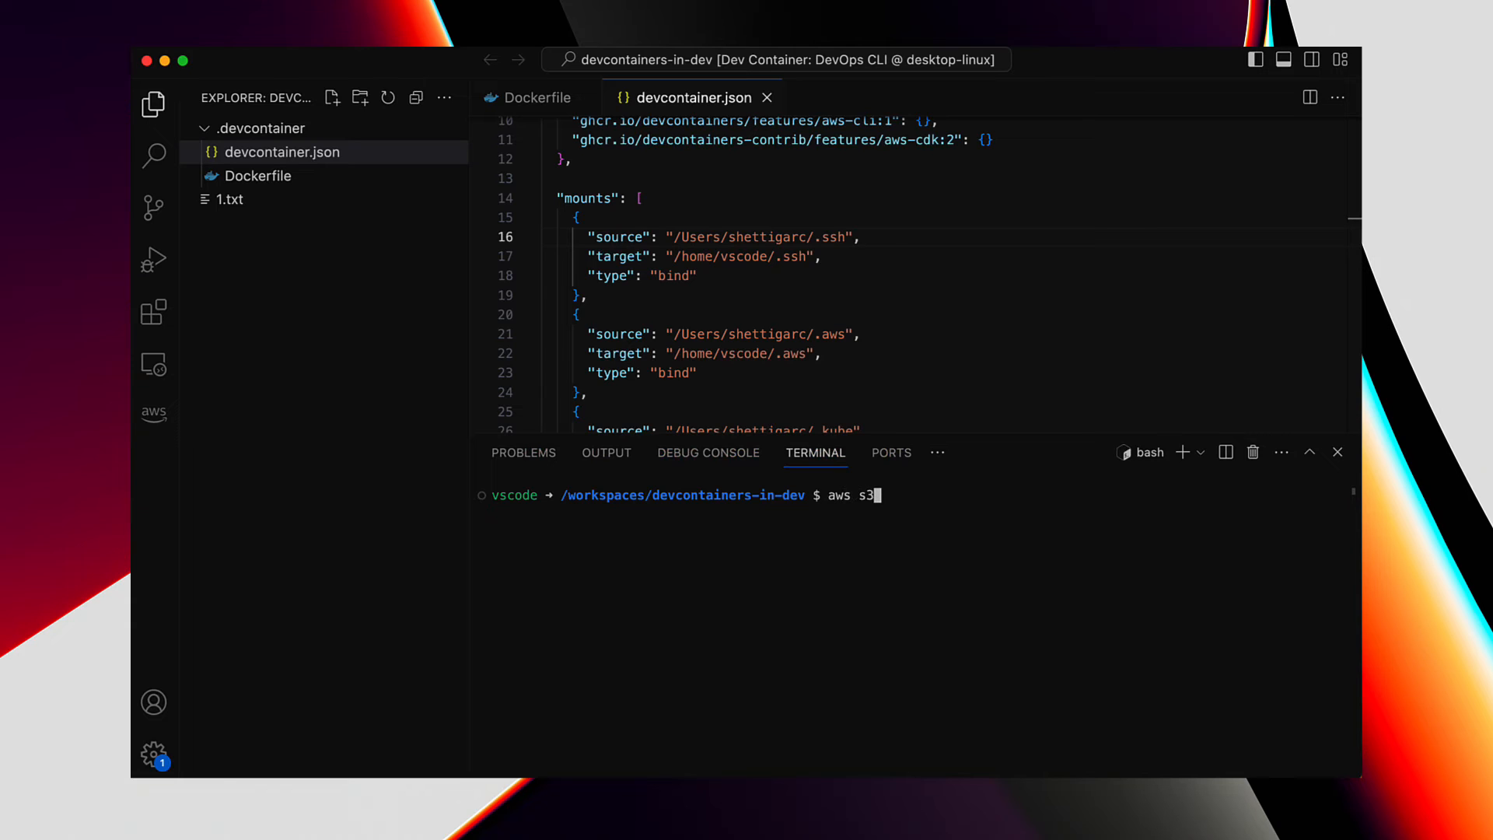
text(ls)
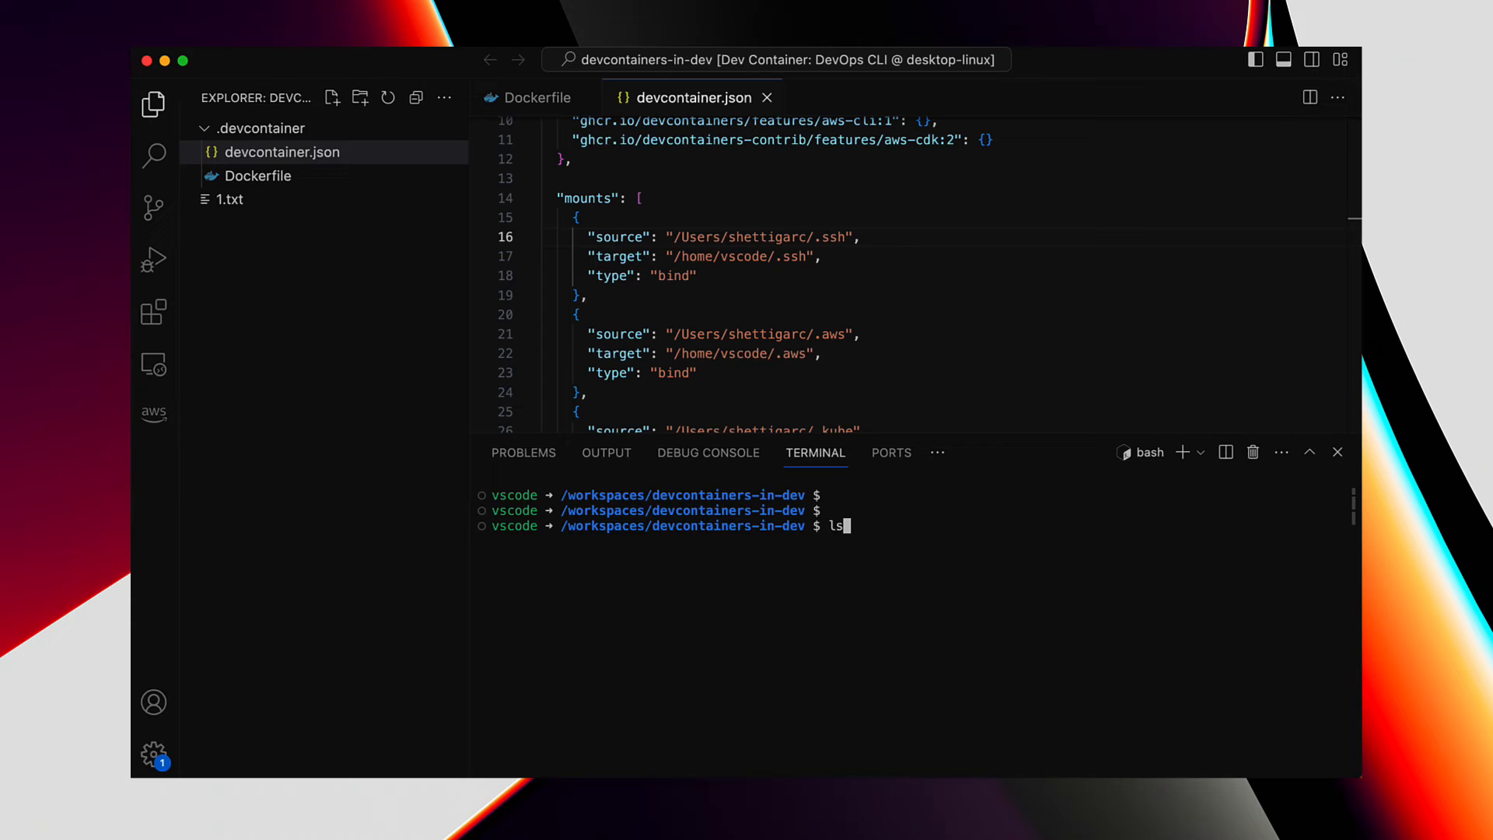
text(~/.)
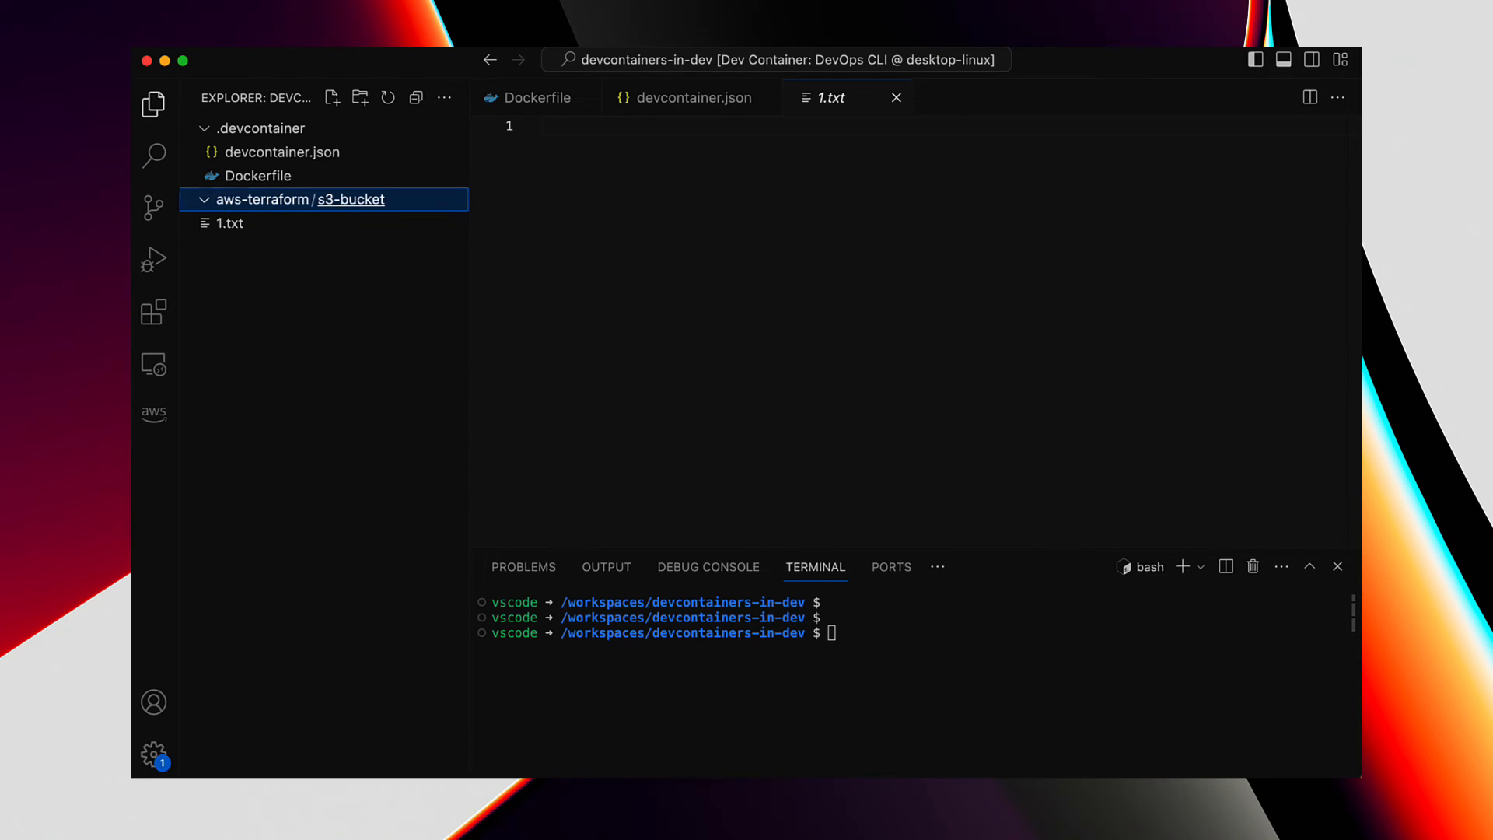
- Add main.tf with an AWS provider in us-east-1 and private bucket devteds-example-bucket-1234
click(333, 97)
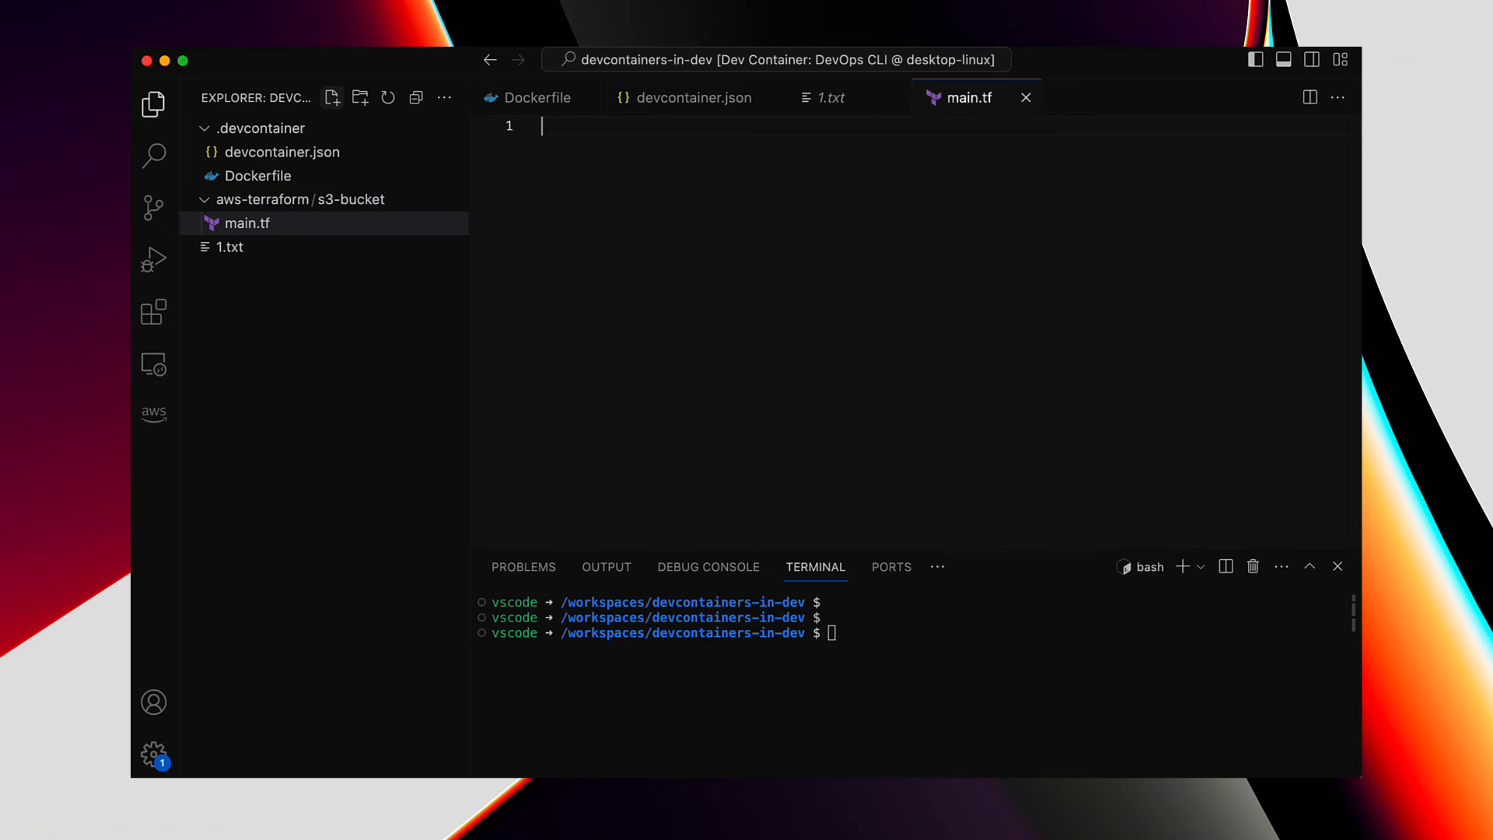
mouse_move(795, 247)
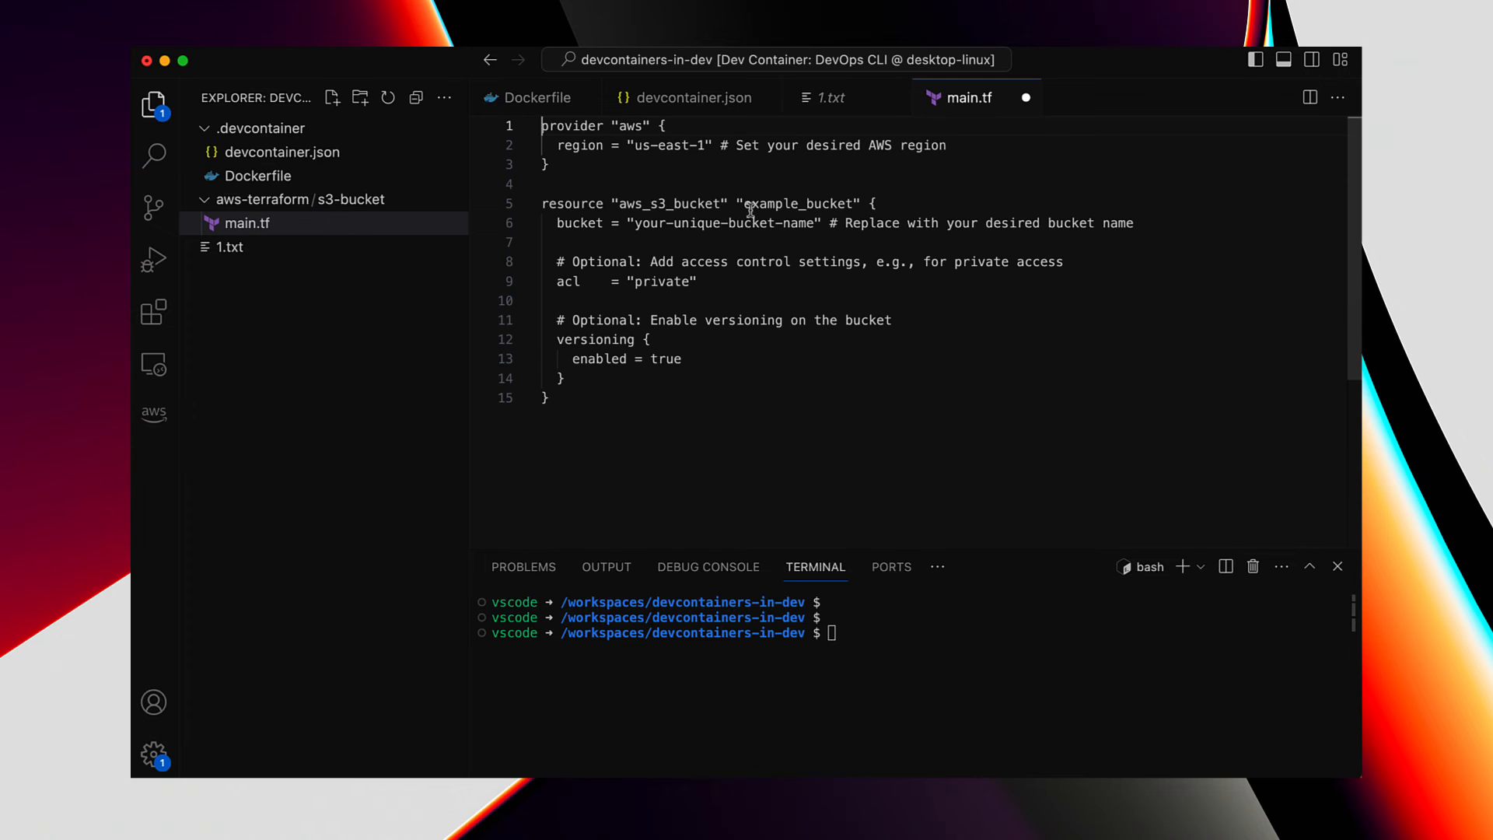
double_click(696, 222)
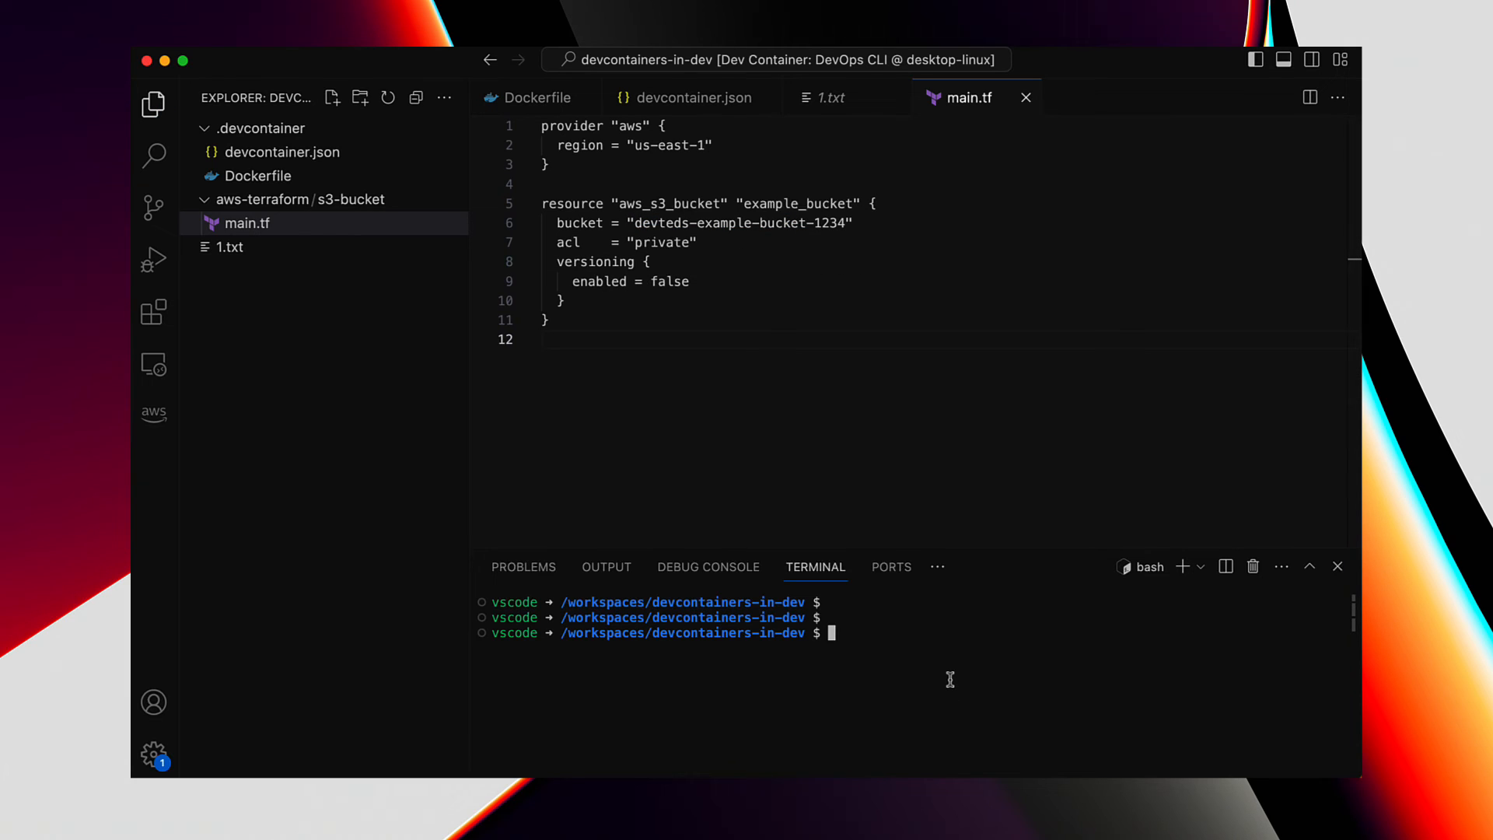
- Run terraform init and plan in aws-terraform/s3-bucket and highlight the deprecation warning
text(cd aws-terraform/s3-bucket/)
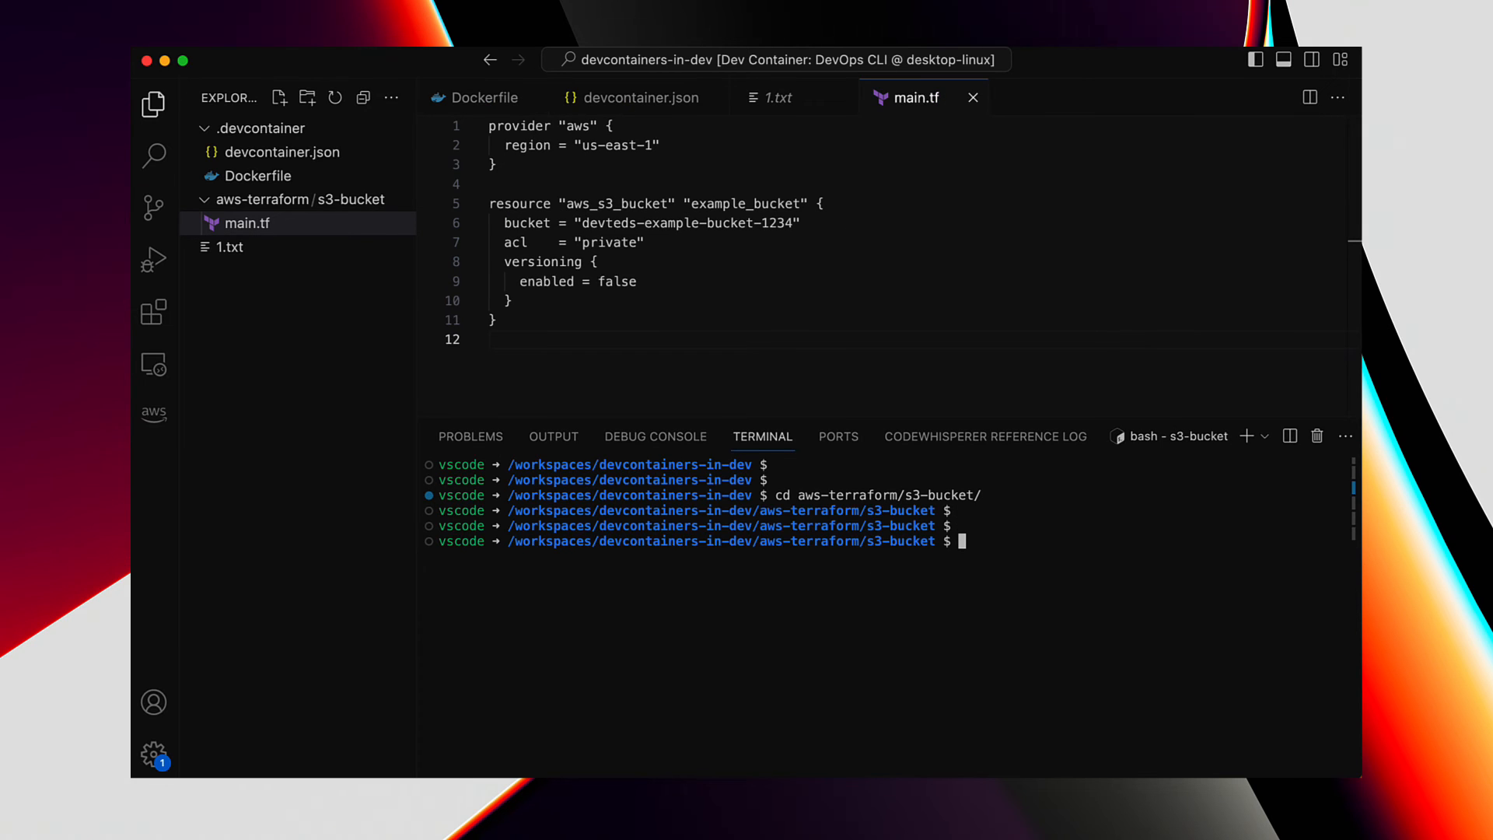
text(terraform)
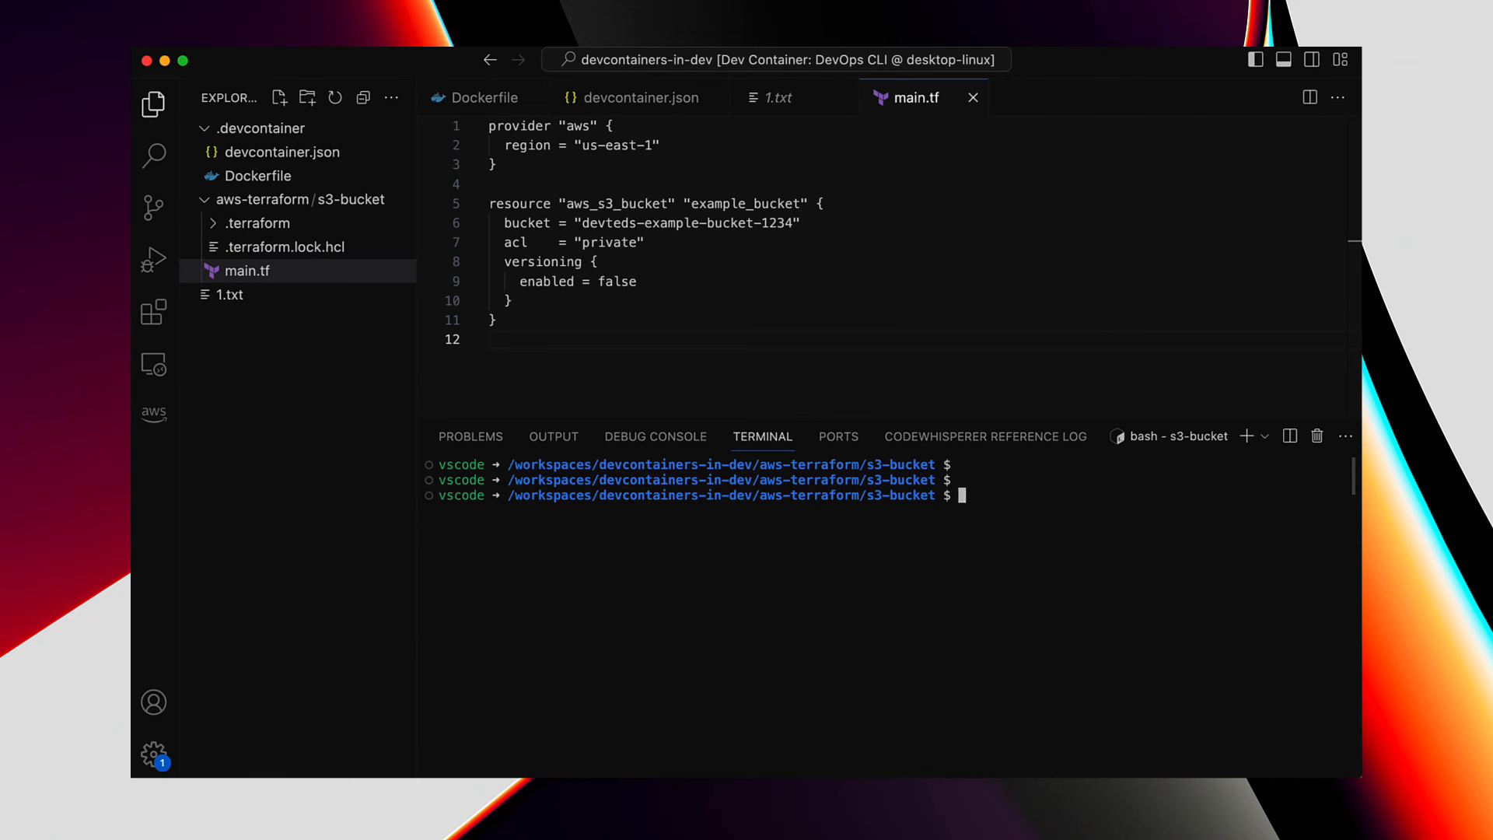
text(terraform plan)
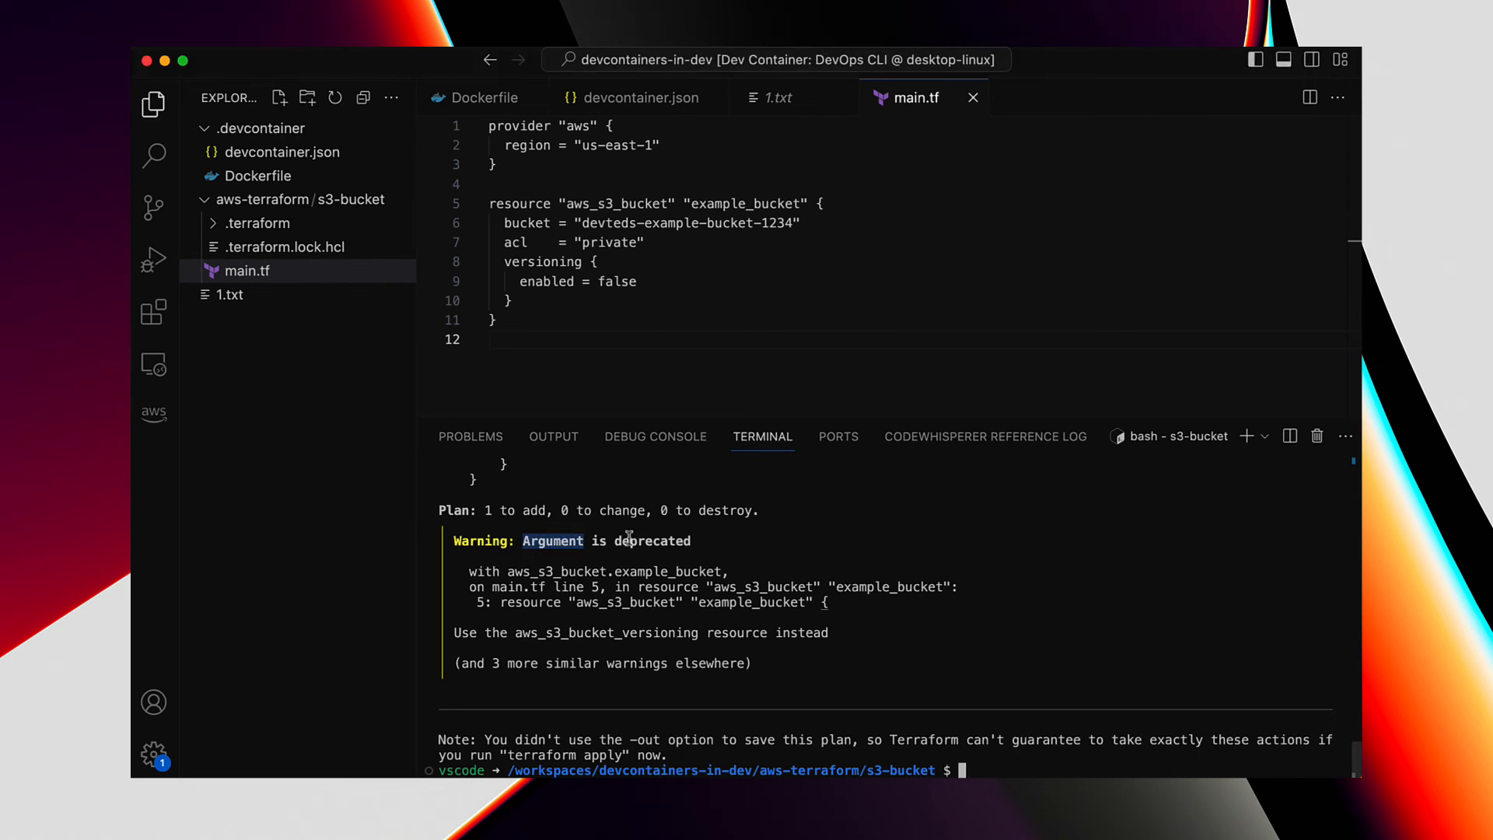
drag(523, 541, 720, 541)
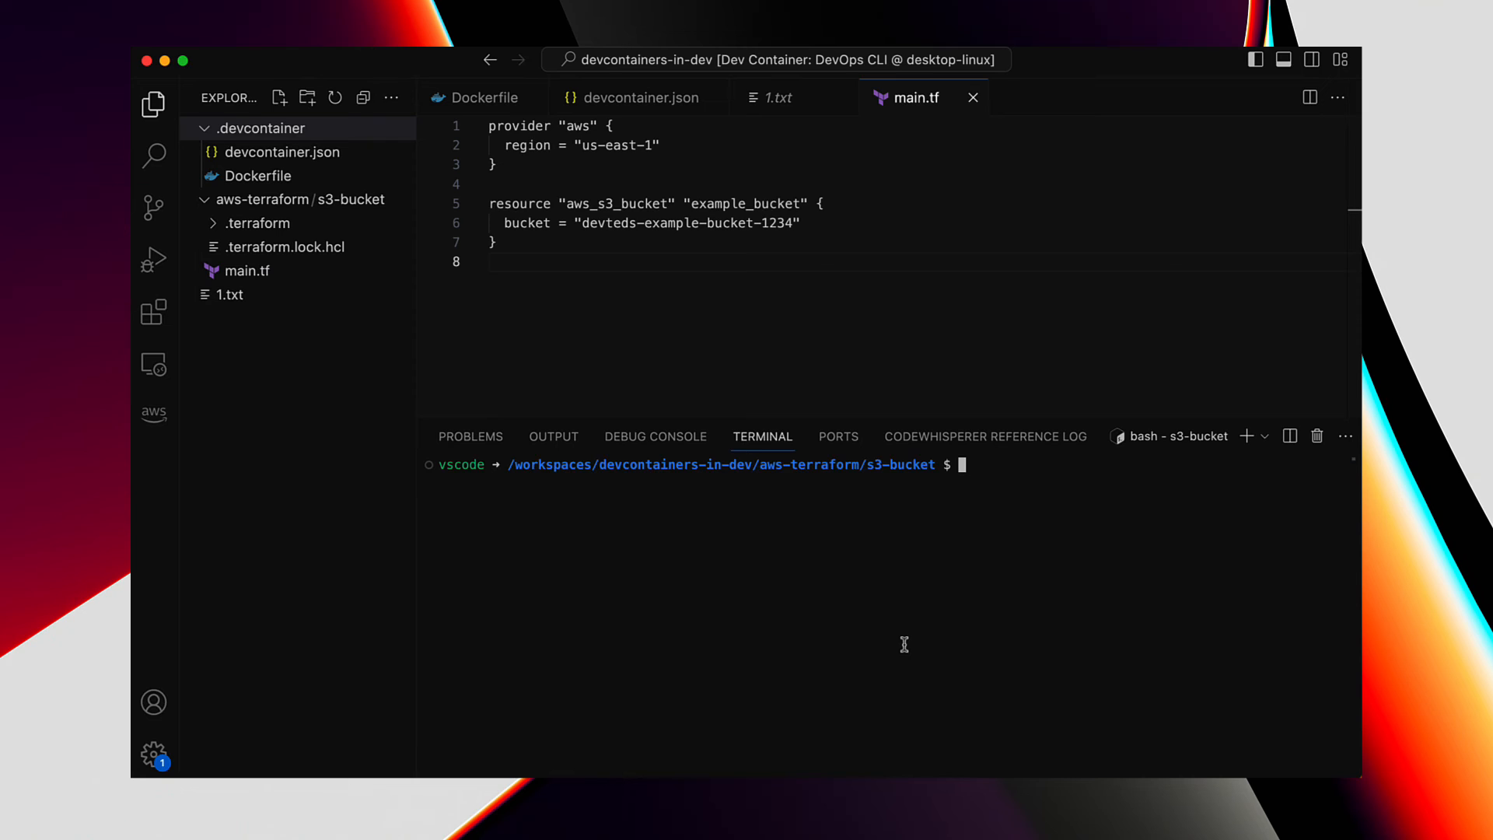
- Rerun terraform plan and apply it to create the S3 bucket
text(terraform plan)
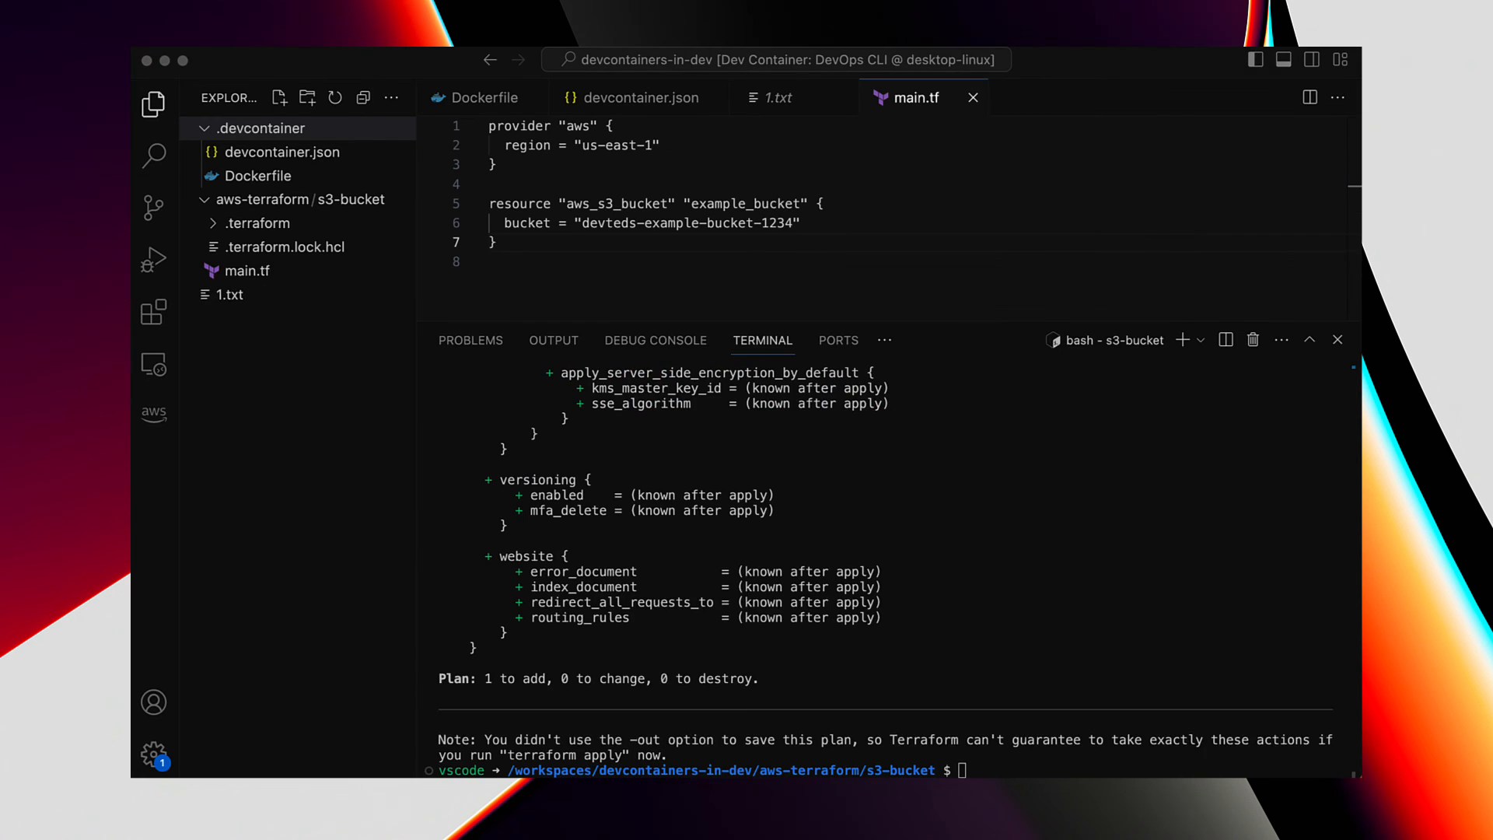
text(terraform apply)
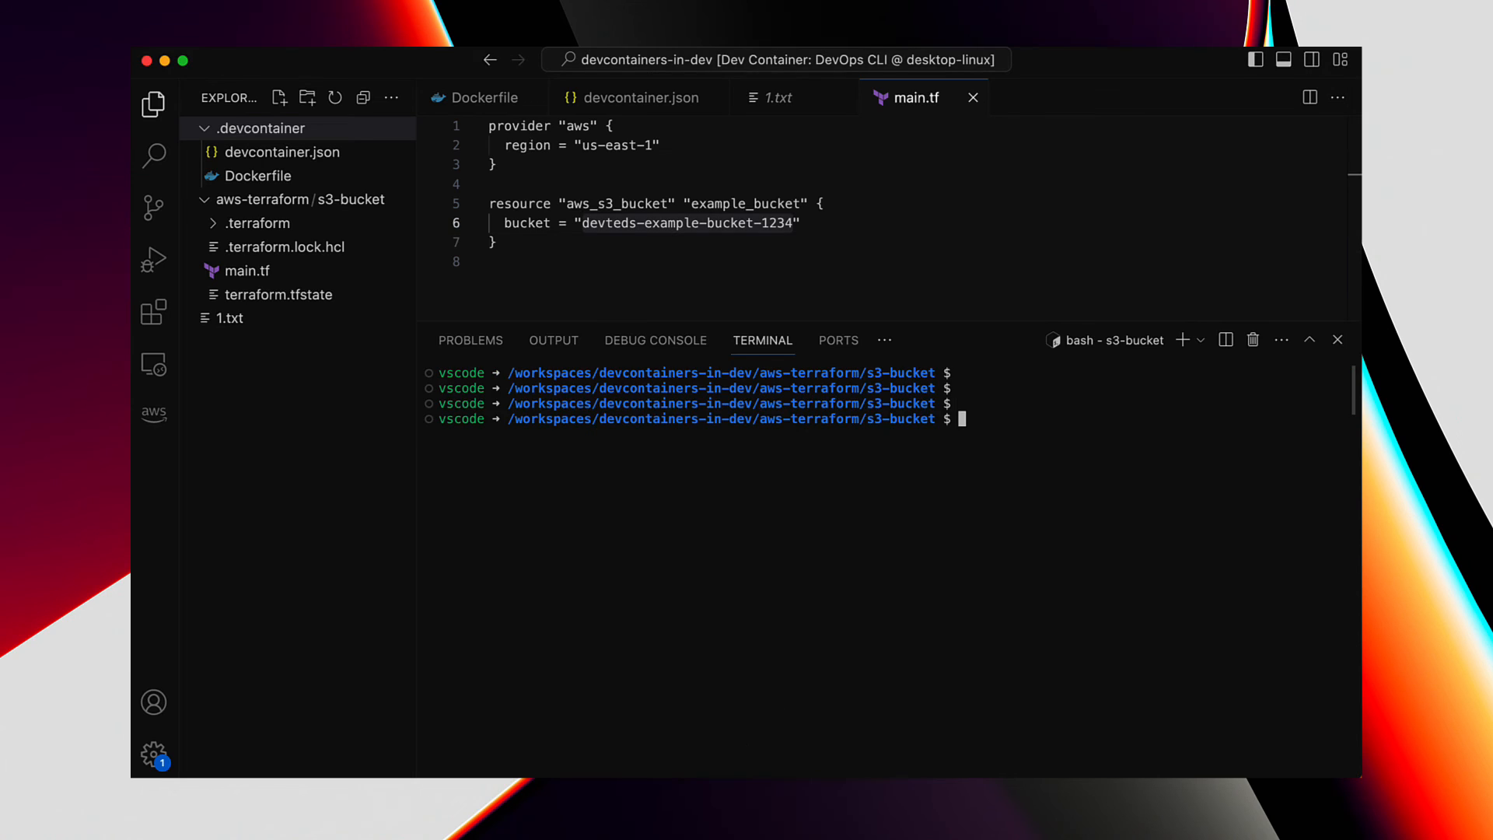
- List buckets with aws s3 ls, then run terraform destroy and confirm with yes
text(aws s3 l)
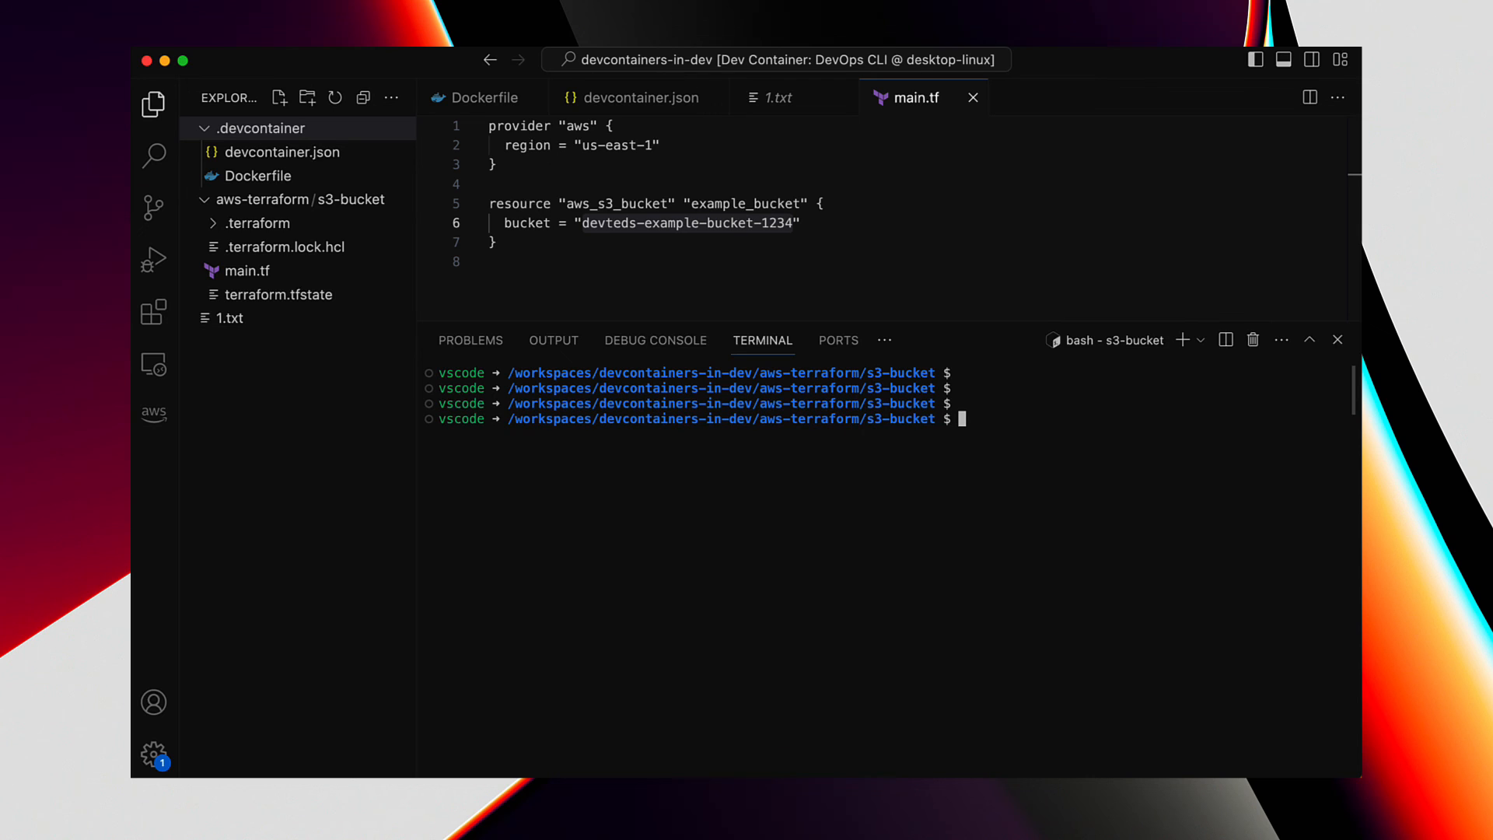
text(ter)
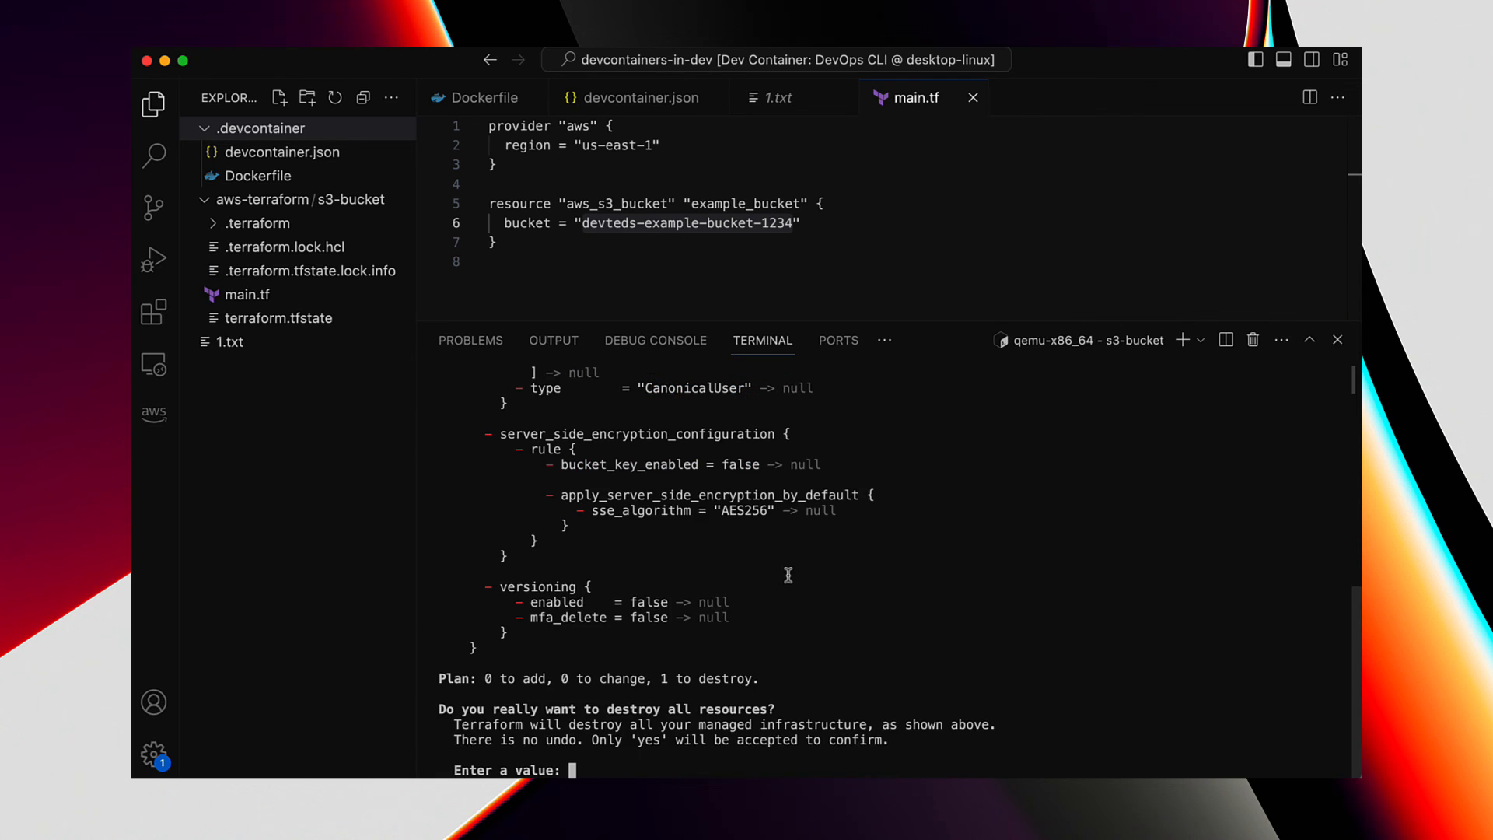
text(yes)
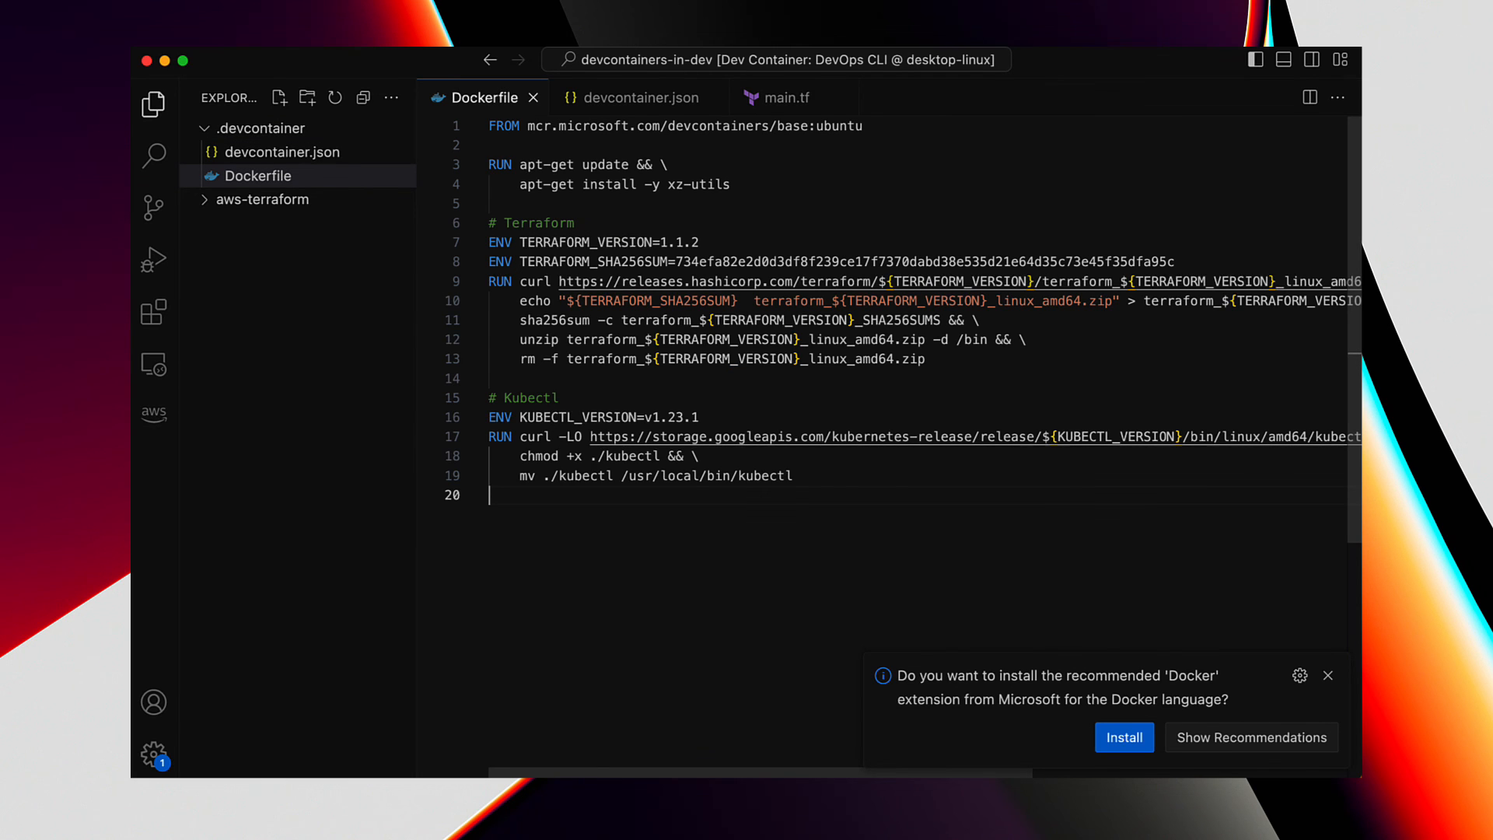
- Review the Dockerfile and devcontainer.json with their features and mounts
click(635, 97)
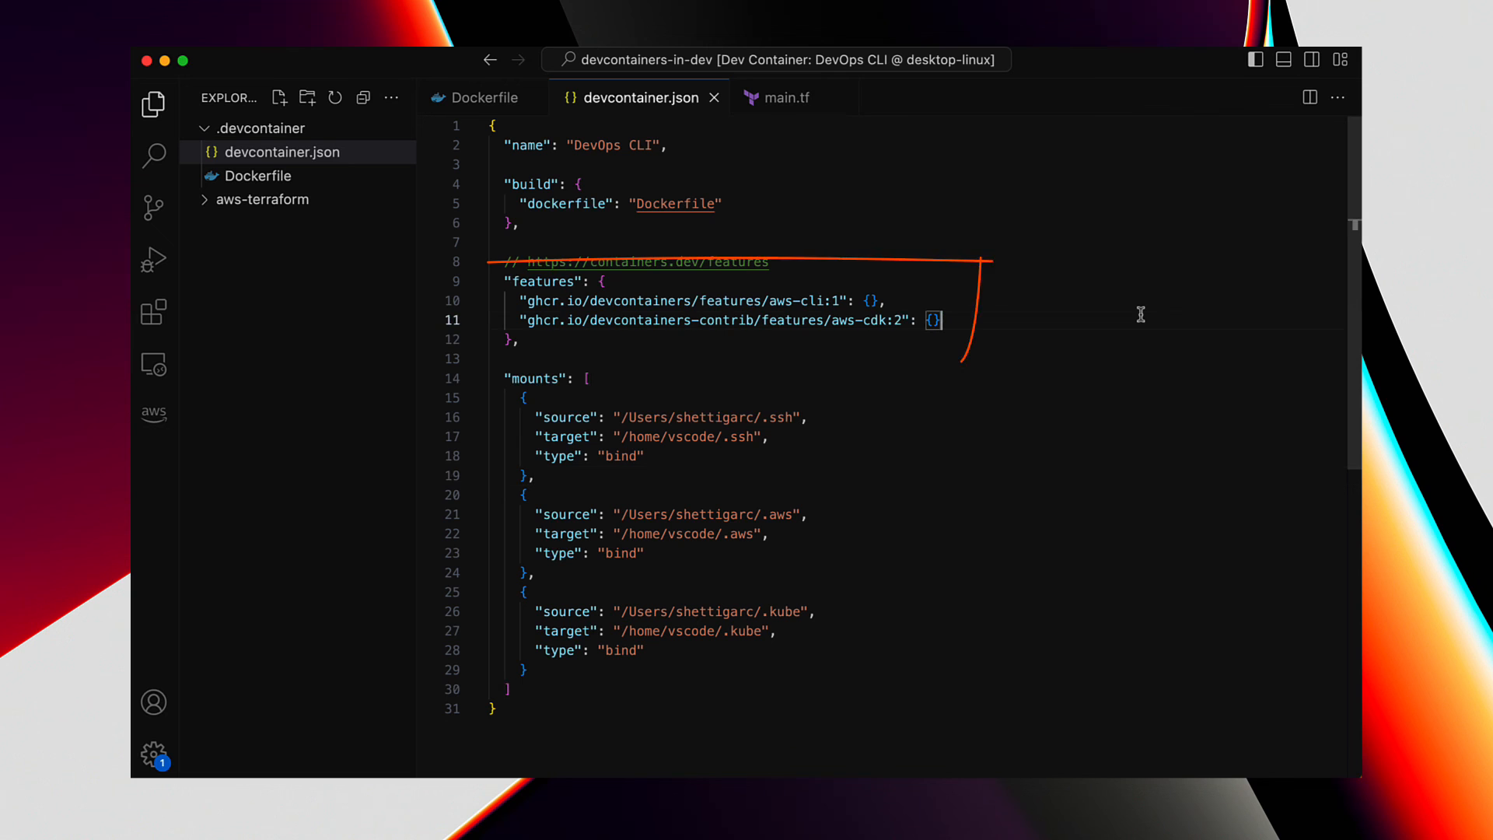